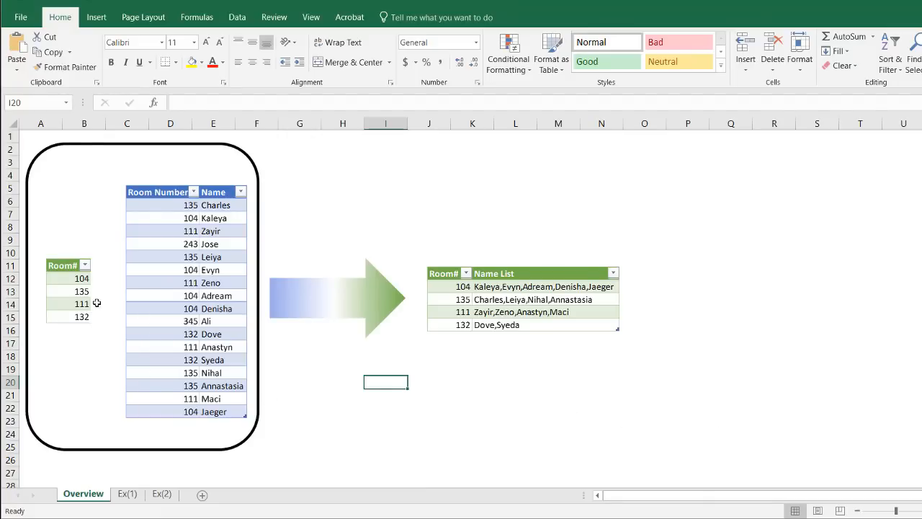
mouse_move(63, 278)
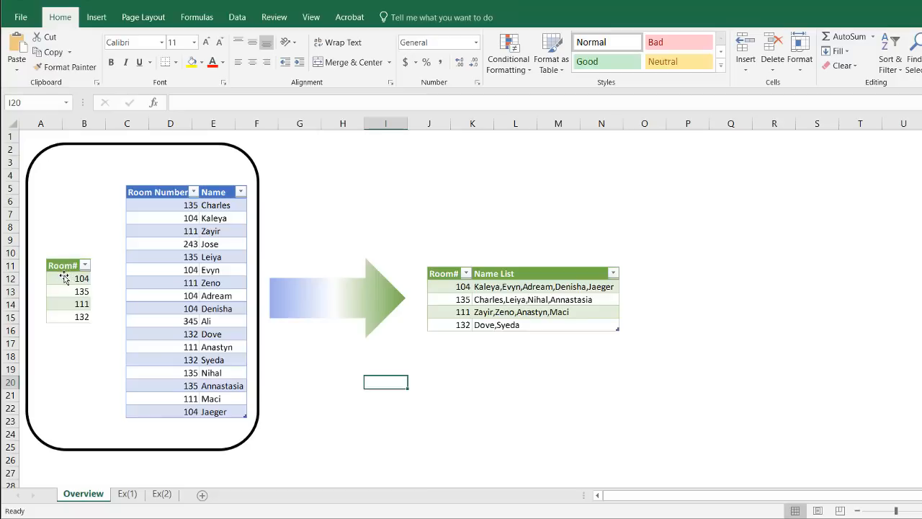
mouse_move(179, 210)
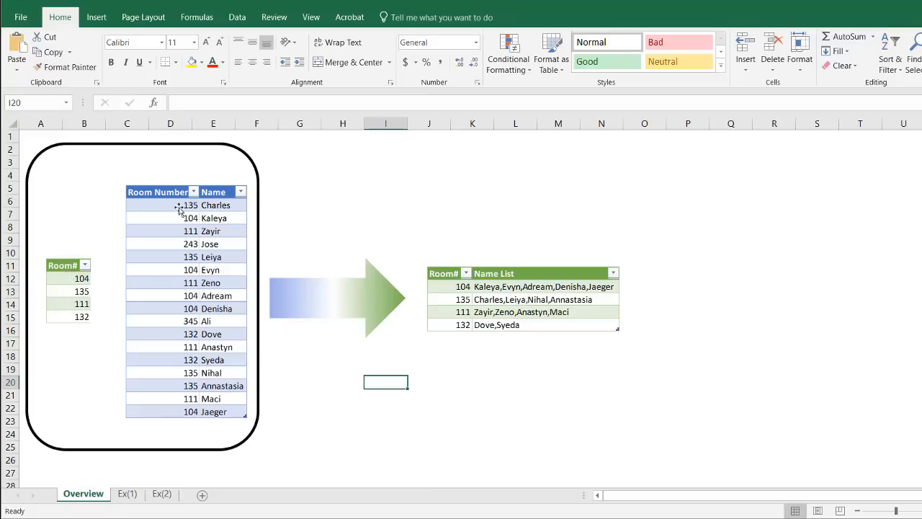
mouse_move(188, 208)
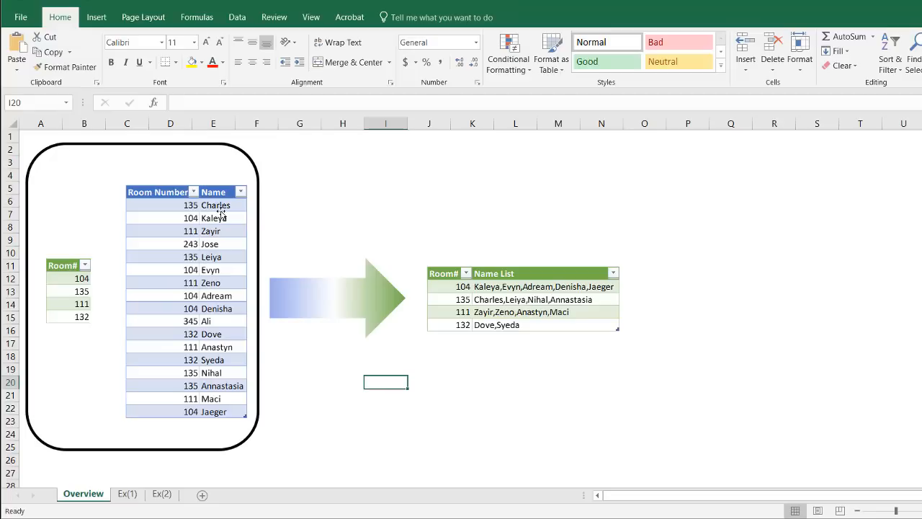
mouse_move(200, 210)
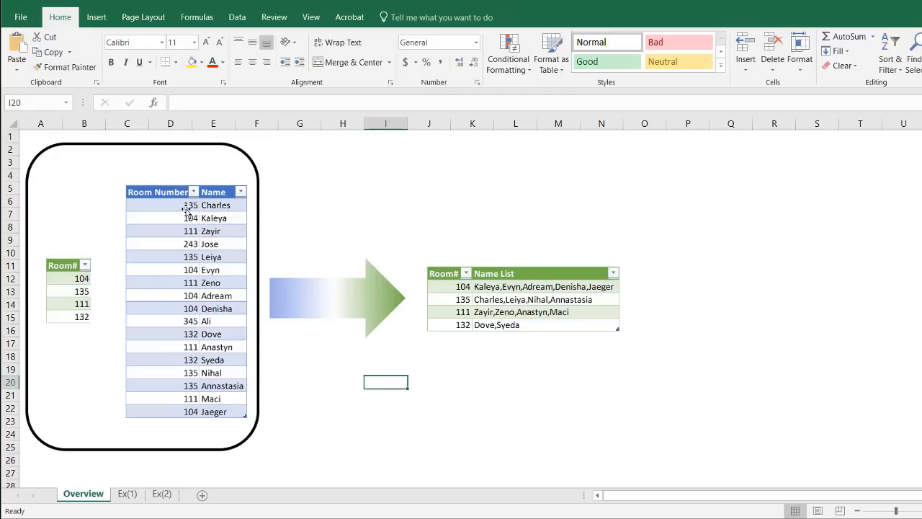
mouse_move(188, 256)
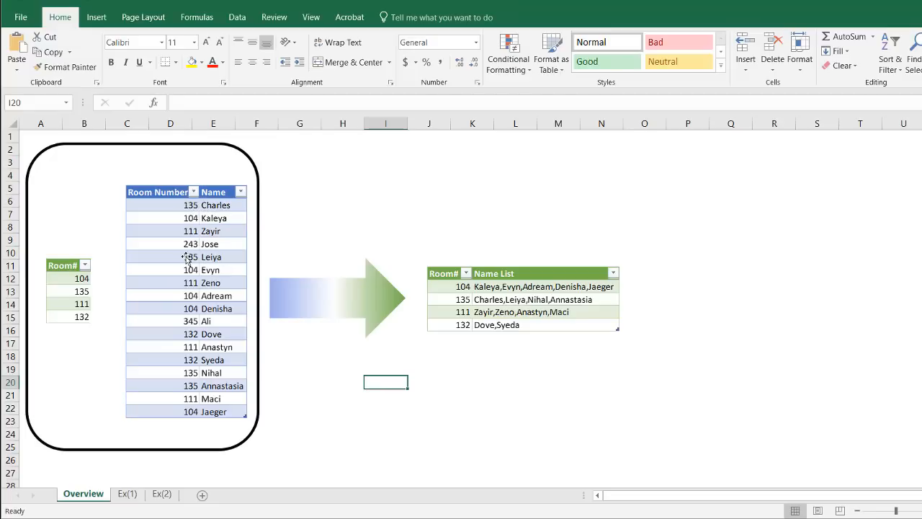
mouse_move(326, 301)
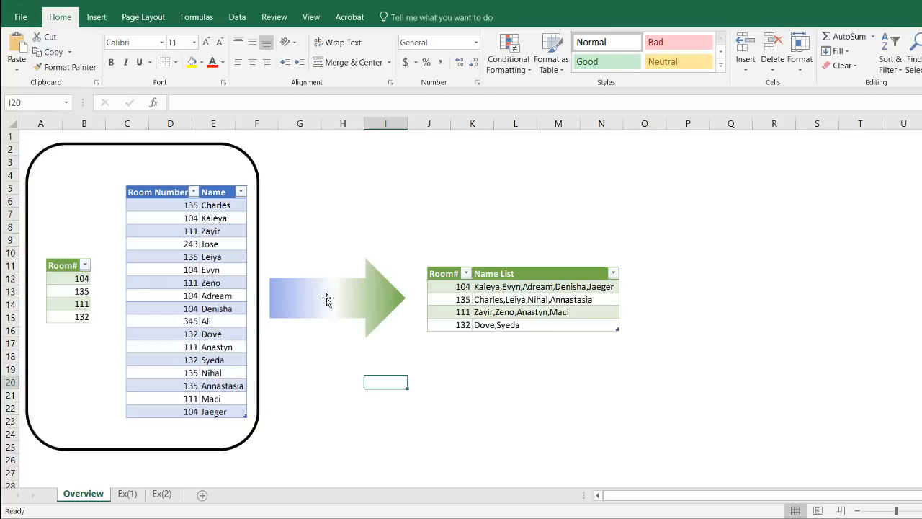
mouse_move(79, 280)
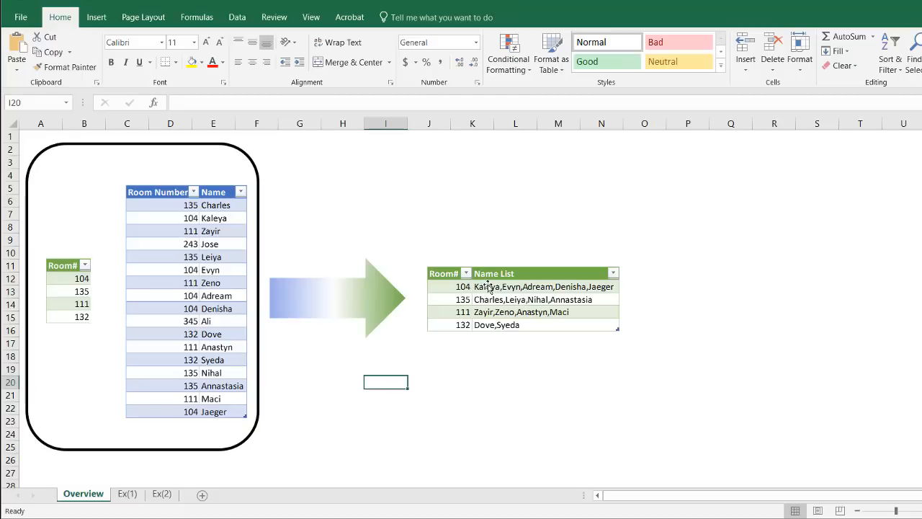
mouse_move(452, 310)
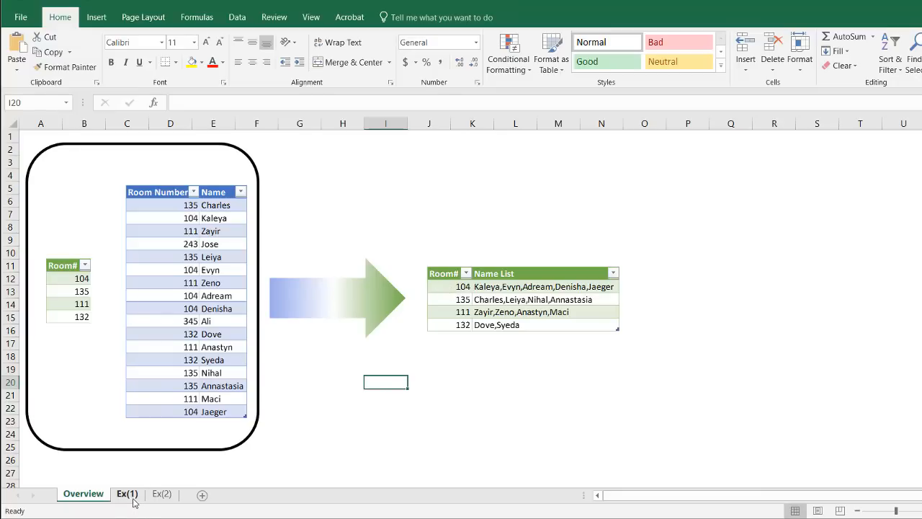
Step: On sheet Ex(1), label E1 'Names' beside the Room# list and select C2 for a formula
left_click(126, 493)
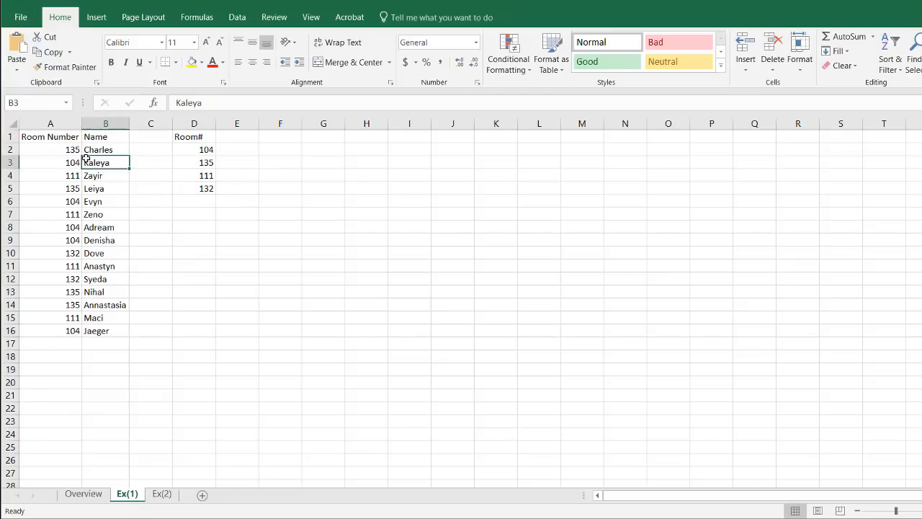
left_click(193, 162)
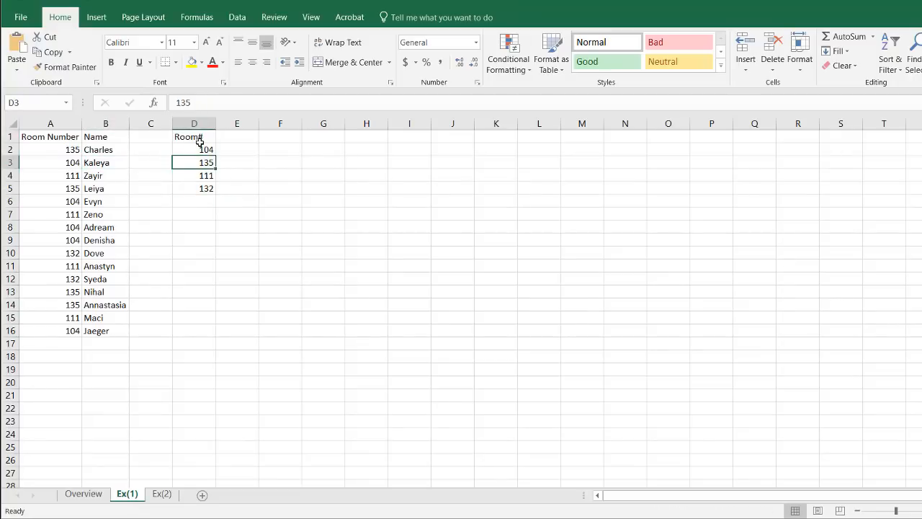
left_click(193, 148)
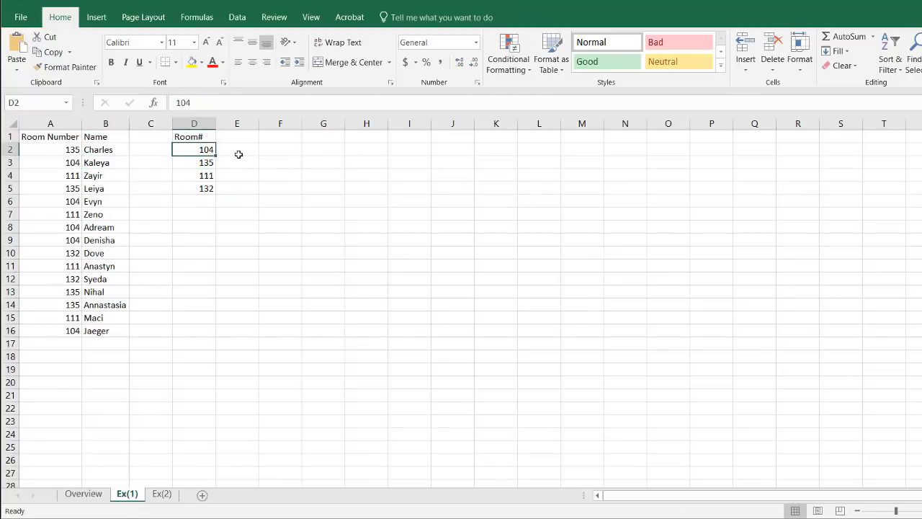
left_click(237, 137)
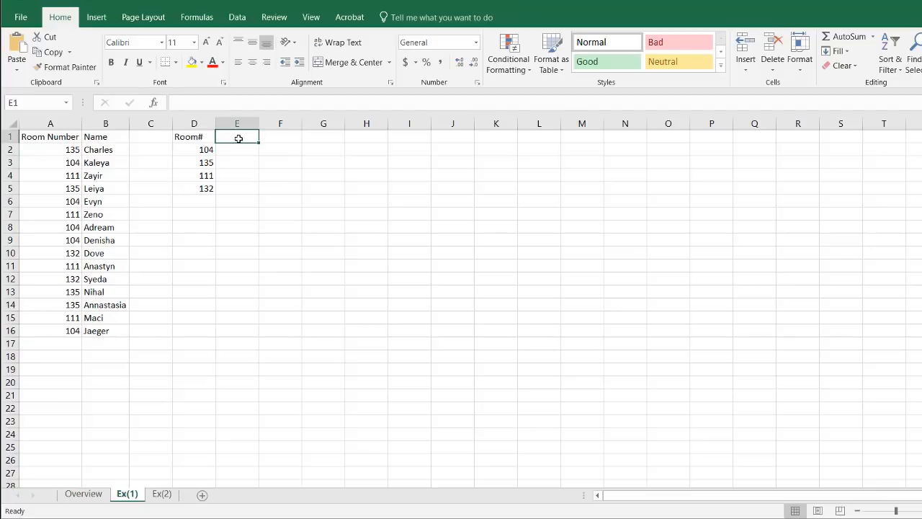
type("Names")
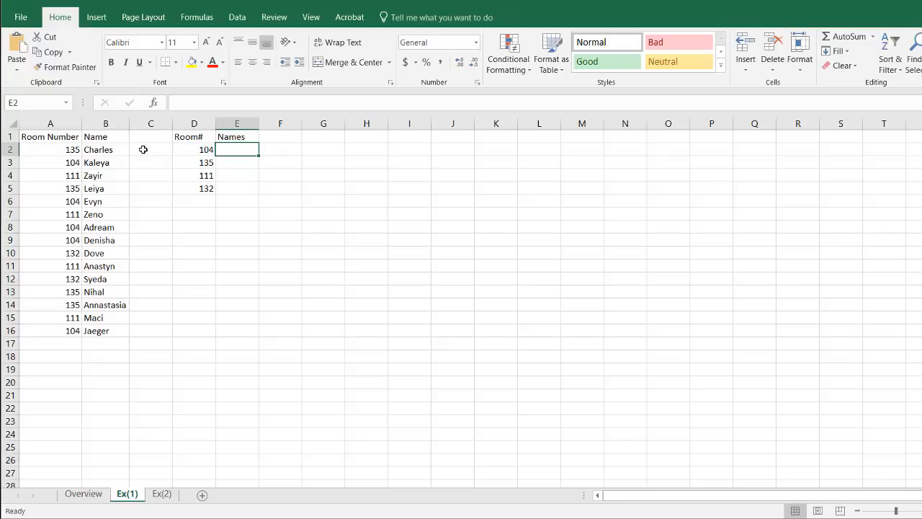
left_click(149, 148)
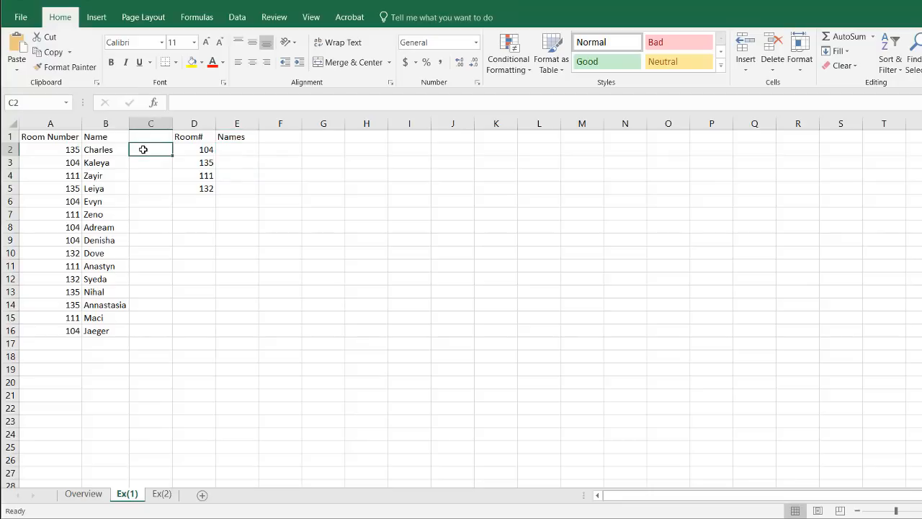
Step: Enter =TEXTJOIN(",",TRUE,$B$2:B2) in C2, anchoring the range start, returning Charles
type("=")
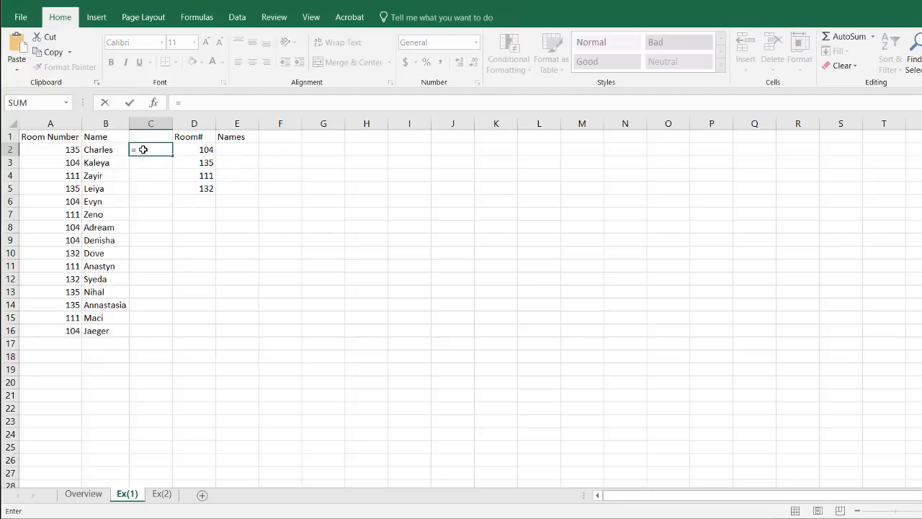
type("tex")
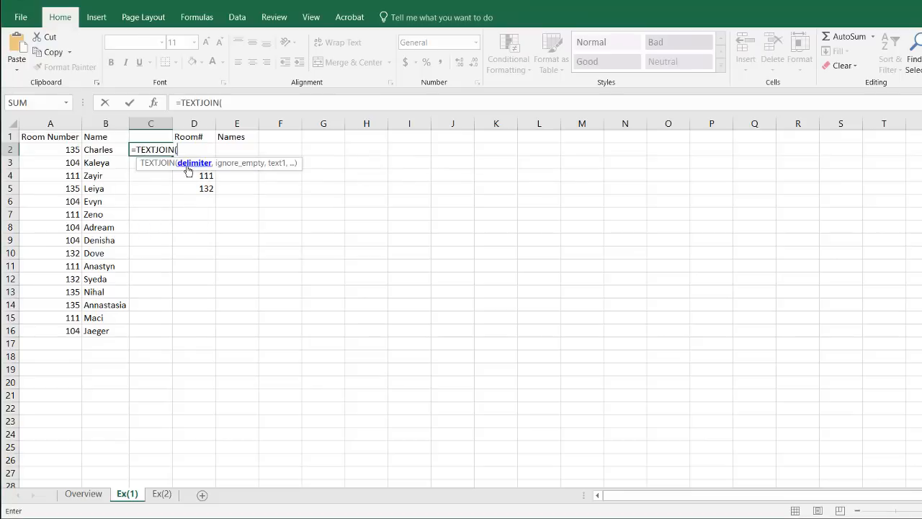
type("\"")
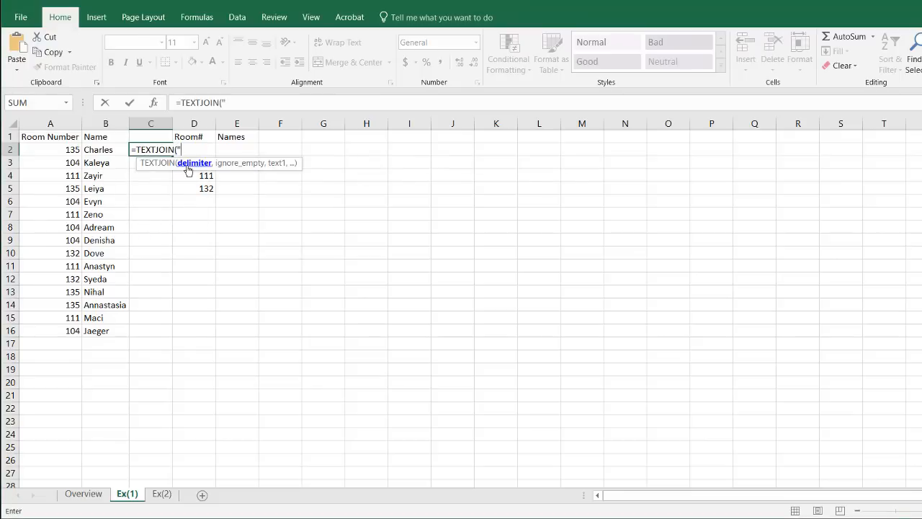
type(",")
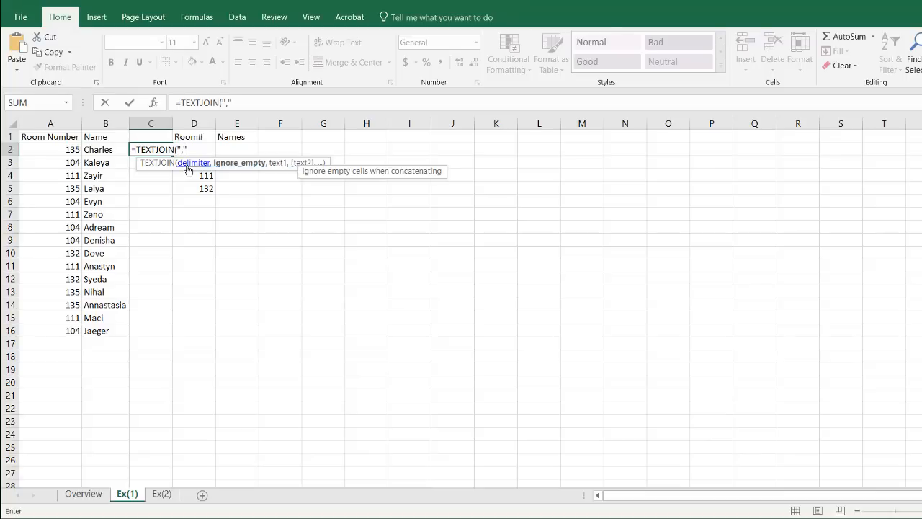
type(",")
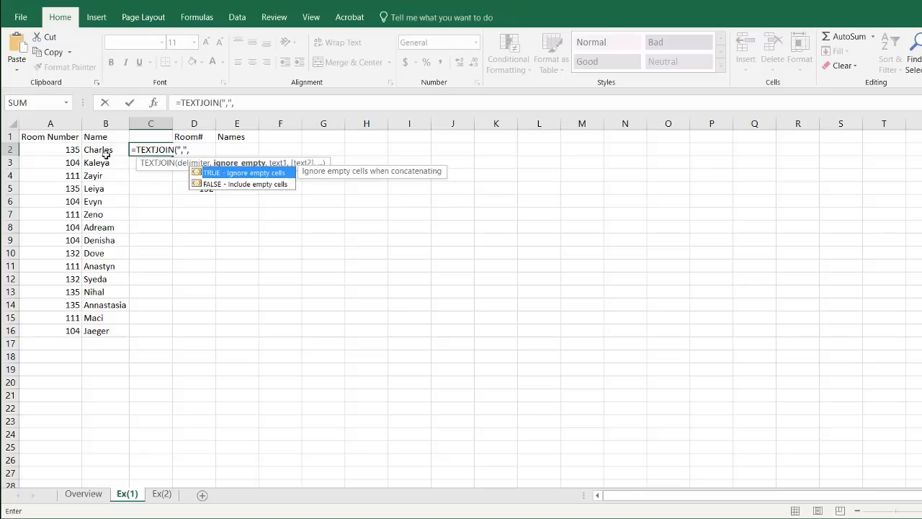
mouse_move(260, 170)
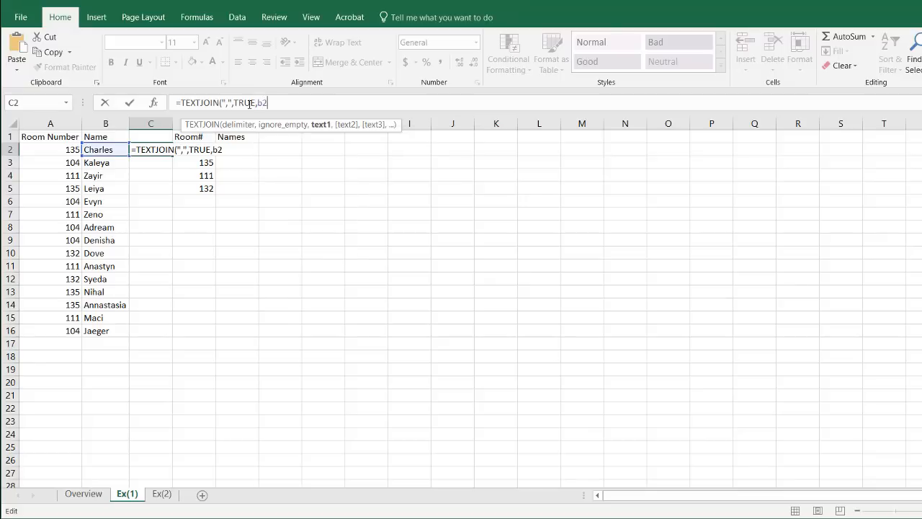
type(":")
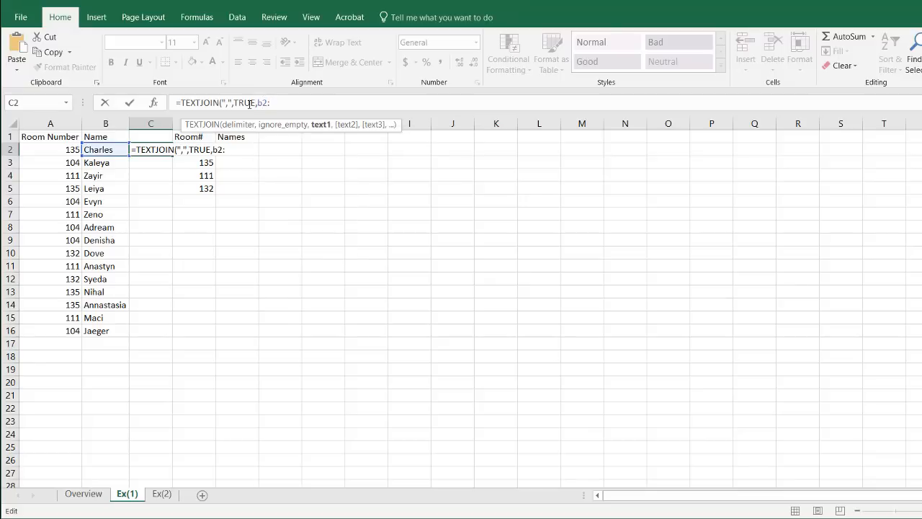
type("b2")
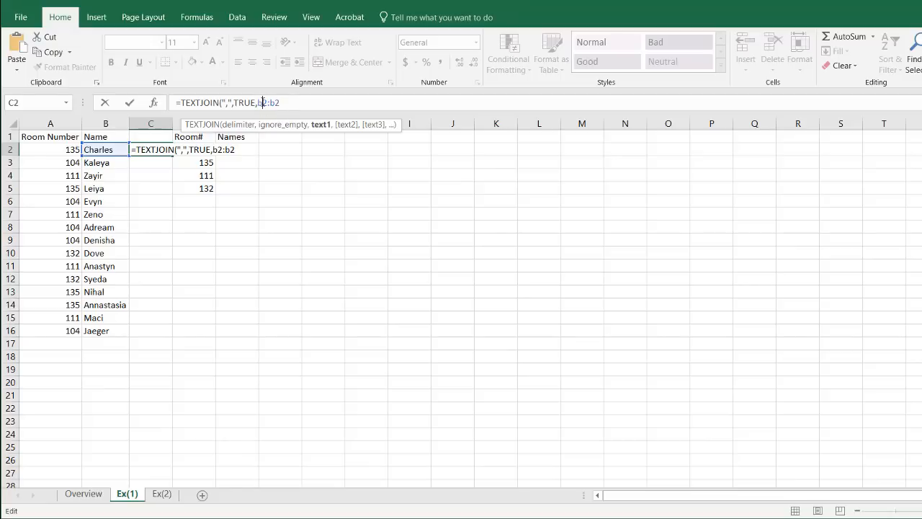
key("f4")
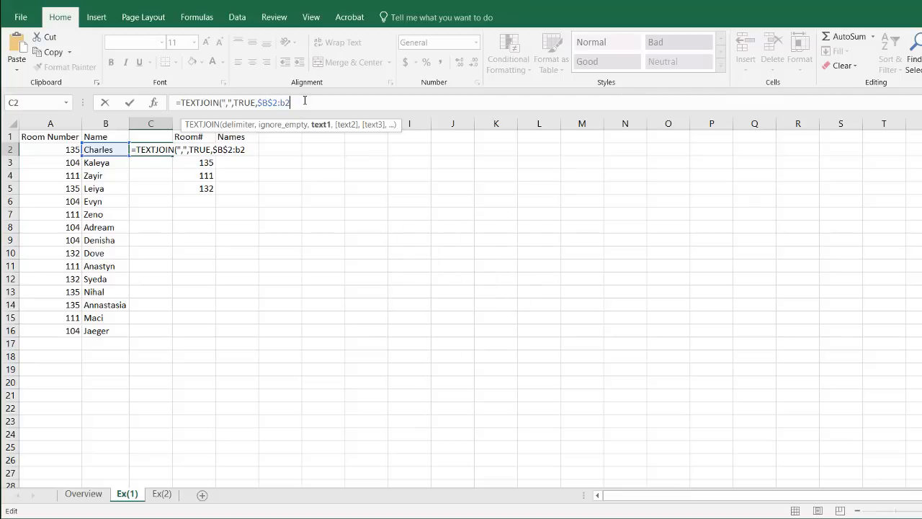
key("enter")
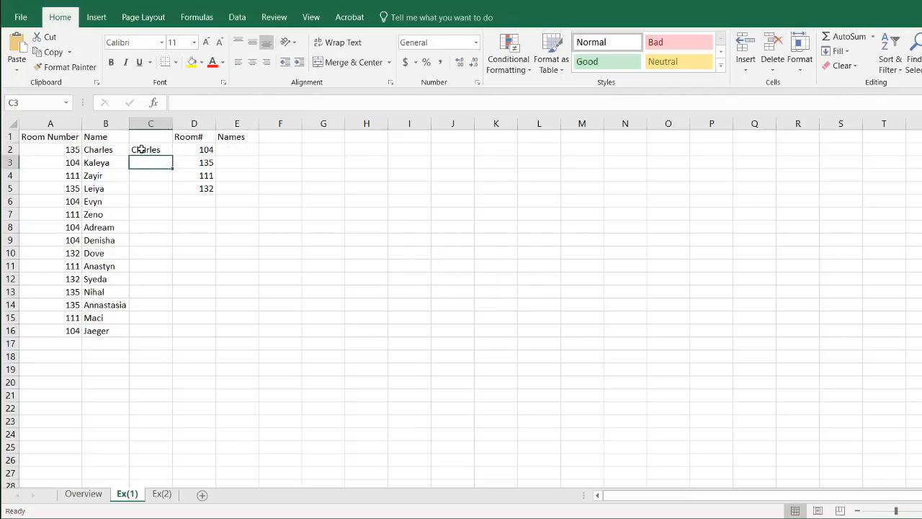
Step: Fill the running name-join from C2 down to C16, then clear column C again
left_click(149, 148)
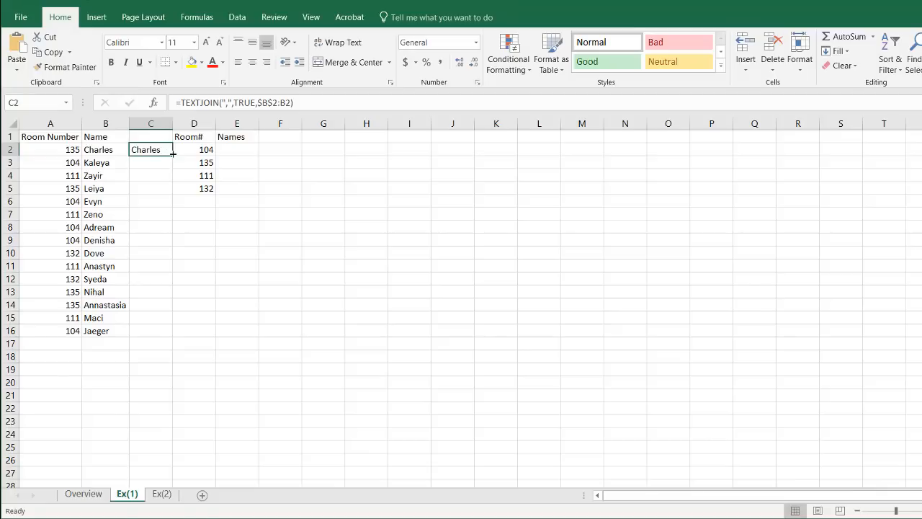
left_click_drag(171, 156, 171, 180)
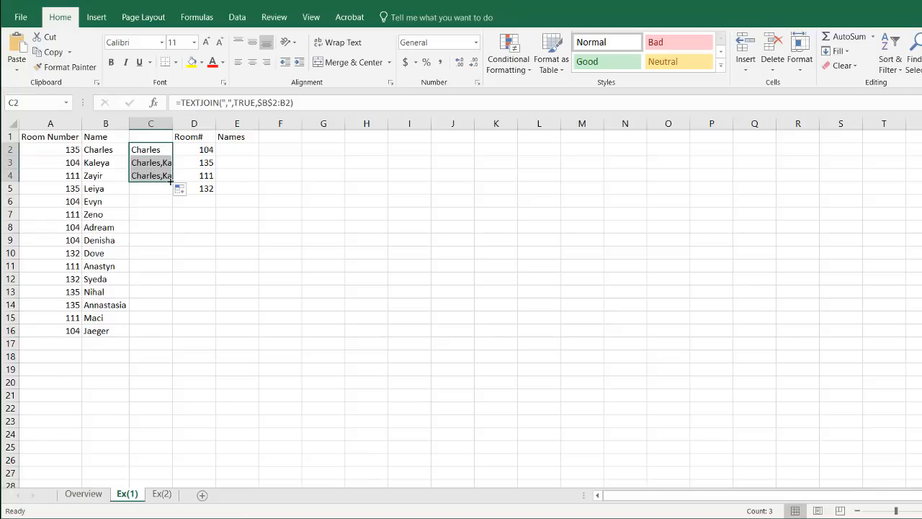
left_click_drag(172, 178, 171, 330)
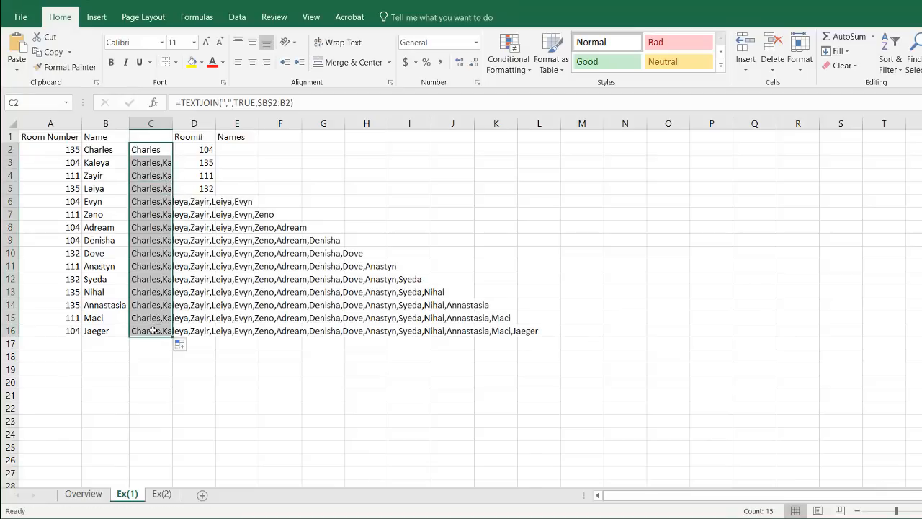
left_click(149, 330)
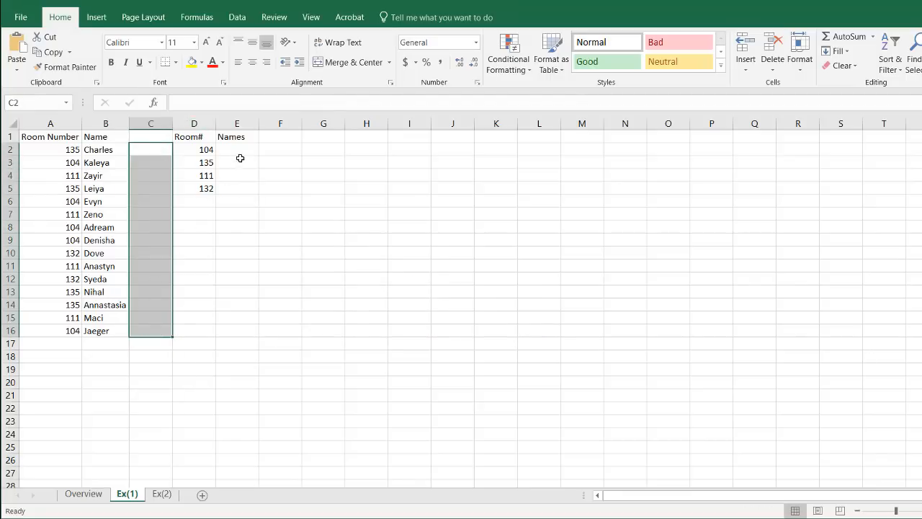
Step: Start E2's TEXTJOIN with an IF testing room numbers A2:A16
left_click(236, 149)
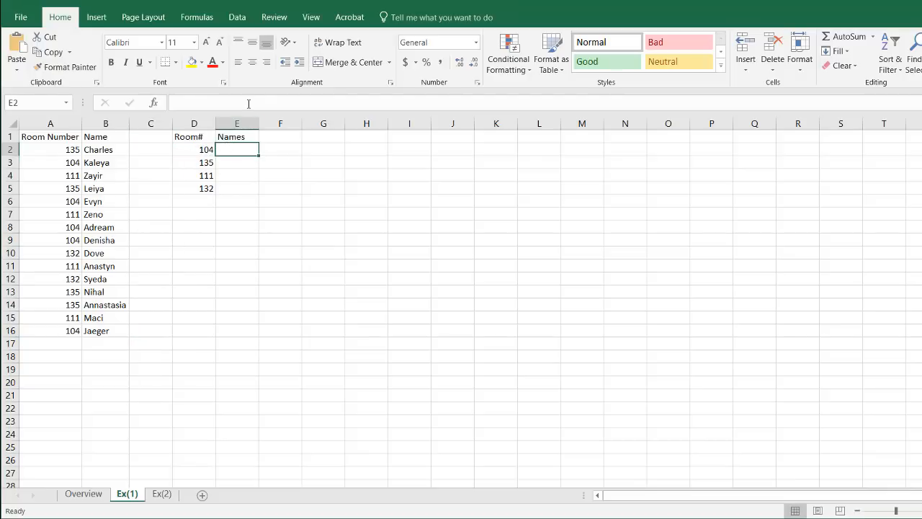
type("=tex")
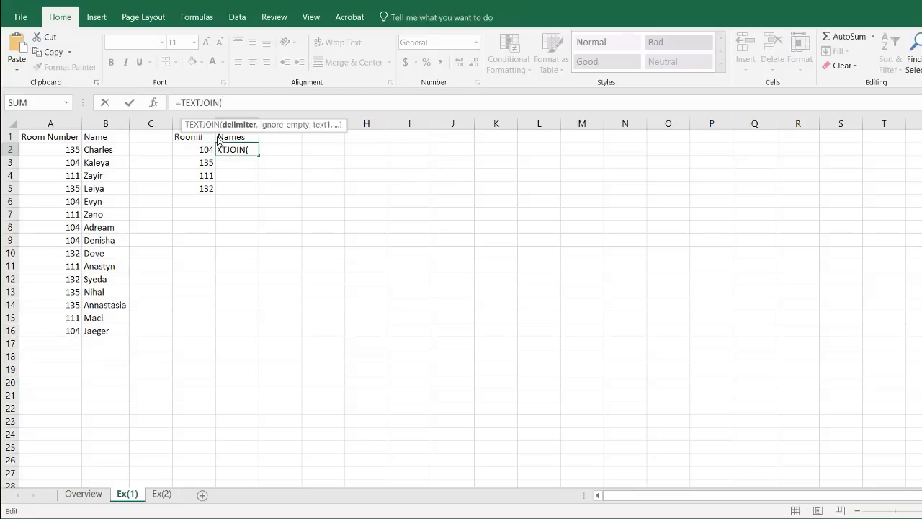
type("\",\",TRUE")
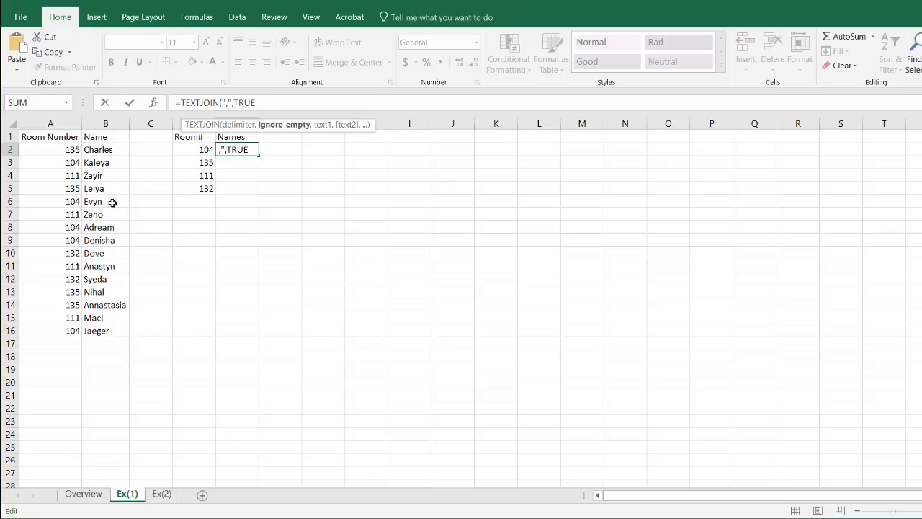
mouse_move(238, 124)
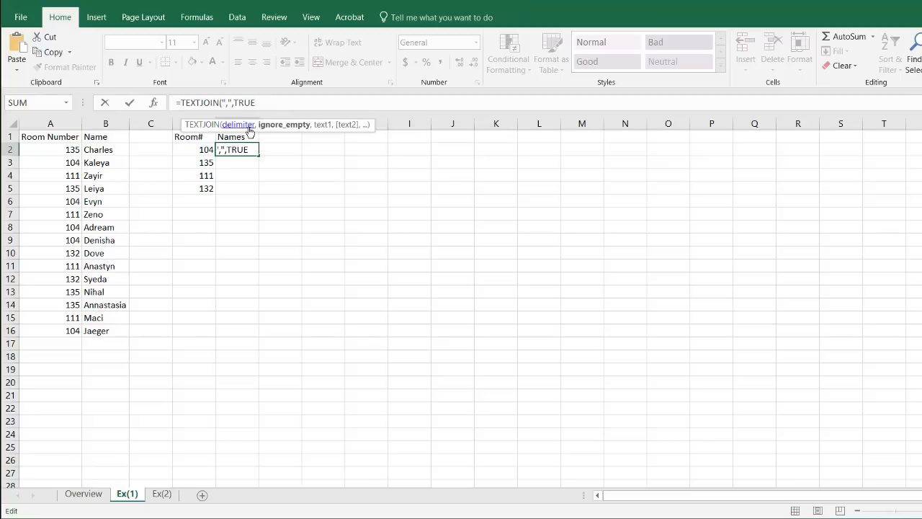
type(",")
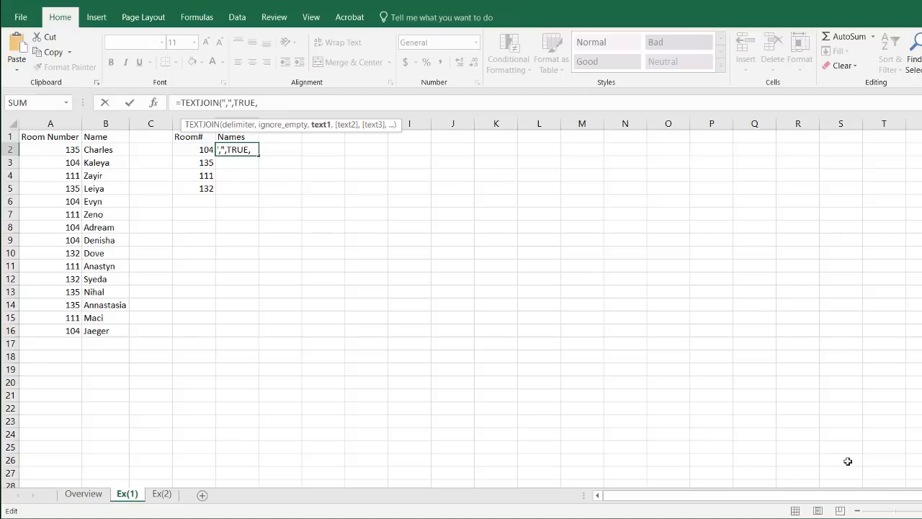
type("if")
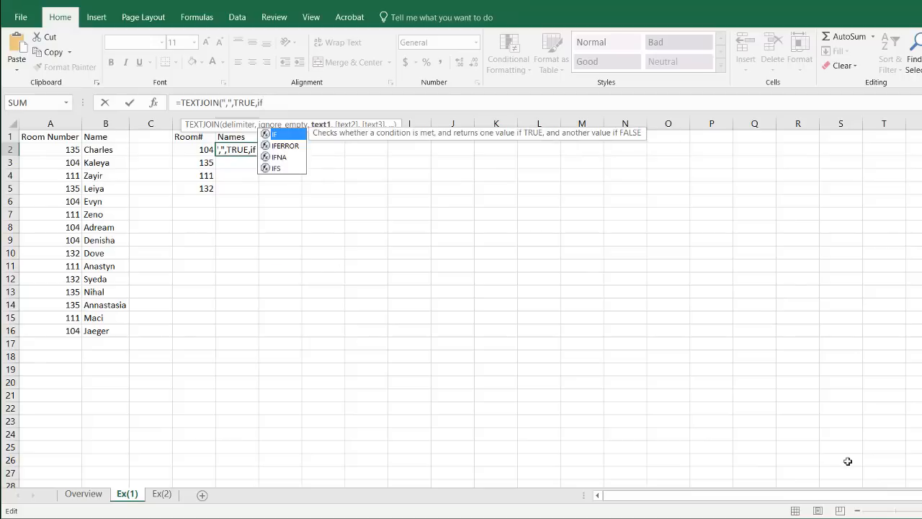
type("(")
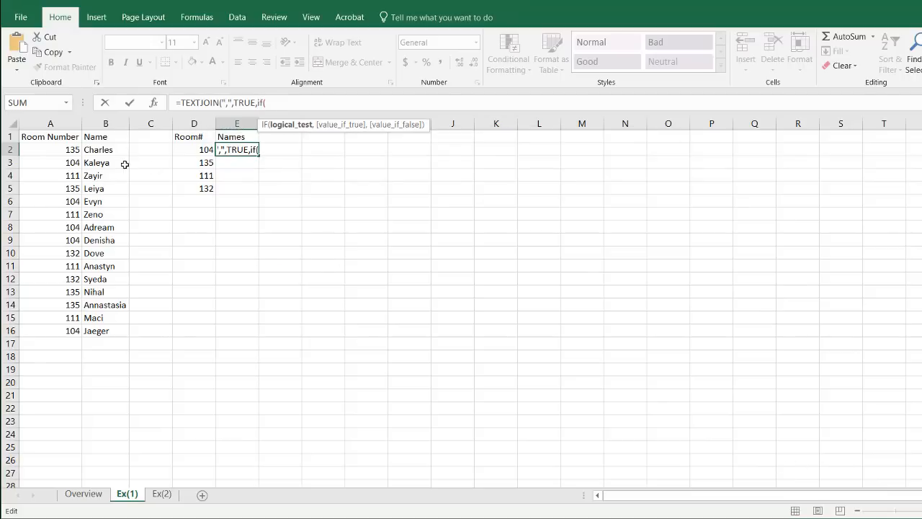
left_click_drag(51, 148, 51, 330)
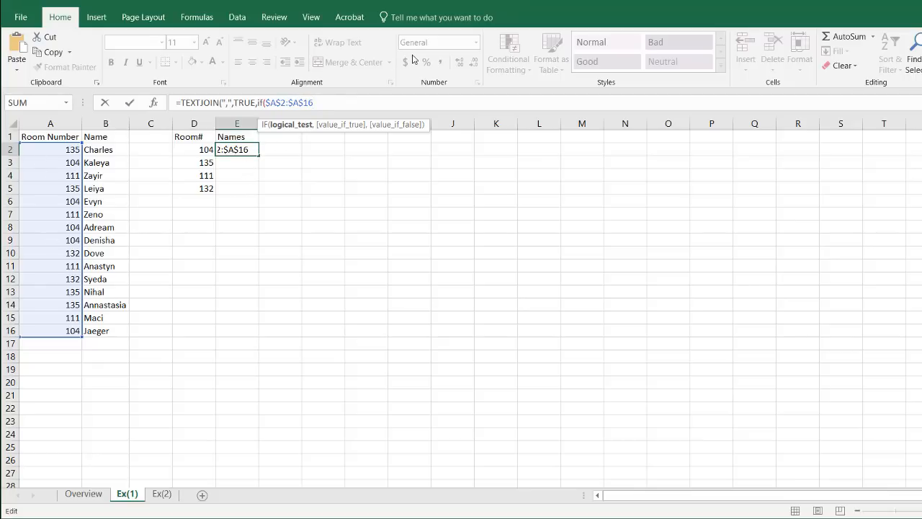
Step: Complete the IF to compare against D2 and return names B2:B16, else blank, closing the formula
type("=")
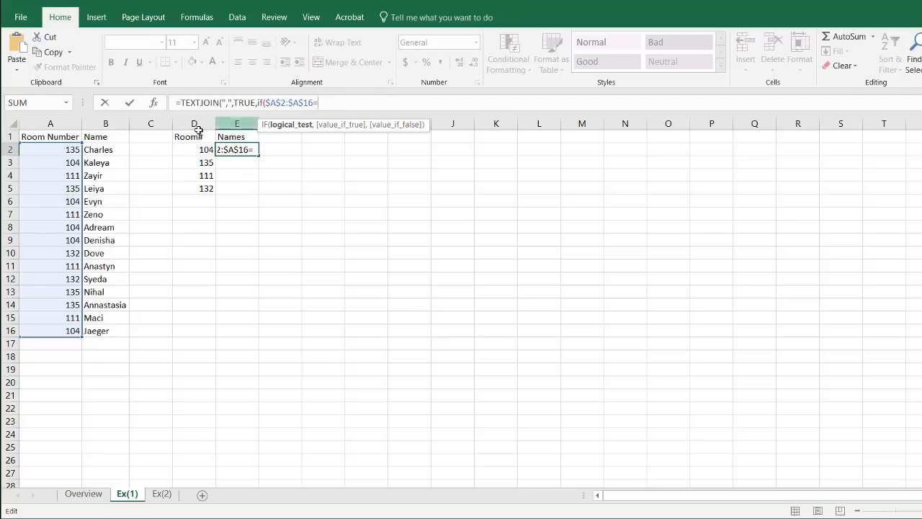
left_click(193, 148)
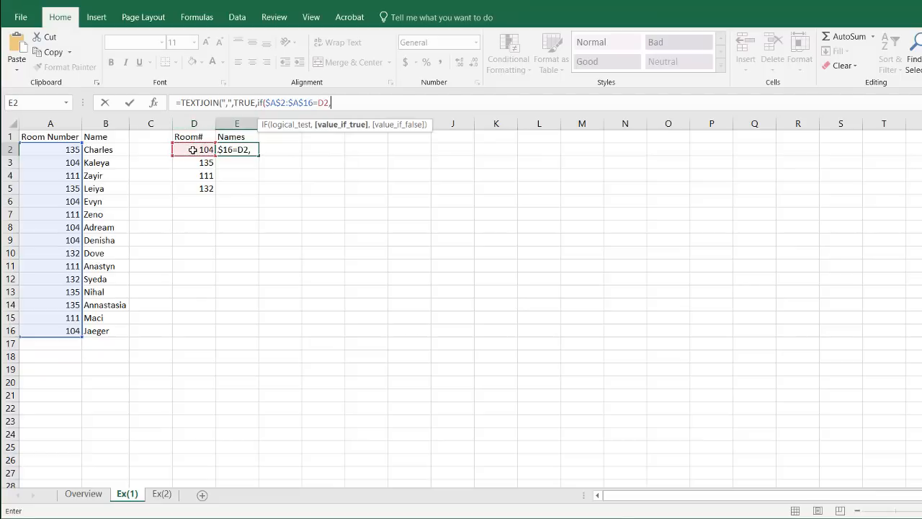
left_click_drag(105, 149, 105, 253)
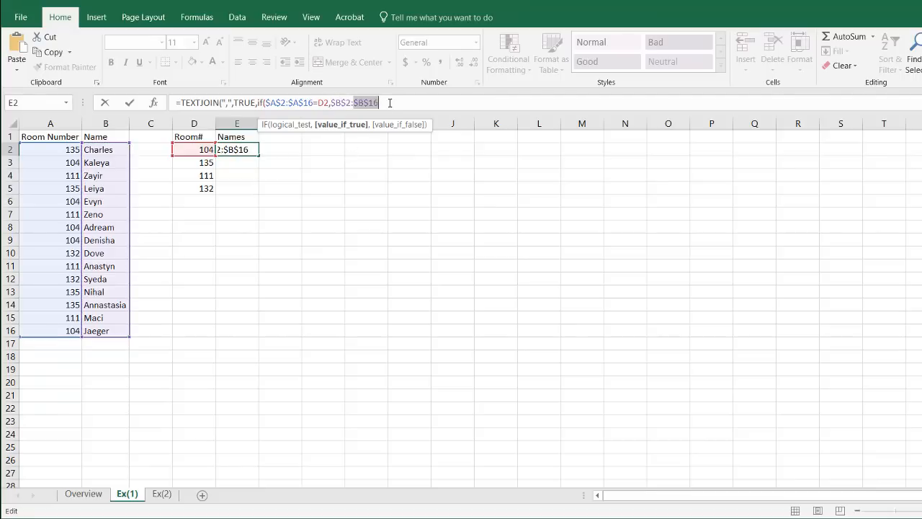
type(",")
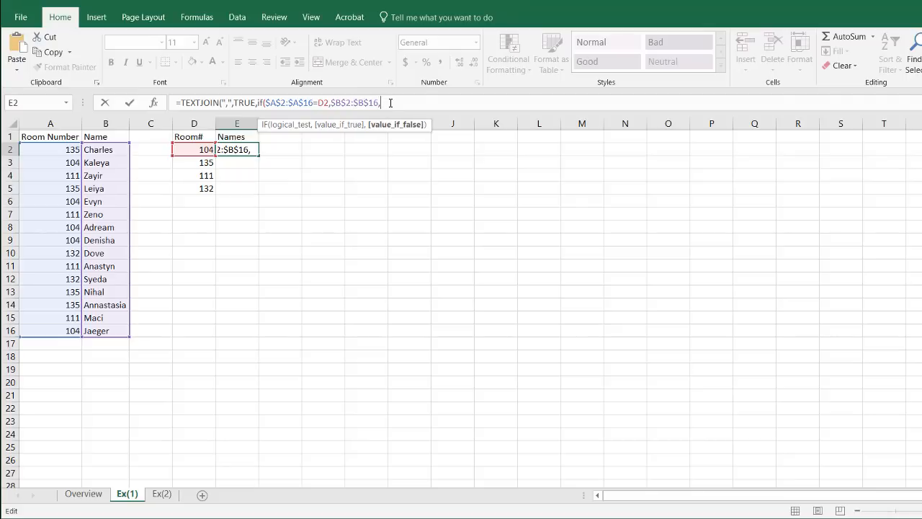
type("\"\"")
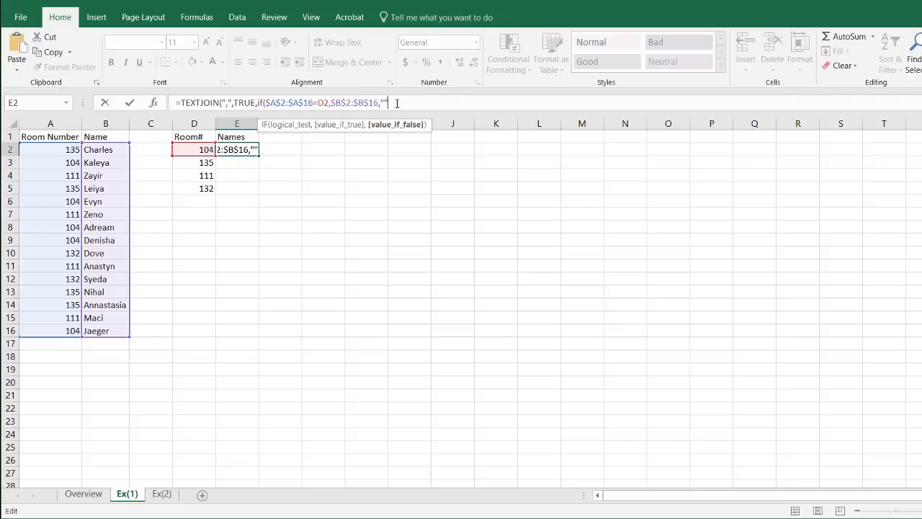
type(")")
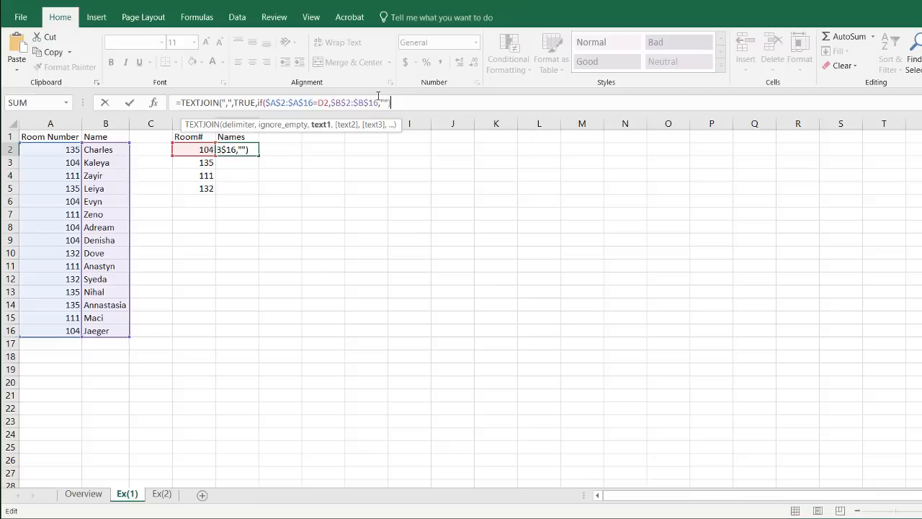
key("ctrl+shift+enter")
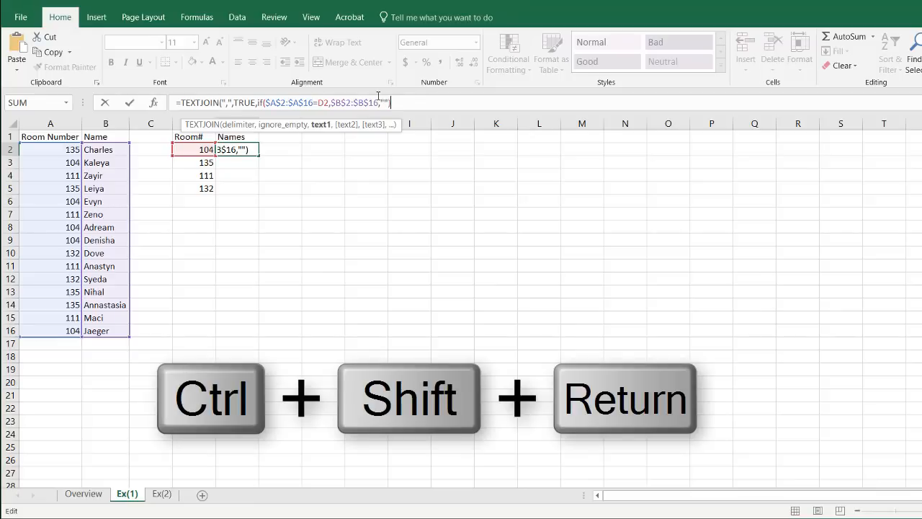
Step: Commit E2 as an array formula, accepting the correction, returning Kaleya, Evyn, Adream, Denisha, Jaeger
key("ctrl+shift+enter")
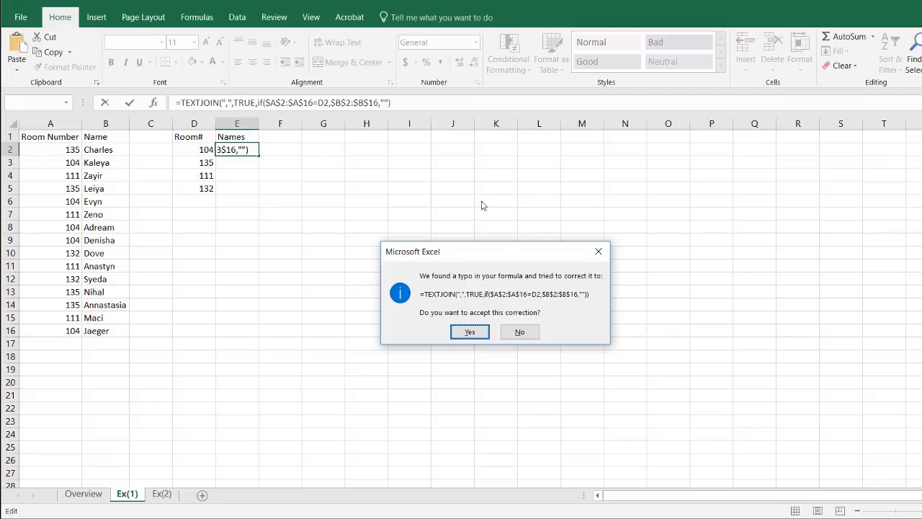
mouse_move(484, 328)
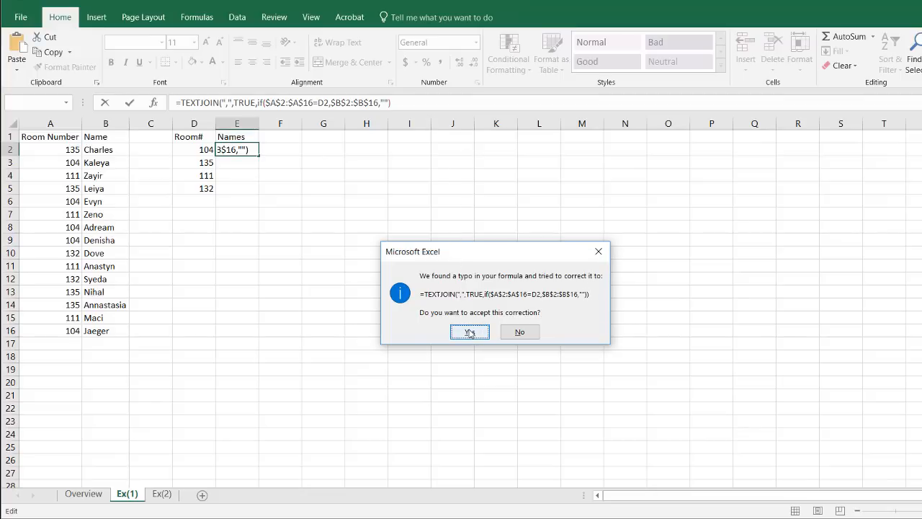
left_click(469, 331)
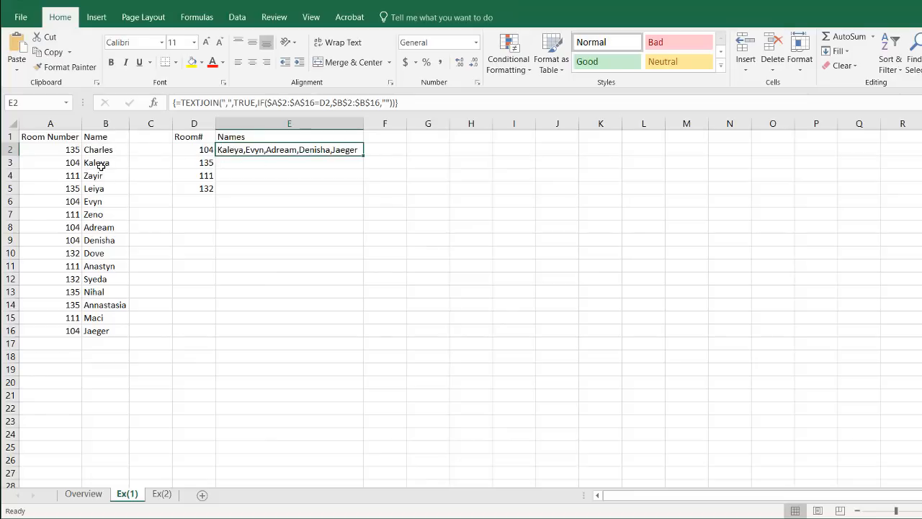
mouse_move(104, 207)
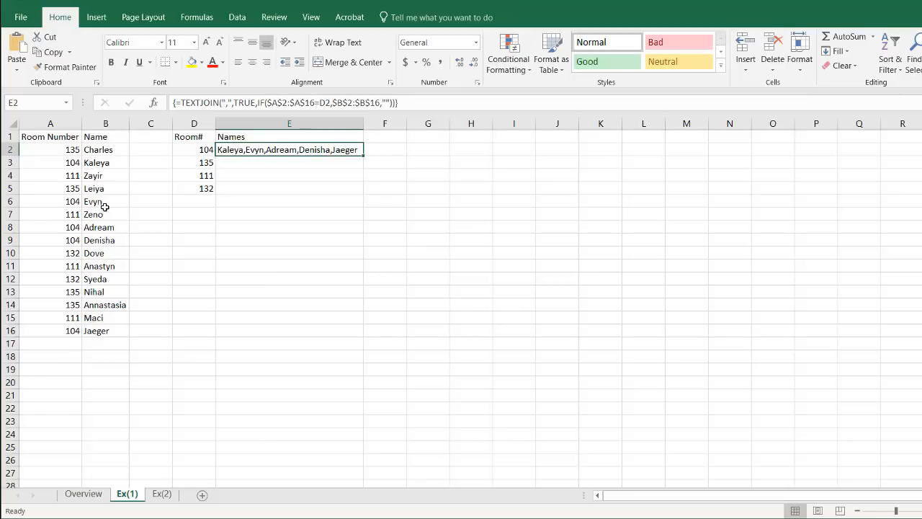
mouse_move(112, 253)
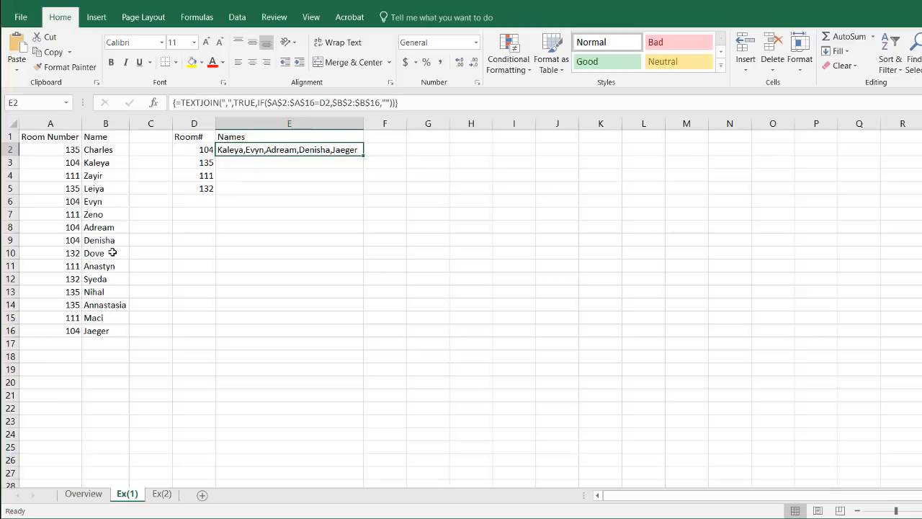
mouse_move(118, 330)
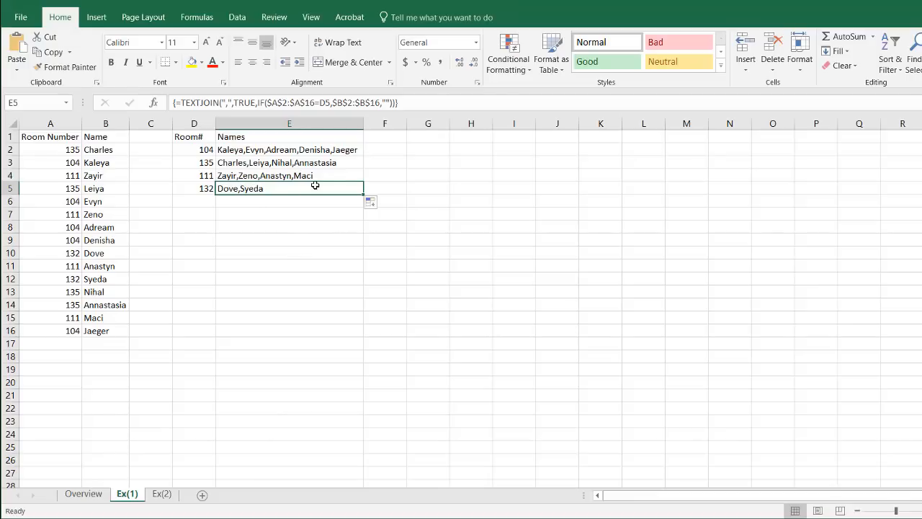
Step: Add Alice in room 204 and Paul in room 325 in rows 17–18
left_click(49, 343)
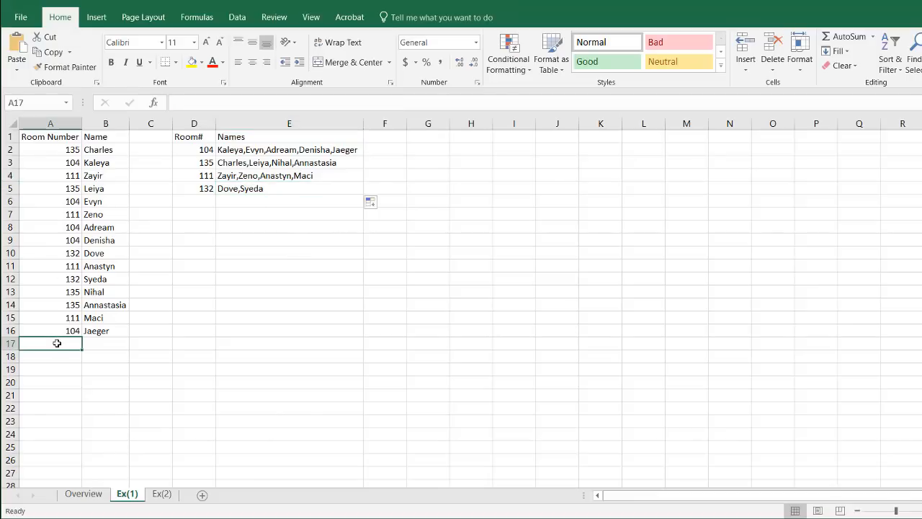
type("204")
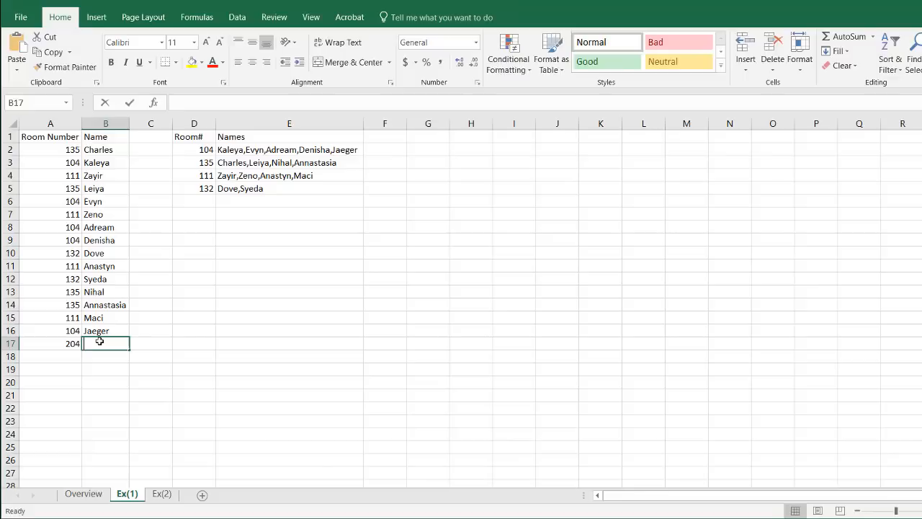
type("Alice")
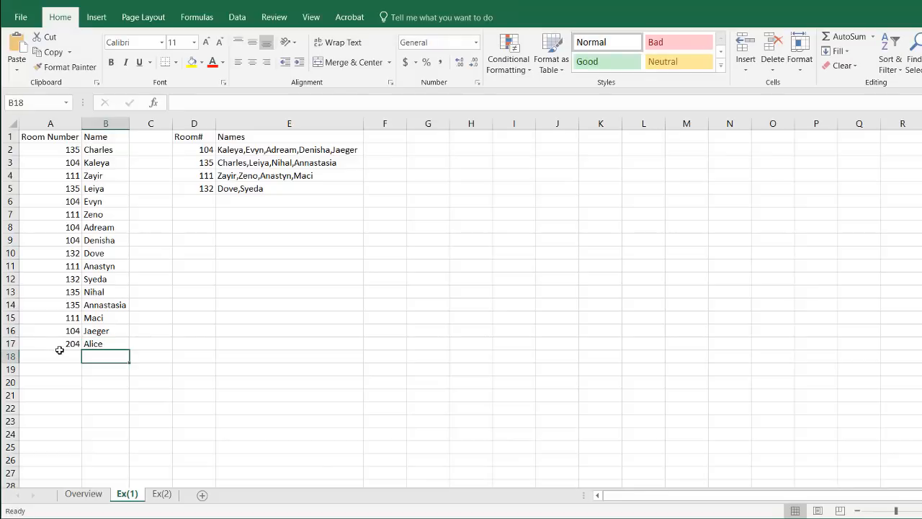
type("325")
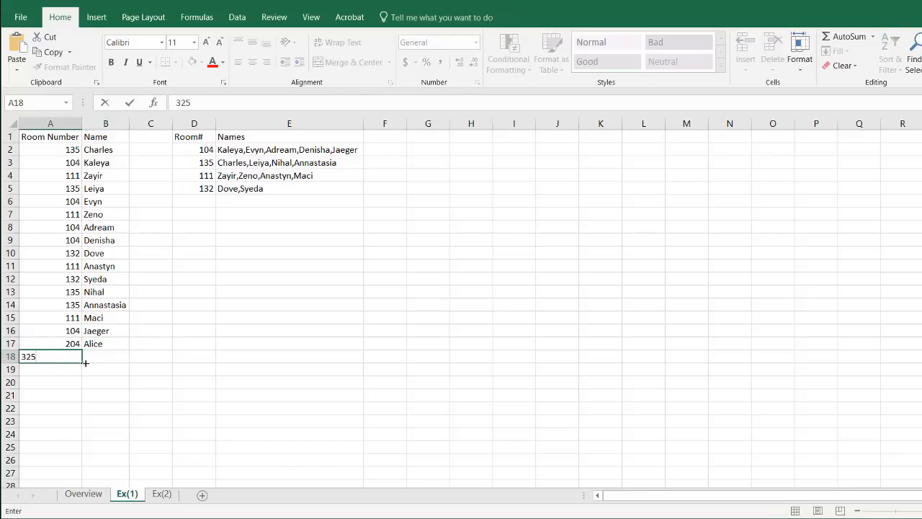
type("Paul")
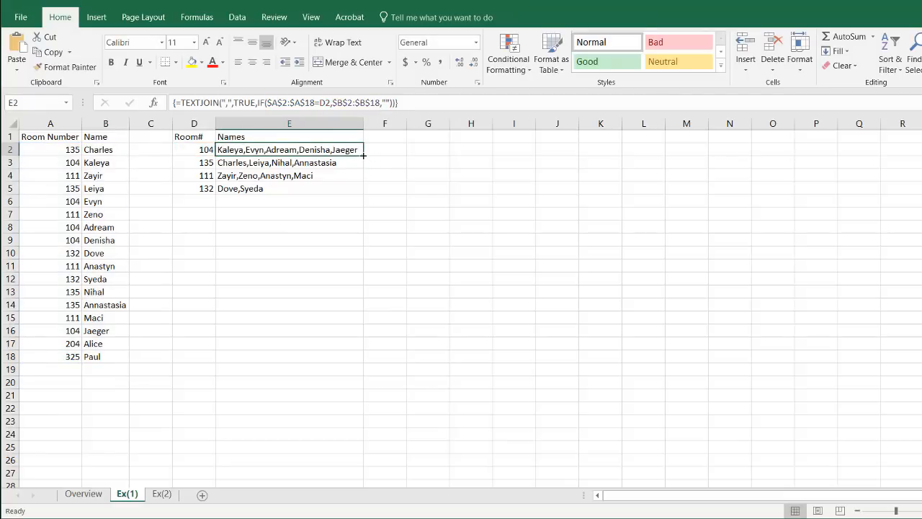
Step: Extend the Names formula ranges to row 18 and fill it down to E5
left_click_drag(363, 148, 363, 187)
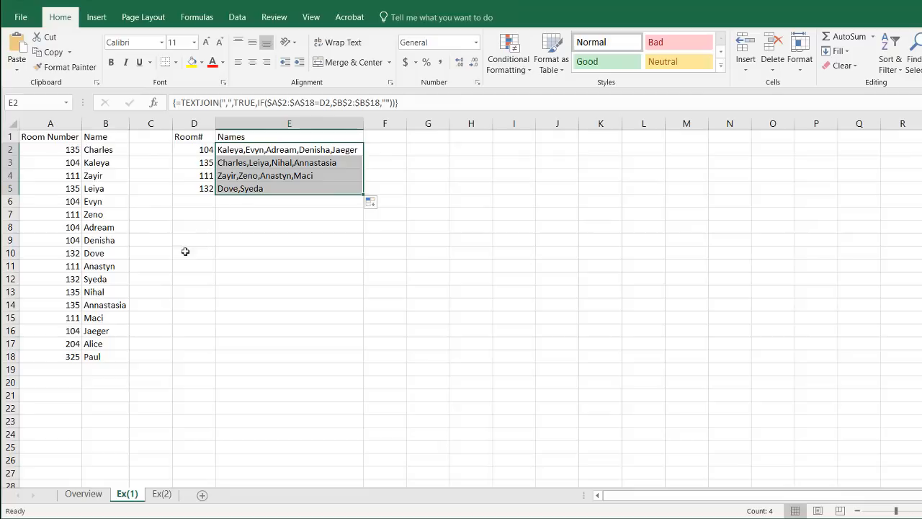
type("20")
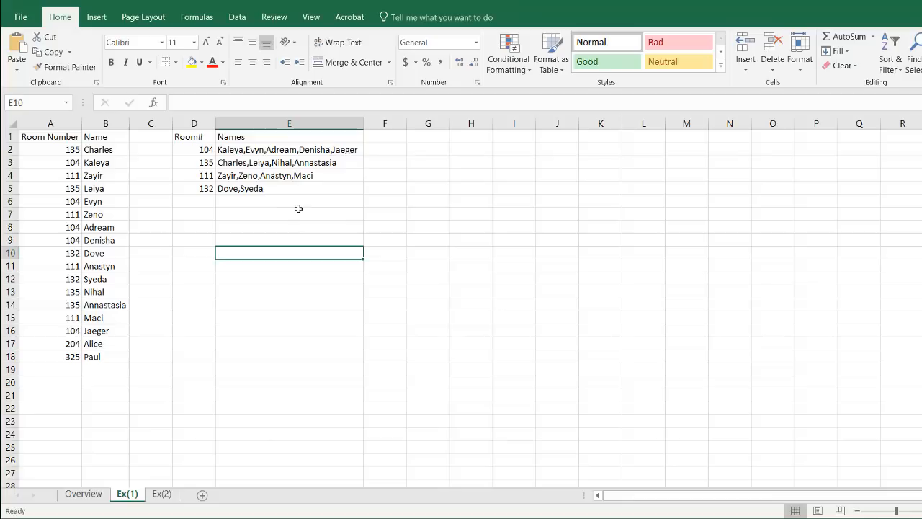
Step: Check the room 132 formula in E5, still returning Dove and Syeda
left_click(288, 188)
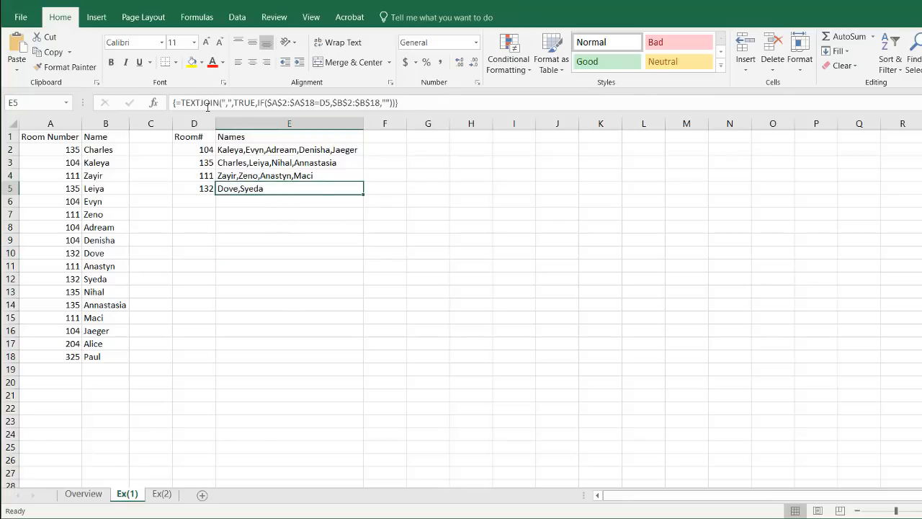
mouse_move(461, 360)
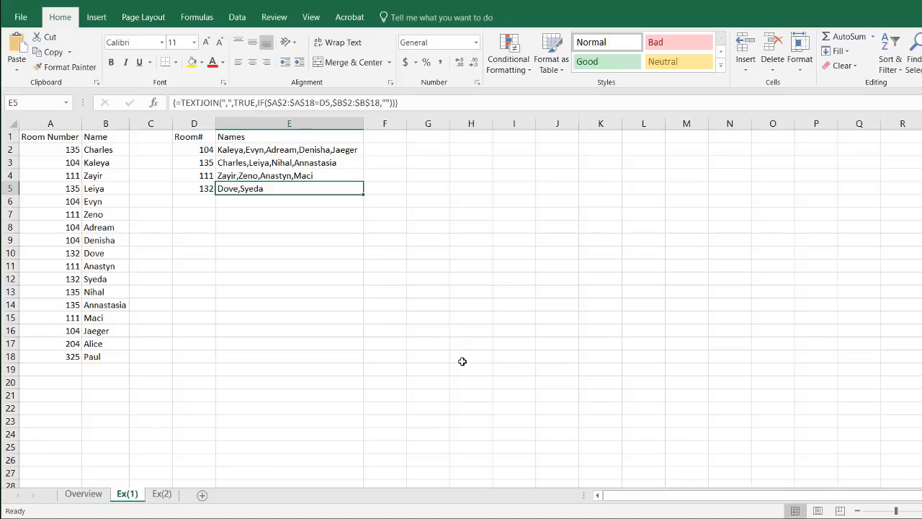
mouse_move(181, 478)
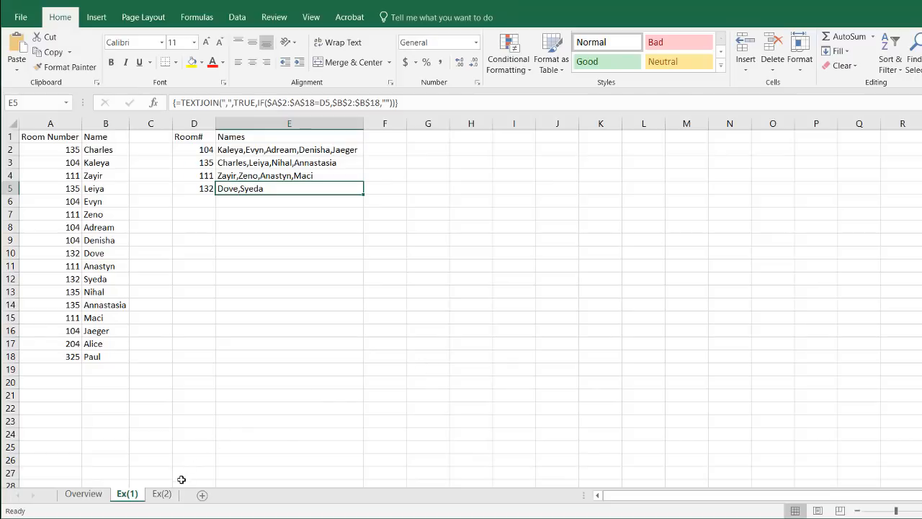
mouse_move(181, 484)
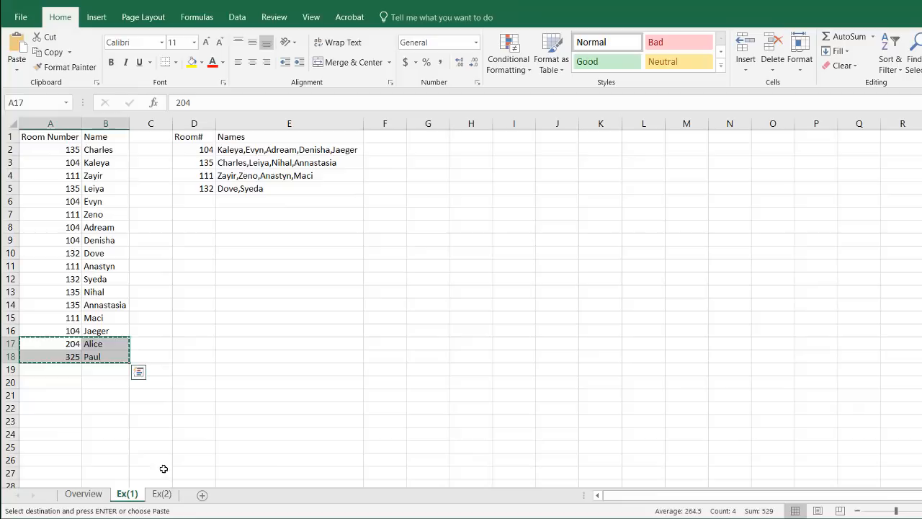
Step: Paste the Alice and Paul rows into A17:B18 on sheet Ex(2)
left_click(161, 493)
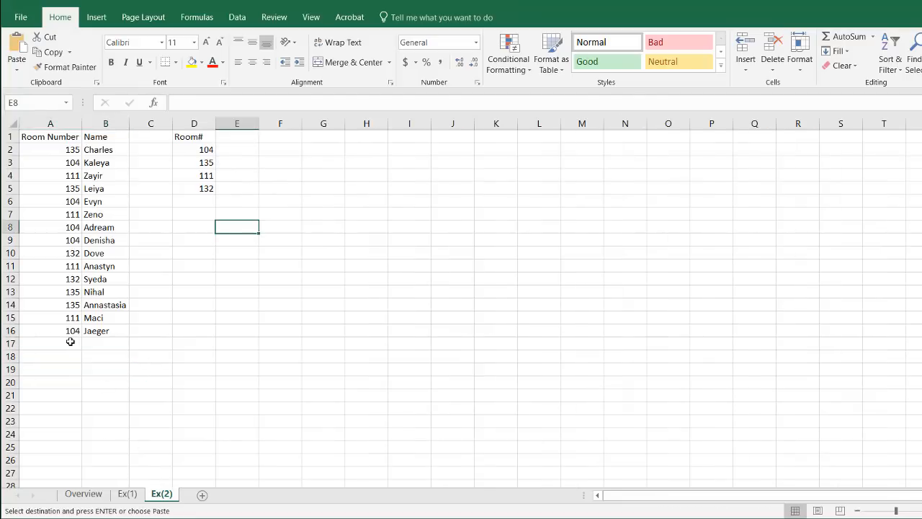
left_click(50, 343)
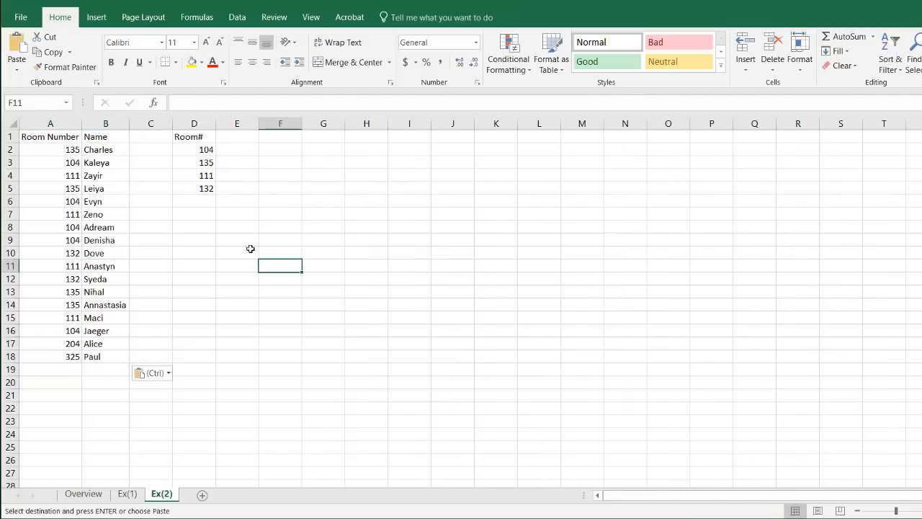
mouse_move(89, 224)
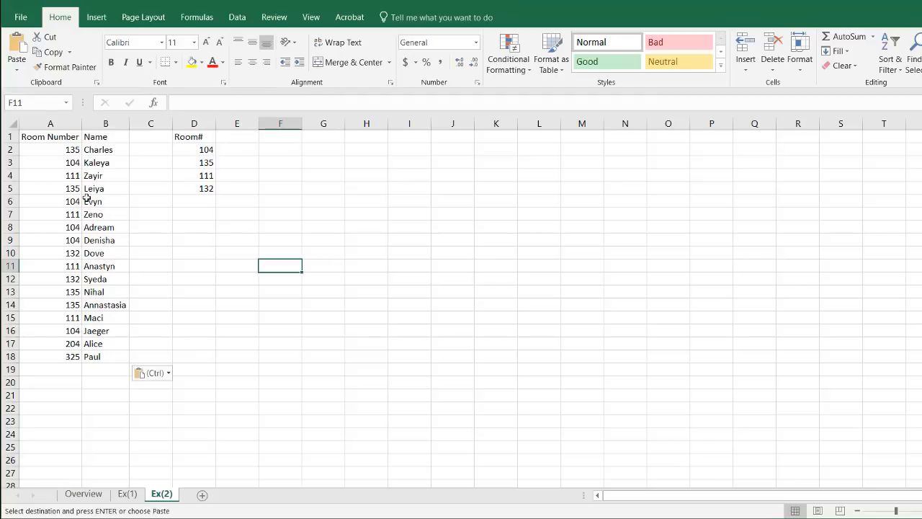
left_click(50, 188)
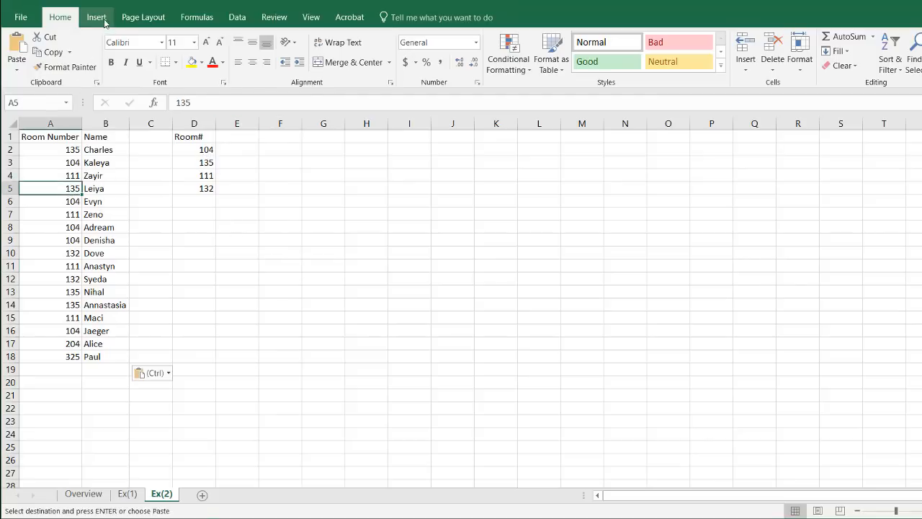
Step: Convert the Room Number and Name list to a table named 'list'
left_click(113, 51)
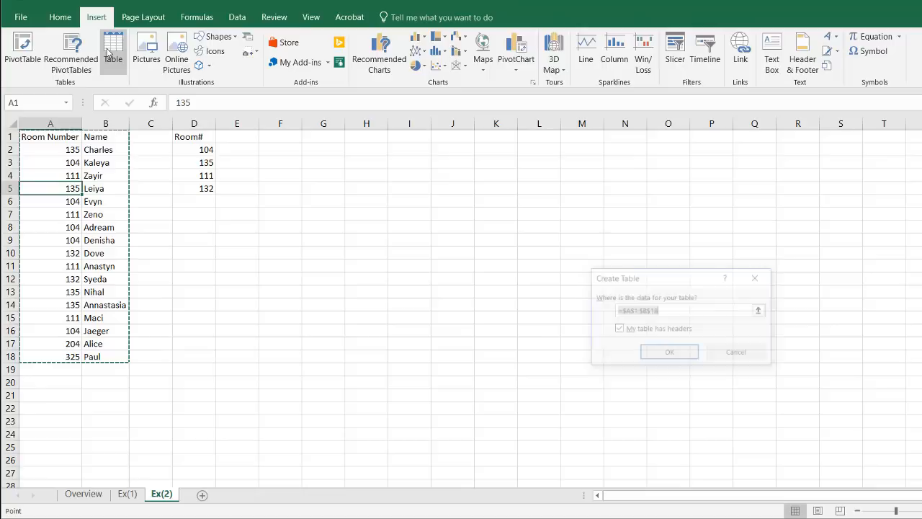
left_click(668, 352)
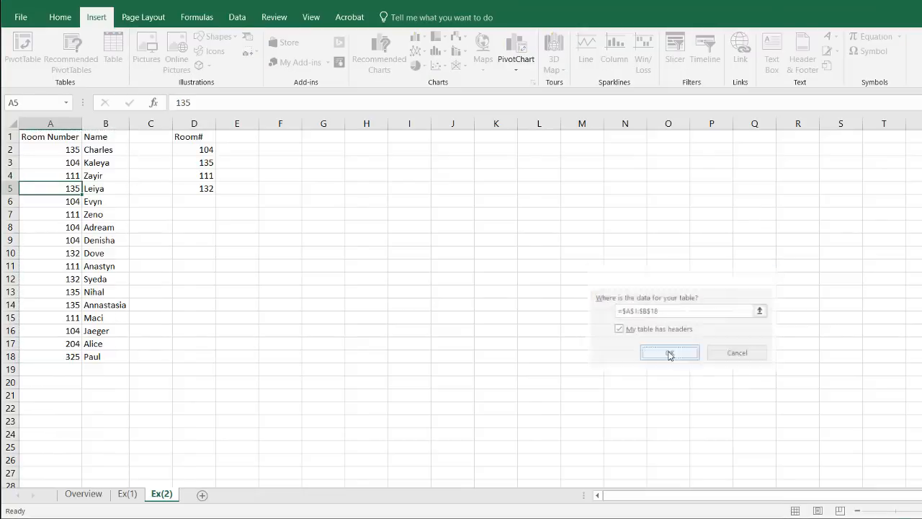
left_click(668, 351)
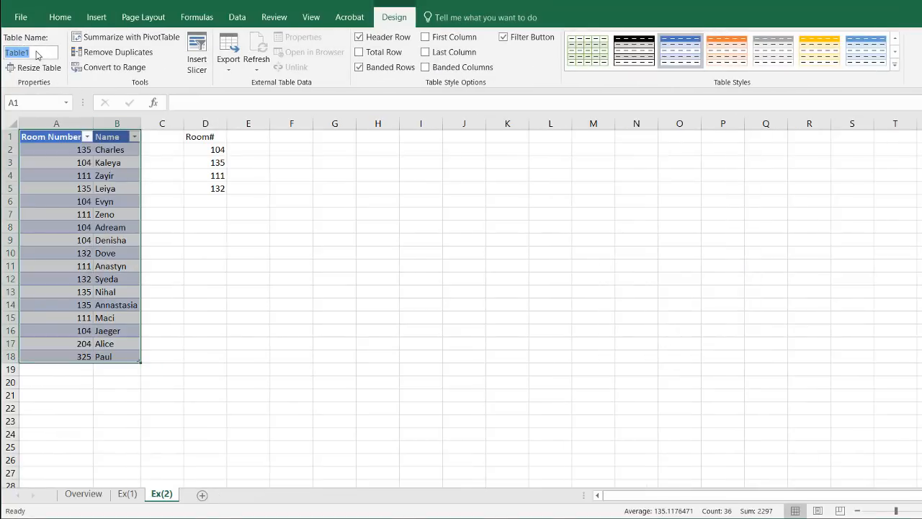
type("list")
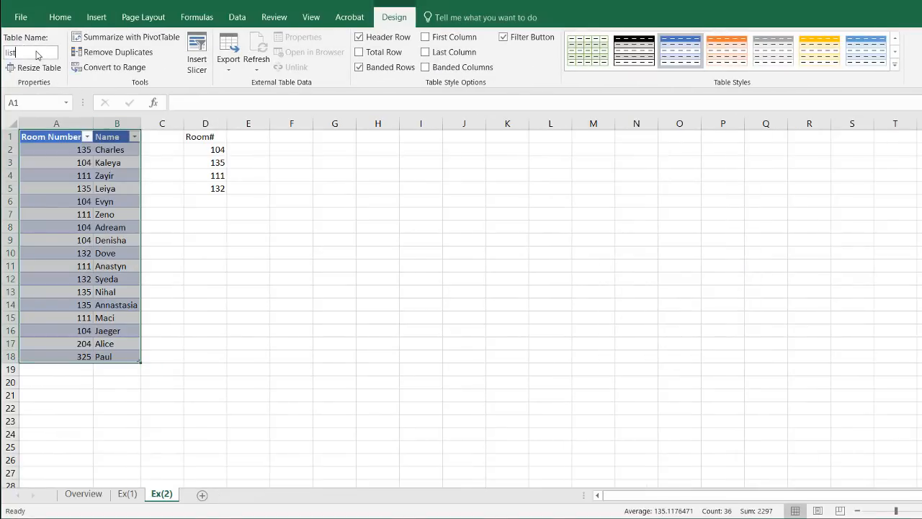
left_click(205, 149)
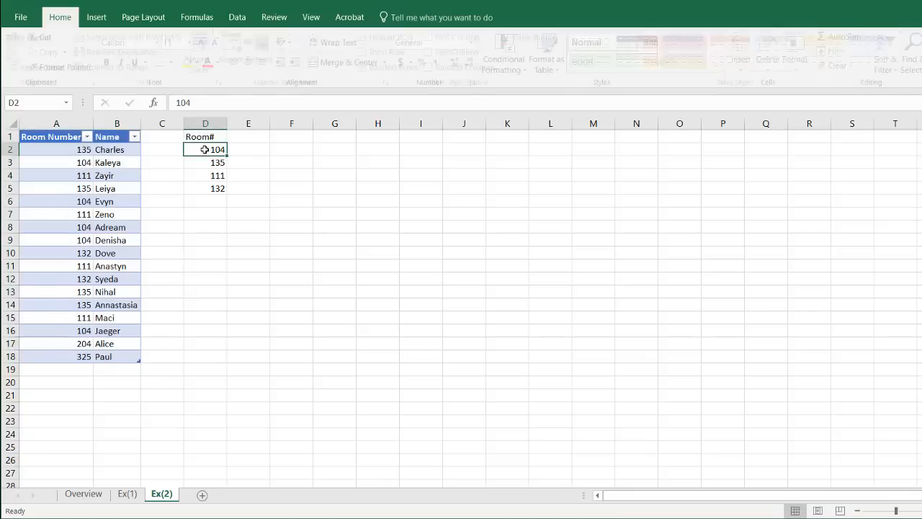
Step: Convert the Room# column to a second table named 'lookup' with headers
left_click(95, 17)
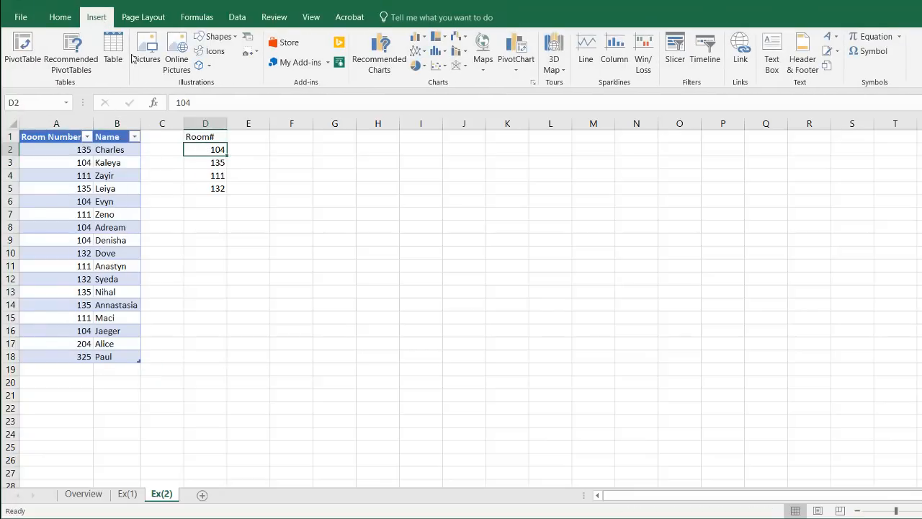
left_click(113, 50)
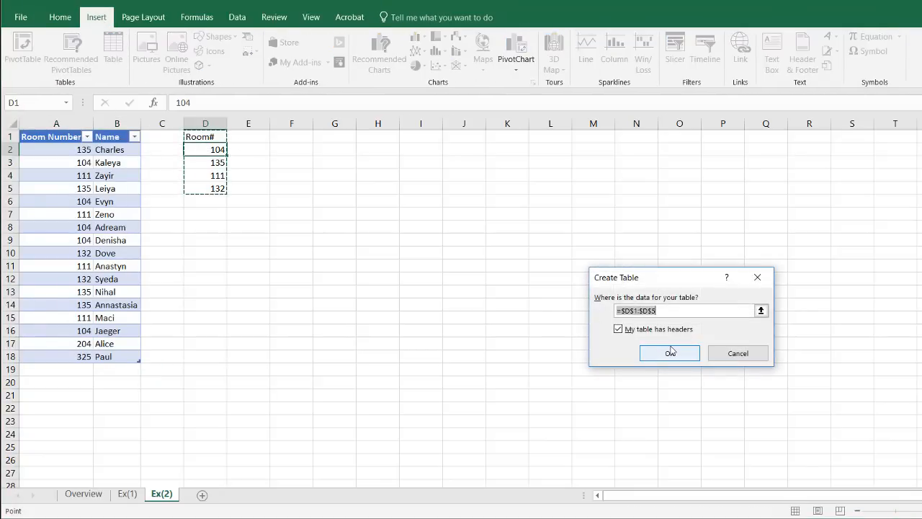
left_click(669, 351)
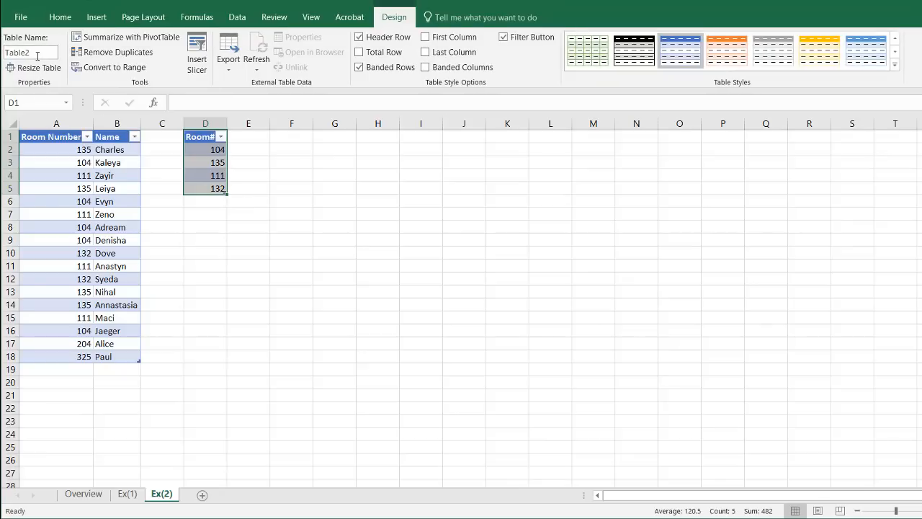
type("Io")
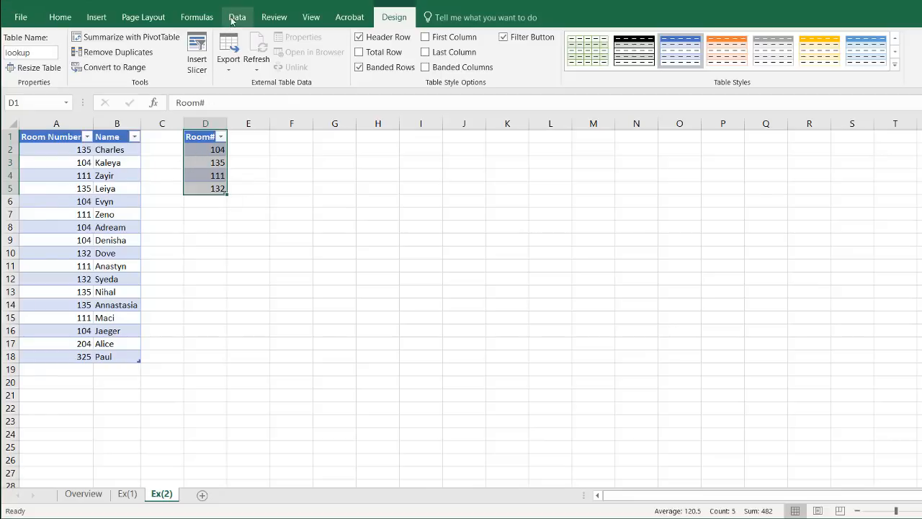
left_click(237, 18)
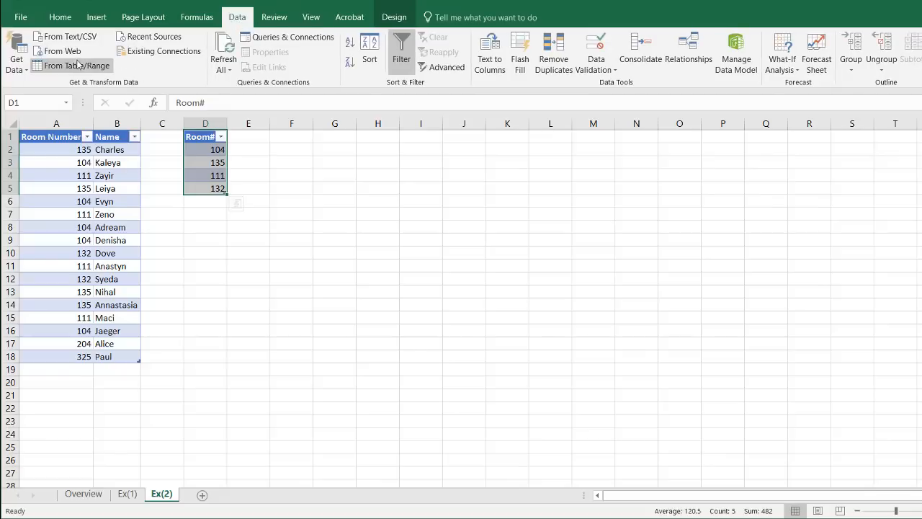
mouse_move(73, 66)
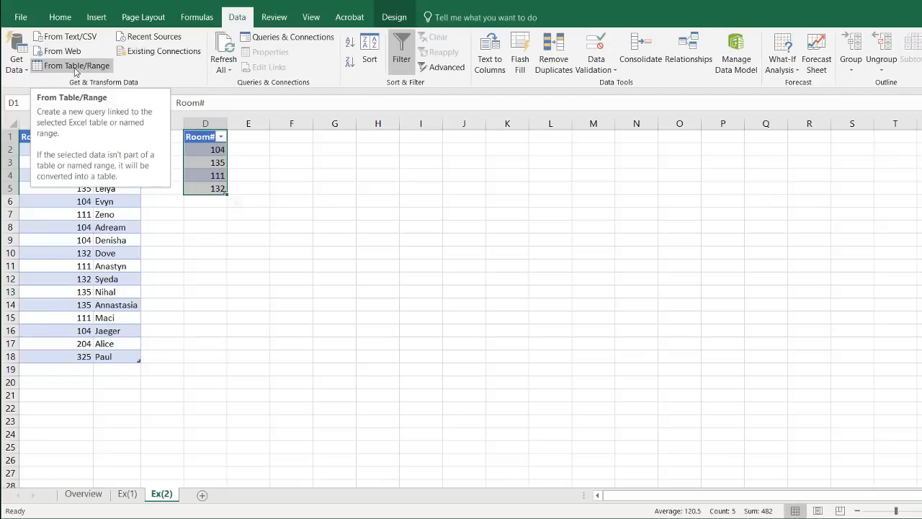
Step: Build a query from the Room# table via From Table/Range and load it as Only Create Connection
left_click(78, 66)
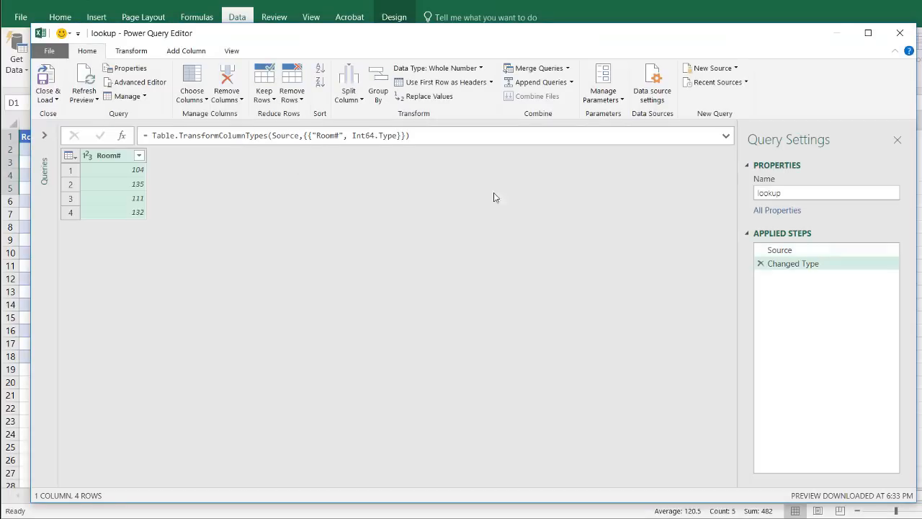
left_click(825, 193)
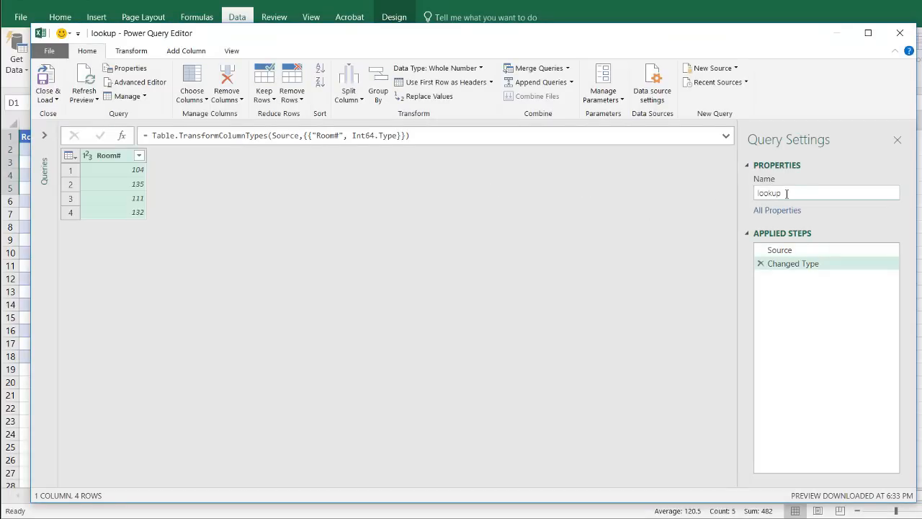
left_click(46, 100)
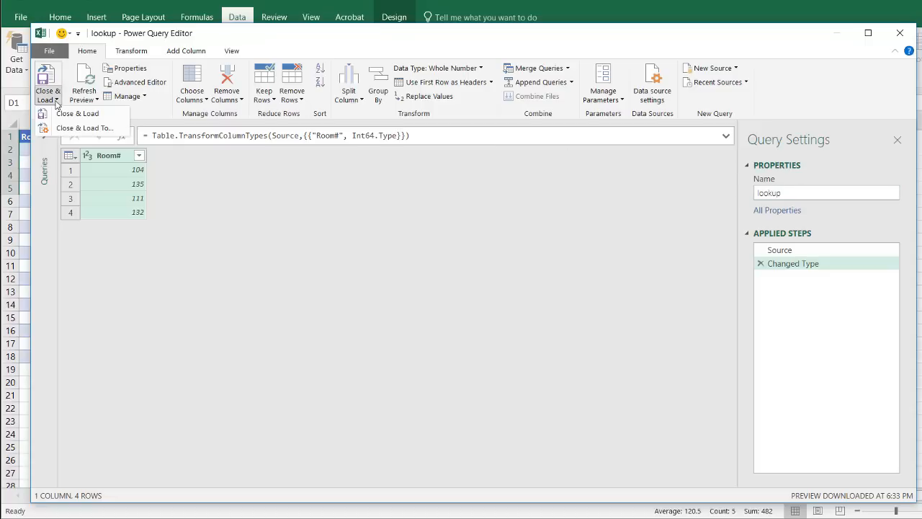
left_click(77, 113)
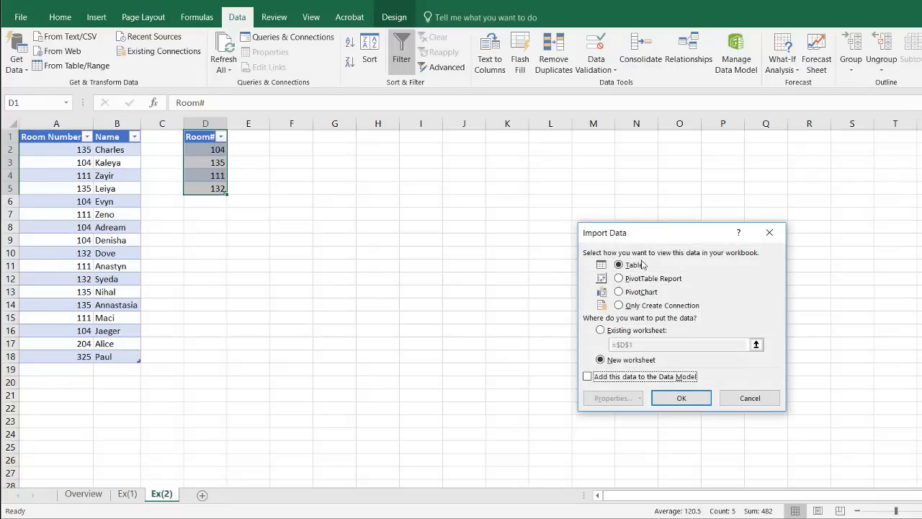
left_click(618, 305)
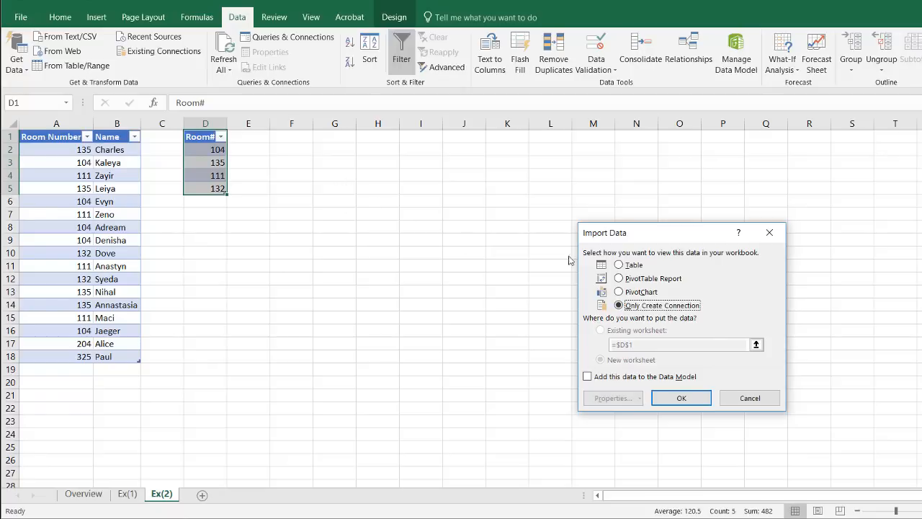
mouse_move(590, 343)
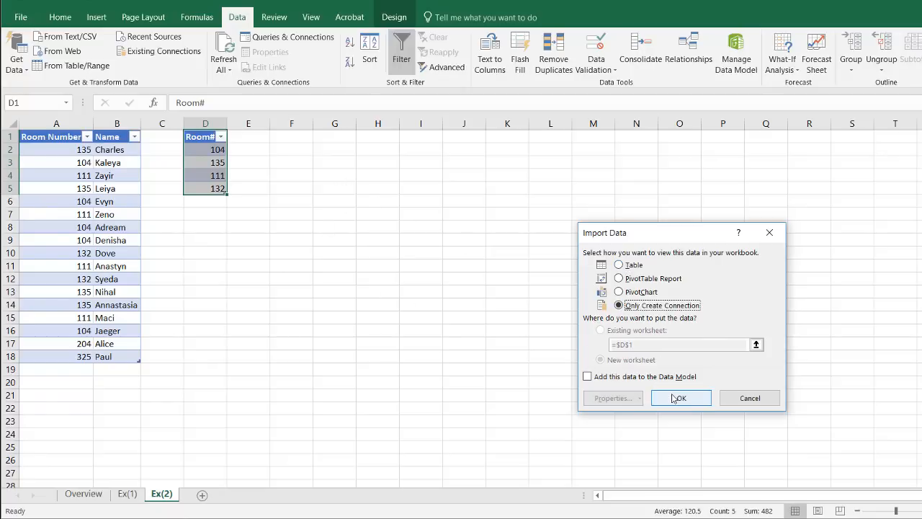
left_click(678, 398)
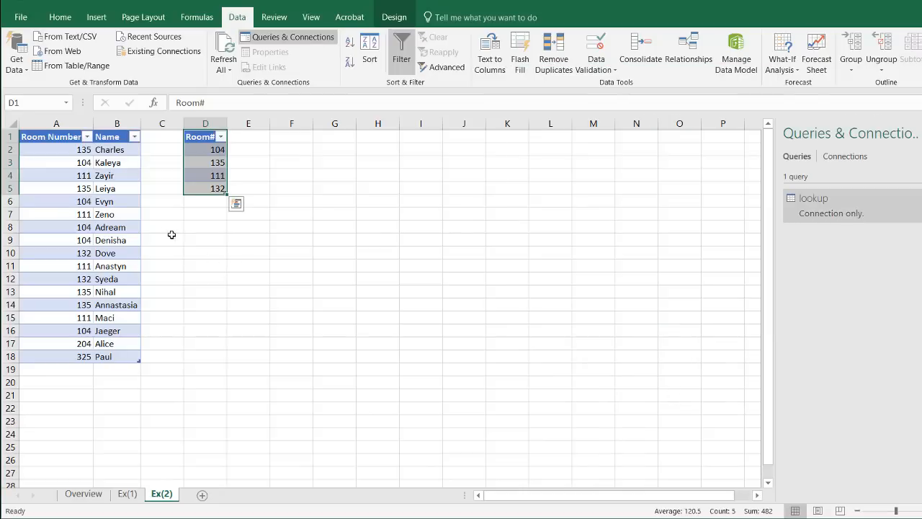
left_click(103, 202)
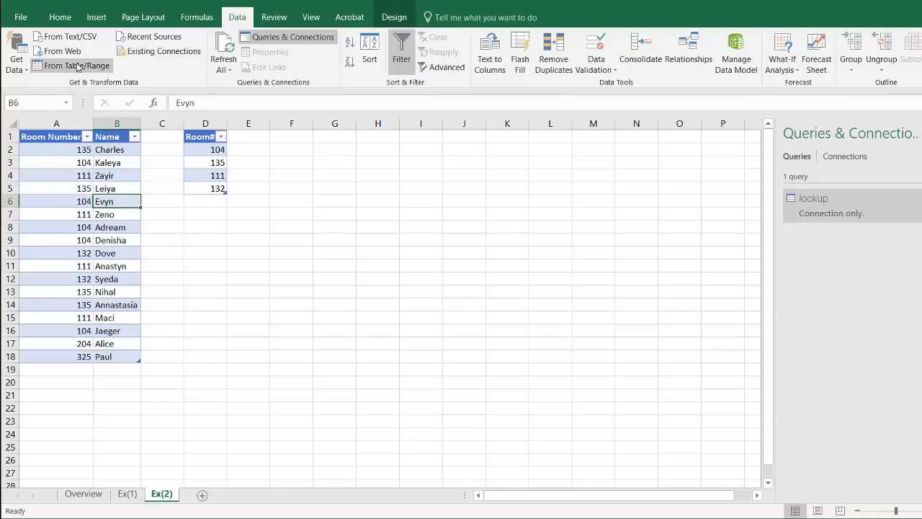
Step: Build the list query from the room-and-name table and load it as Only Create Connection
left_click(75, 66)
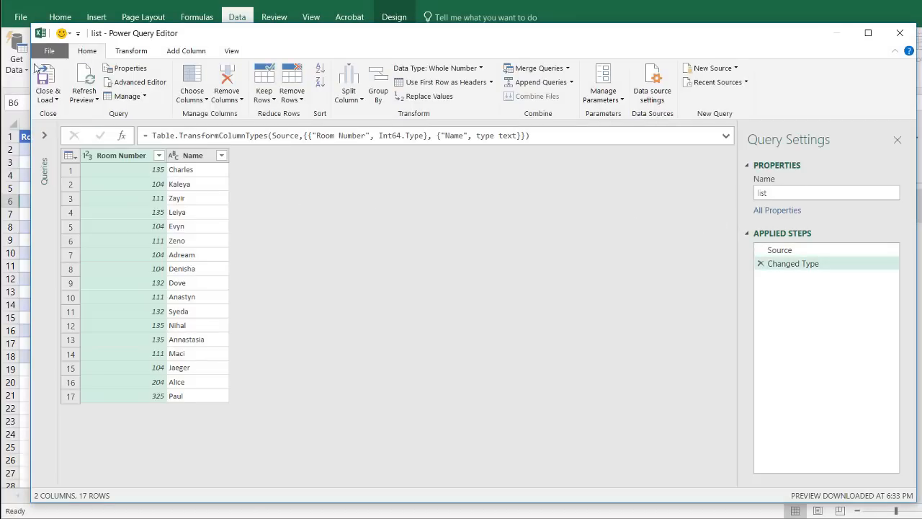
left_click(46, 80)
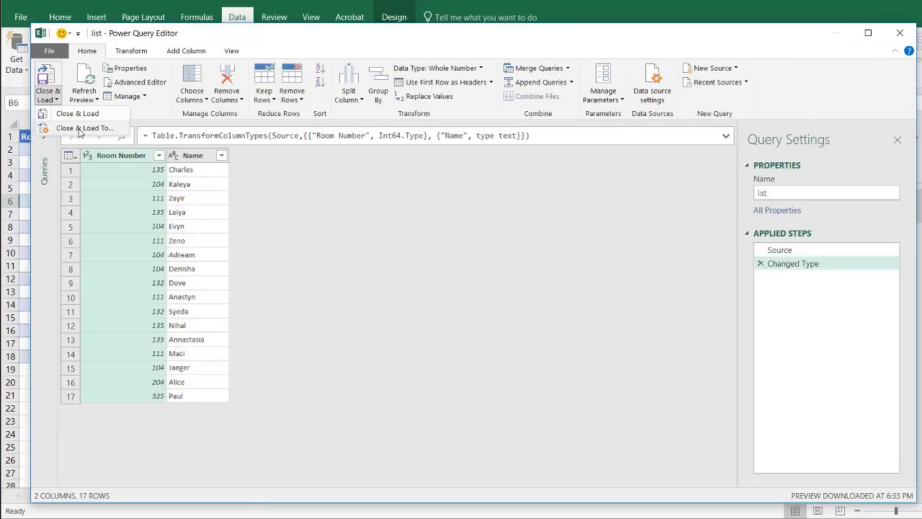
left_click(85, 127)
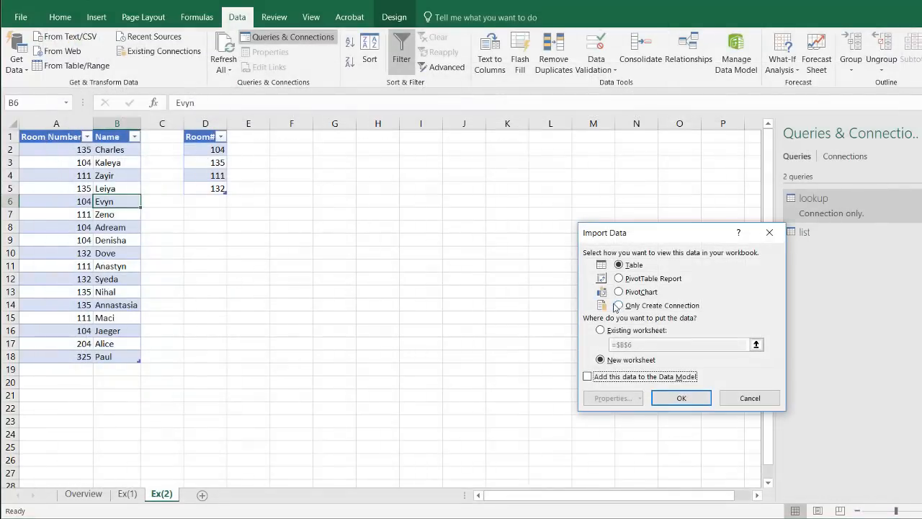
left_click(618, 305)
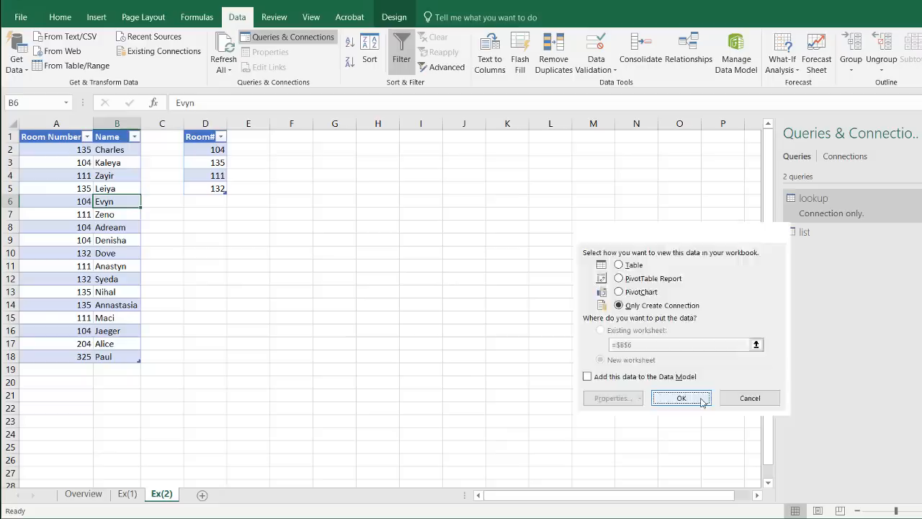
left_click(680, 398)
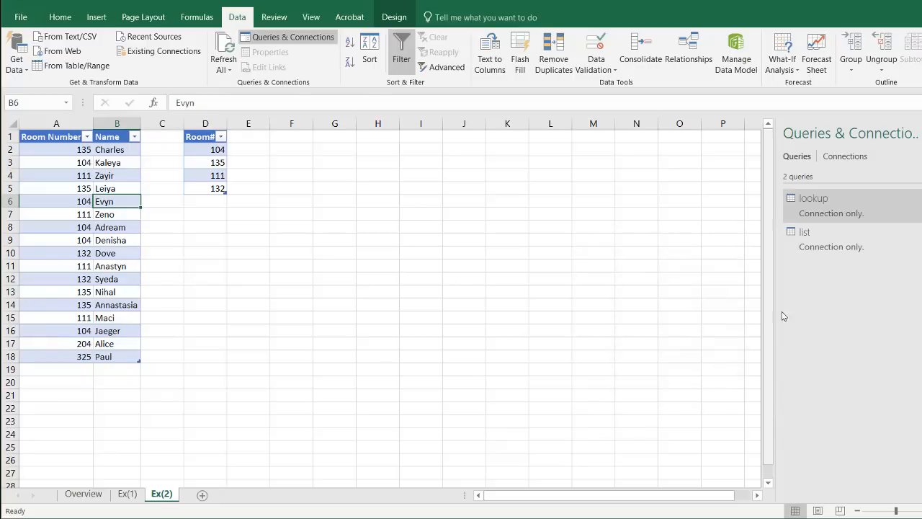
left_click(803, 231)
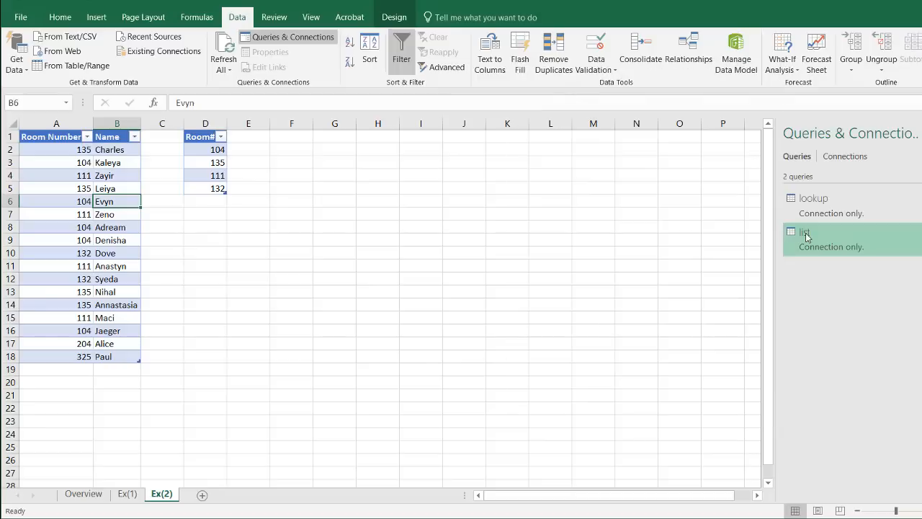
Step: Use Reference on the lookup query to spawn lookup (2) in the Power Query Editor
right_click(804, 232)
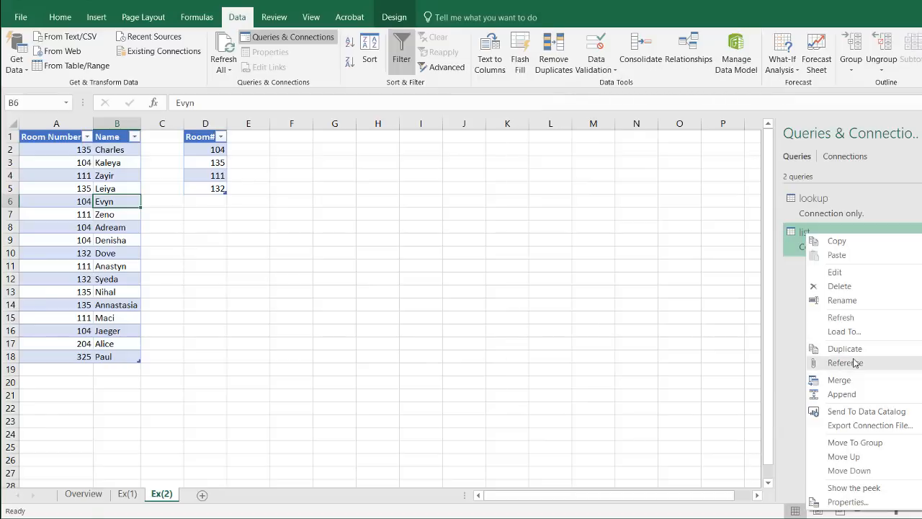
left_click(844, 347)
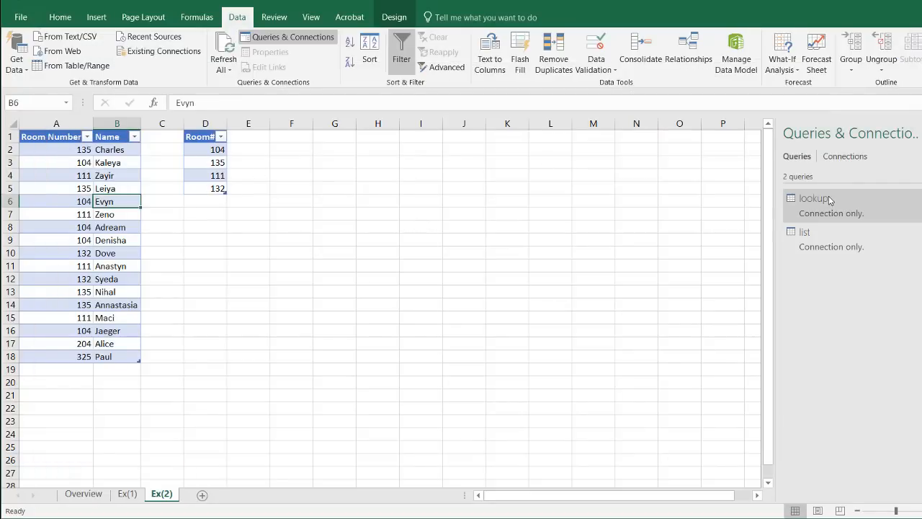
mouse_move(820, 208)
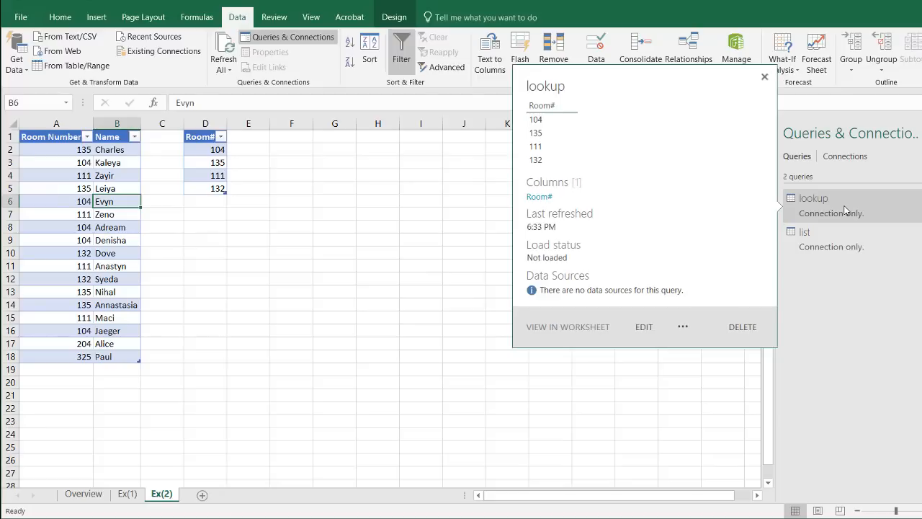
right_click(812, 199)
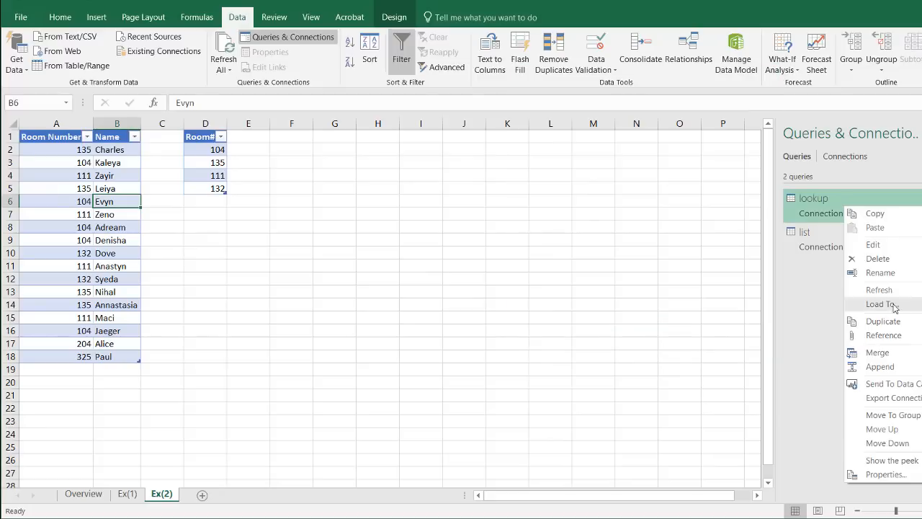
left_click(873, 245)
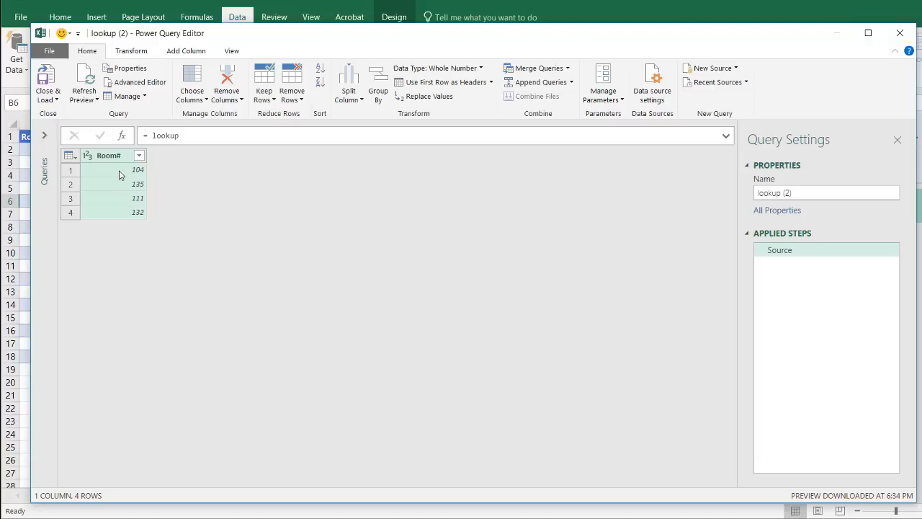
mouse_move(302, 167)
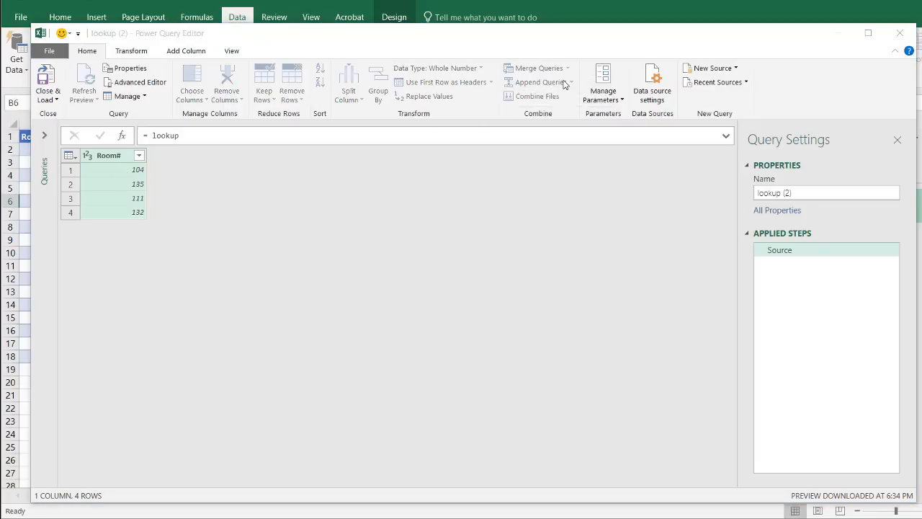
Step: Merge list into lookup (2), matching Room# to Room Number as a Left Outer join
left_click(536, 67)
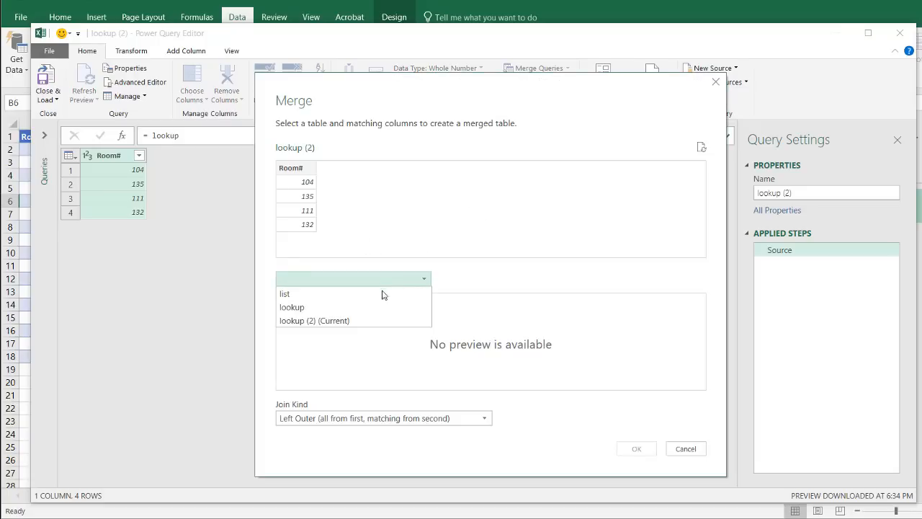
left_click(291, 307)
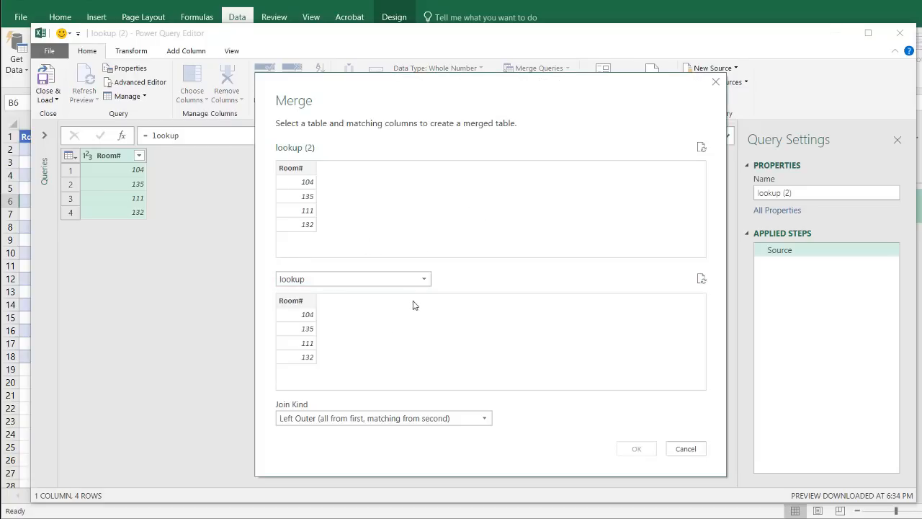
left_click(353, 280)
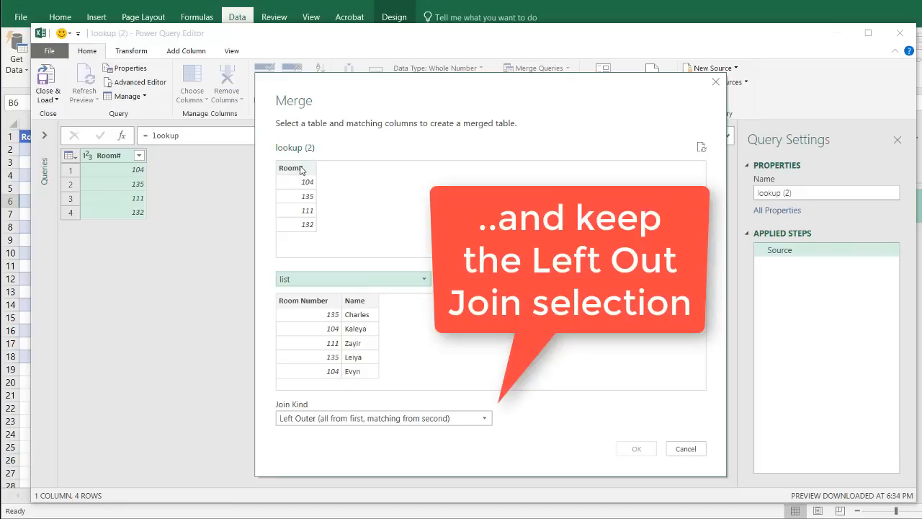
left_click(308, 301)
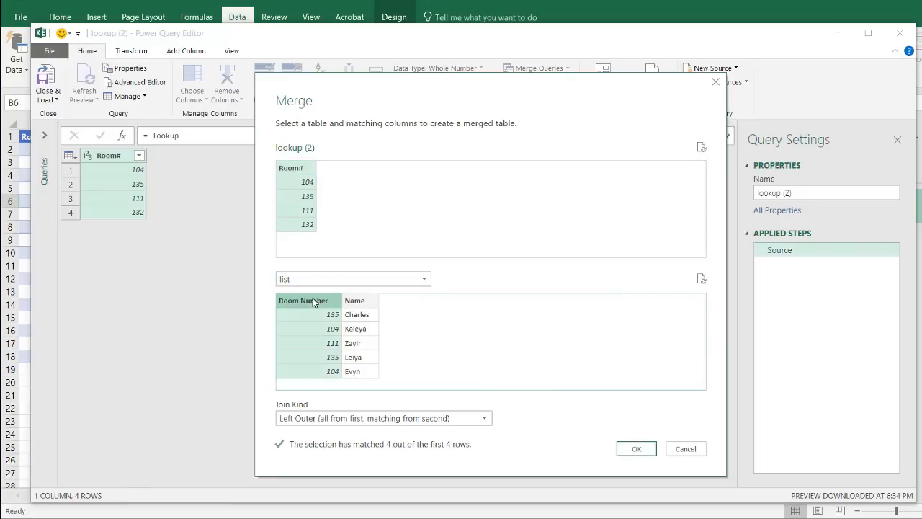
left_click(636, 447)
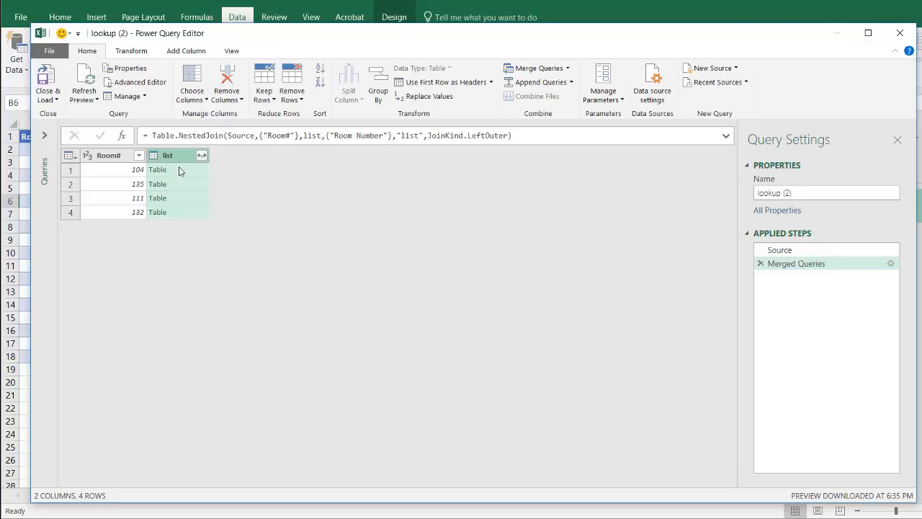
mouse_move(176, 157)
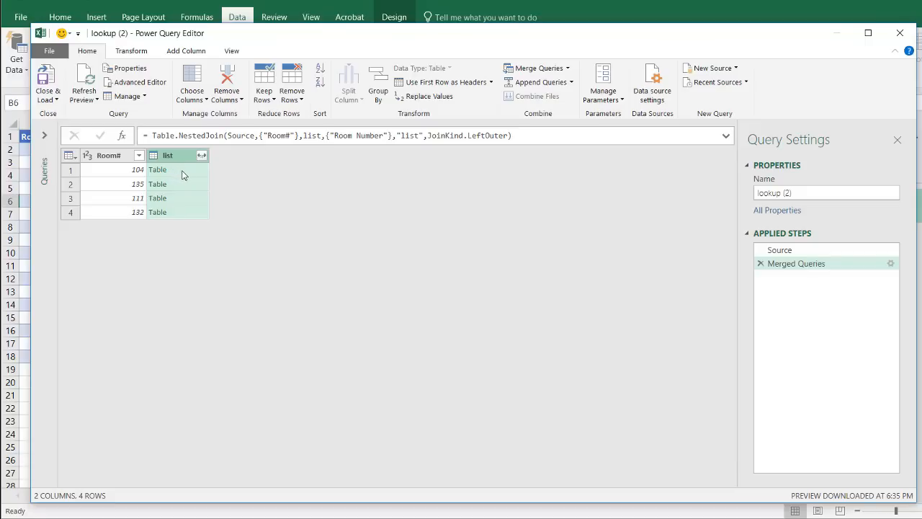
left_click(157, 169)
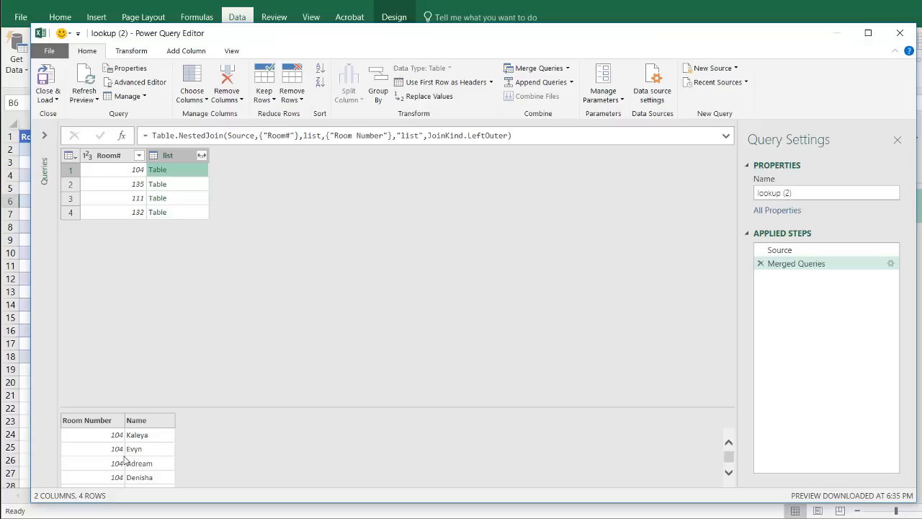
mouse_move(116, 472)
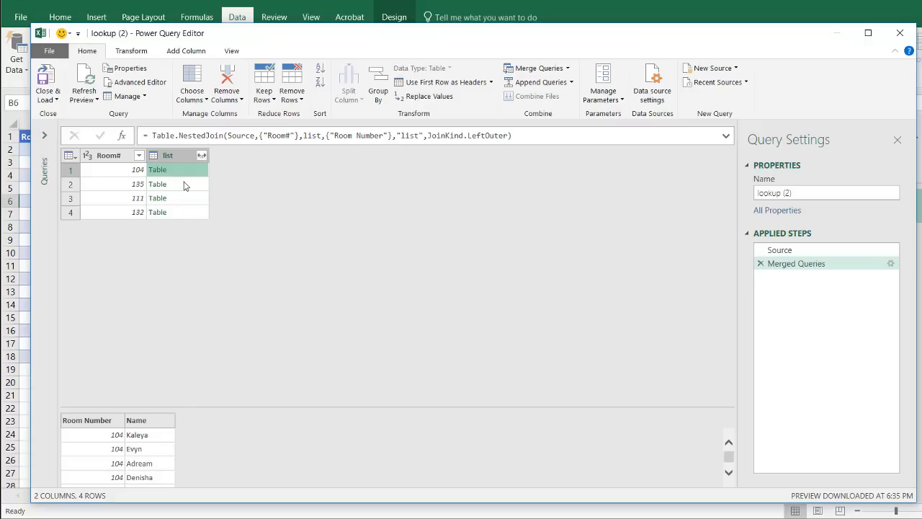
left_click(157, 184)
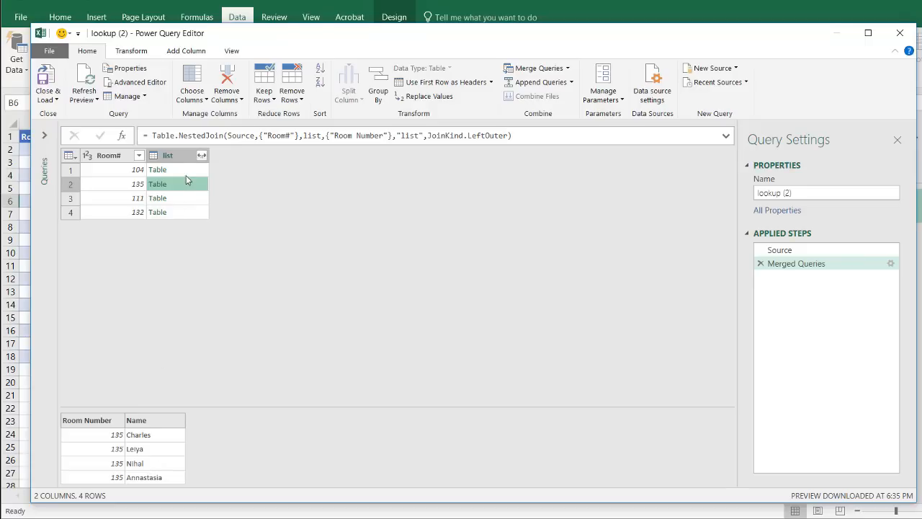
left_click(176, 169)
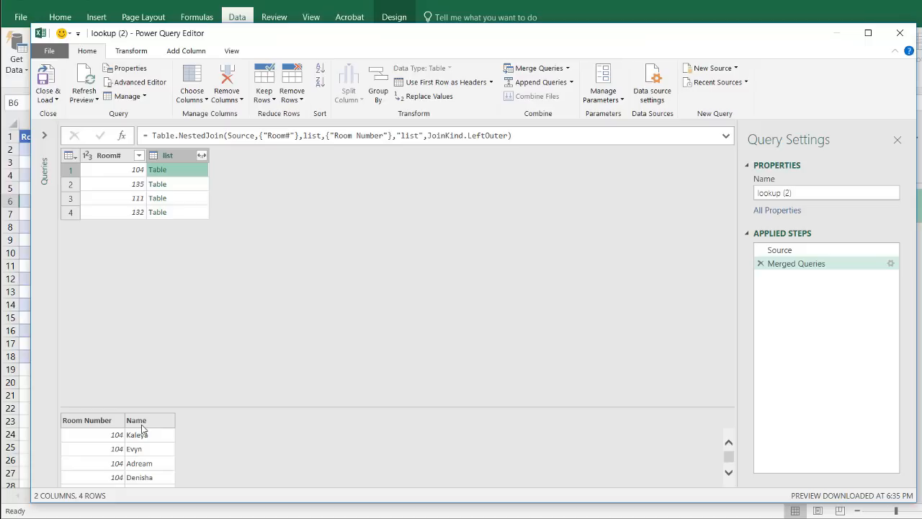
mouse_move(173, 196)
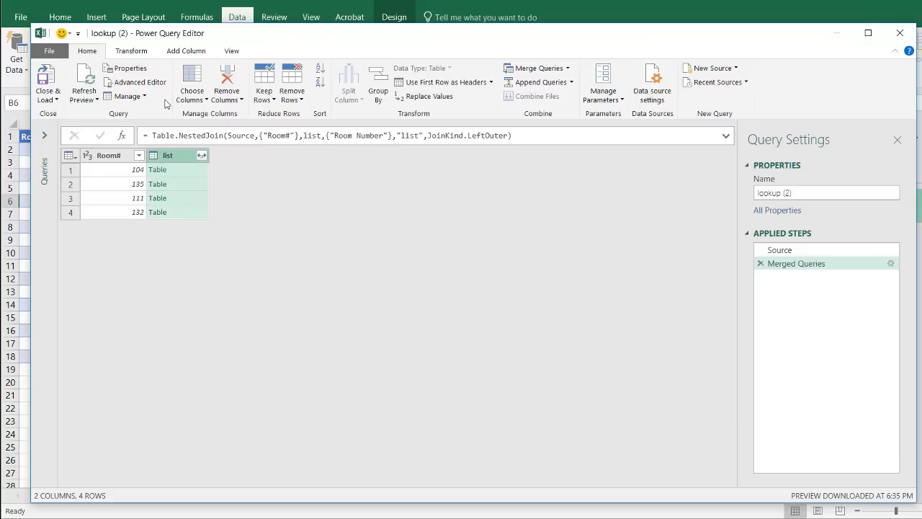
left_click(185, 51)
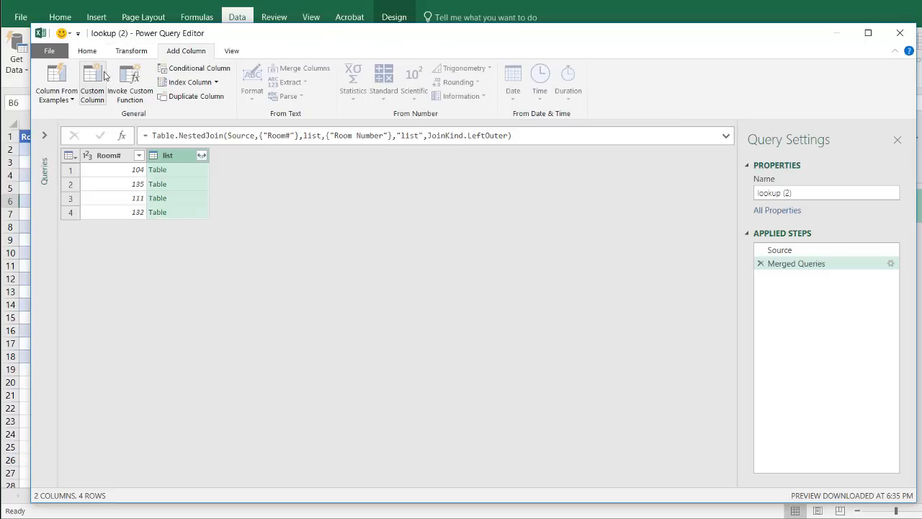
left_click(92, 80)
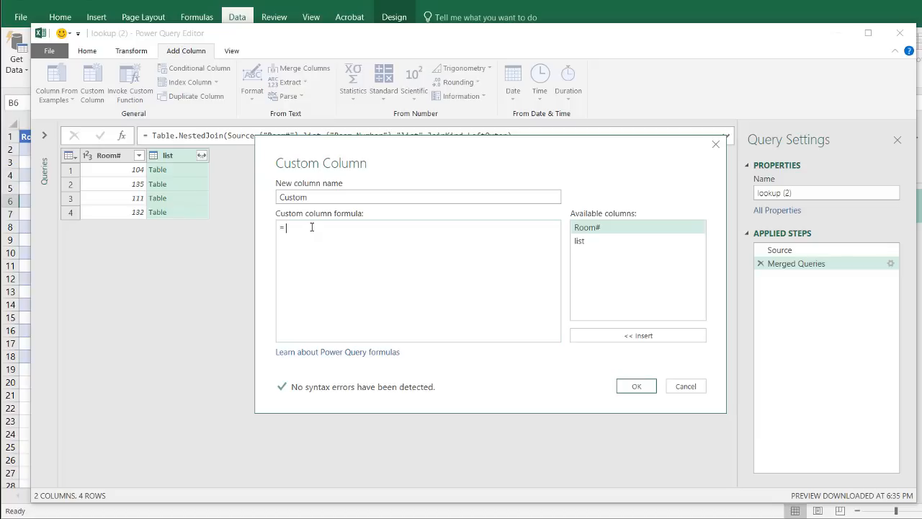
type("Table.Column(")
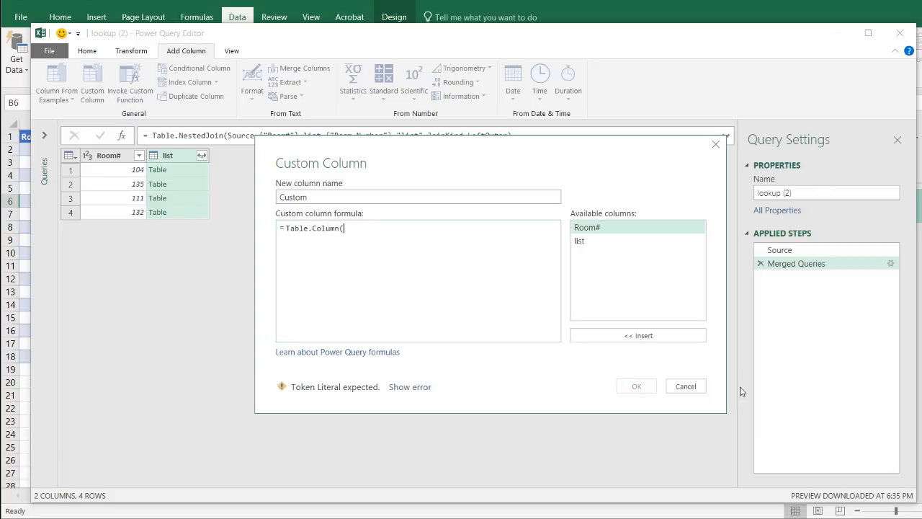
left_click(685, 386)
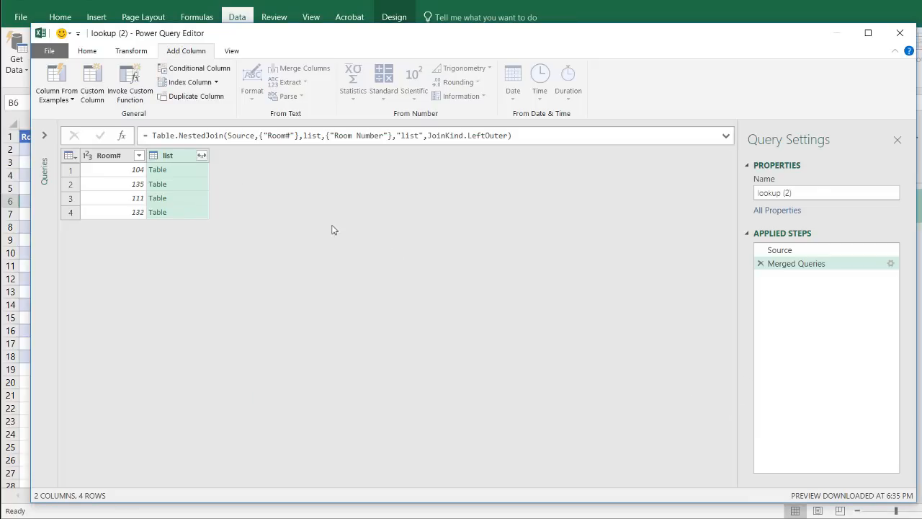
Step: Add a Custom column with formula =Table.Column([list],"Name") pulling each room's names
left_click(157, 170)
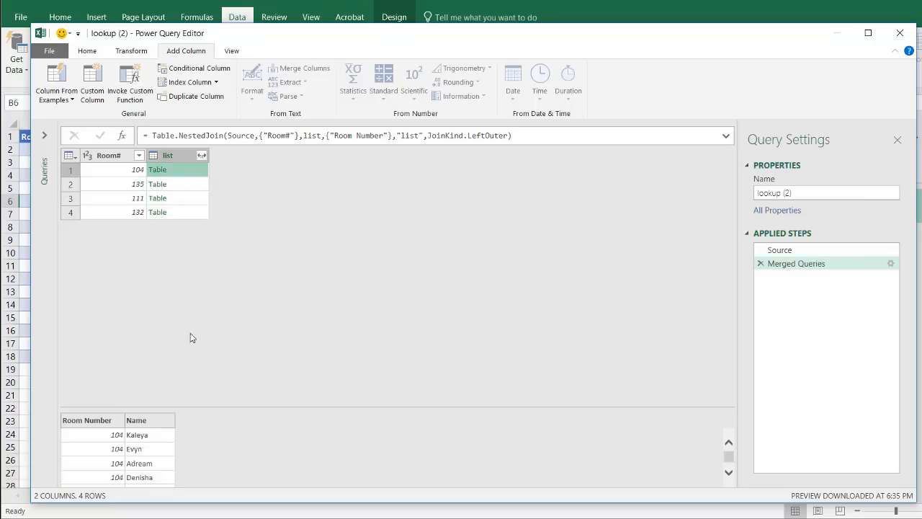
mouse_move(159, 375)
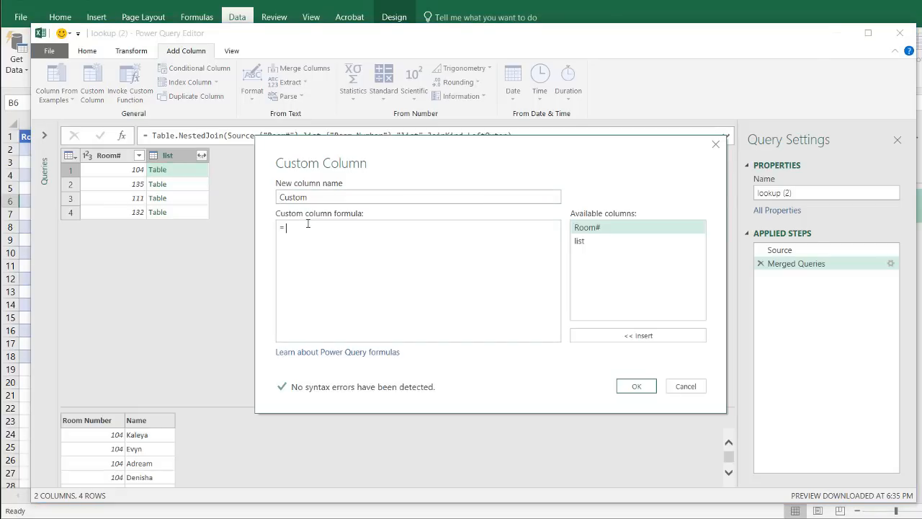
type("Table.Column([list")
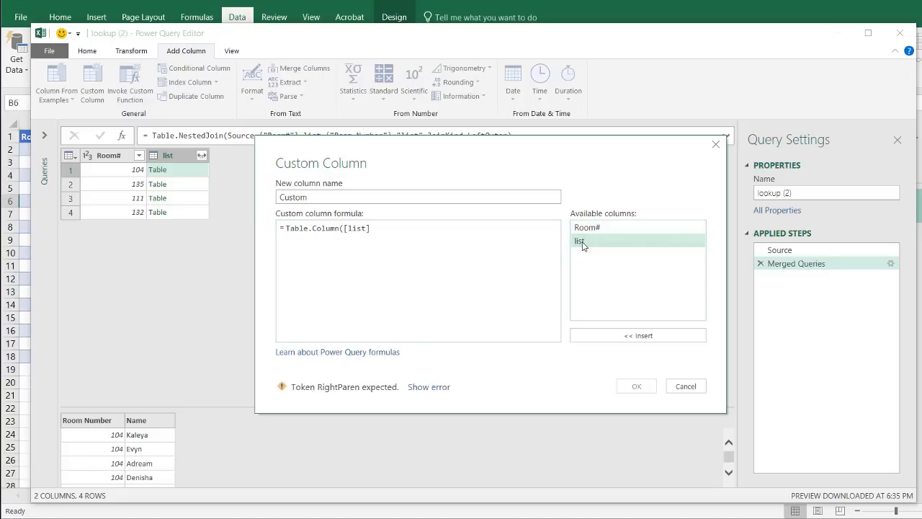
mouse_move(167, 172)
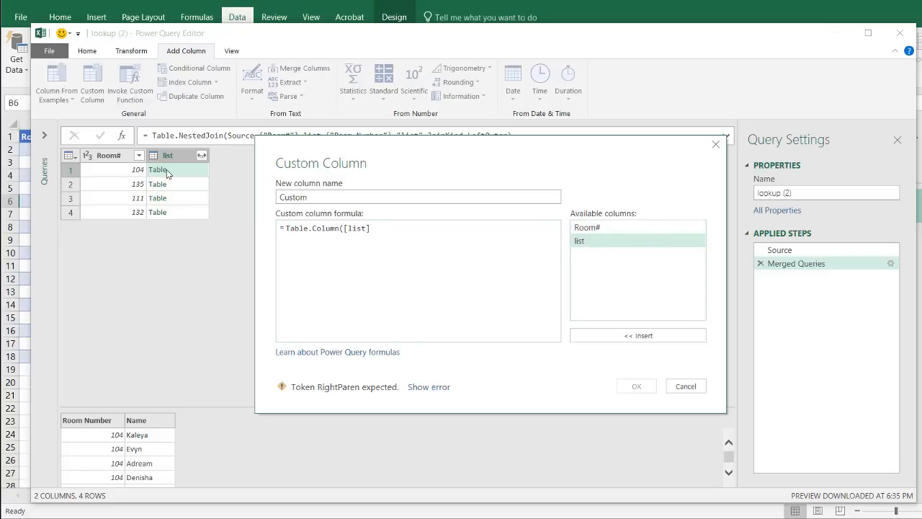
type(",")
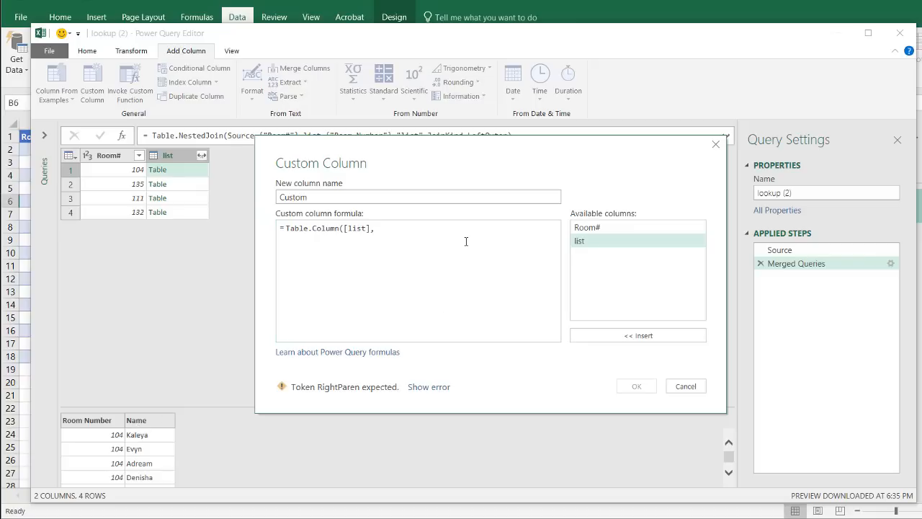
type("\"Name")
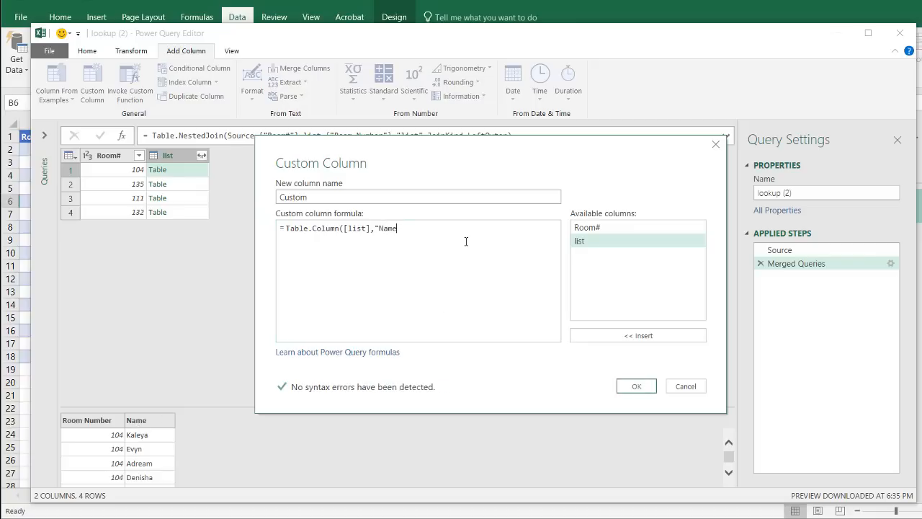
type("\")")
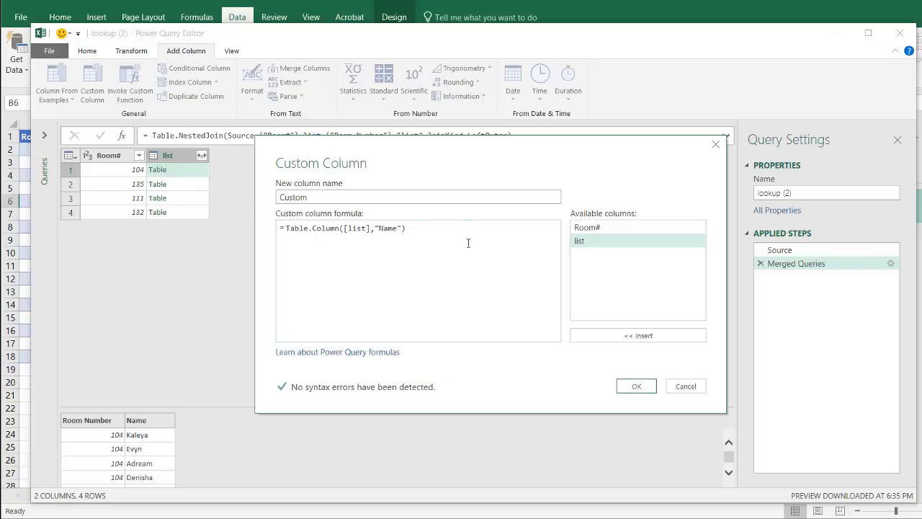
left_click(637, 386)
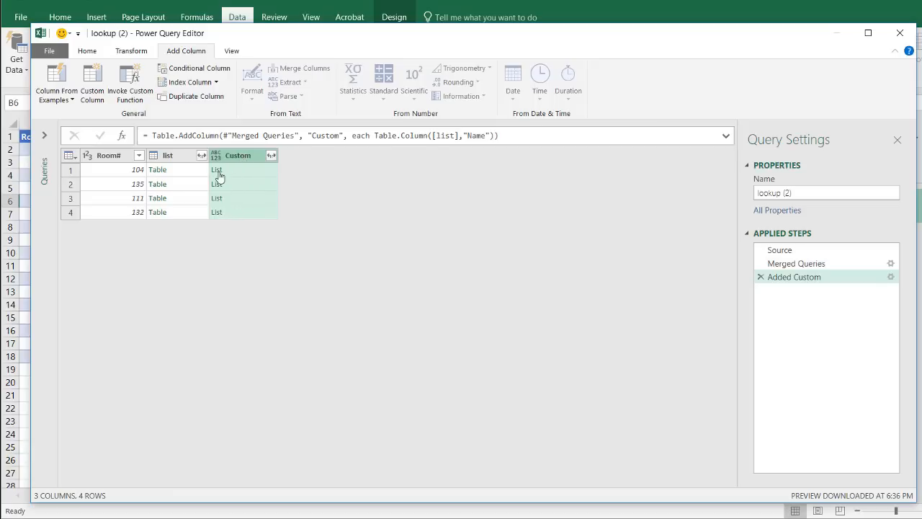
Step: Extract Values on the Custom column, joining each room's names with a comma delimiter
left_click(216, 170)
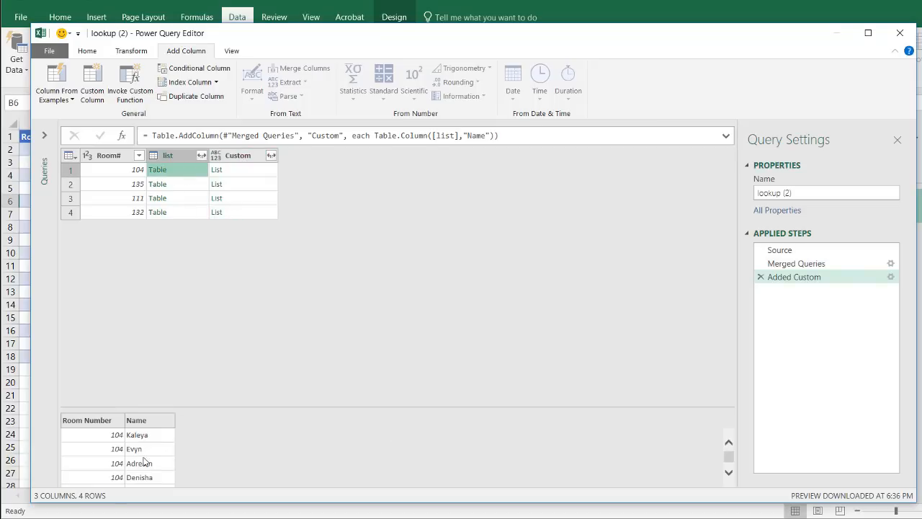
mouse_move(112, 448)
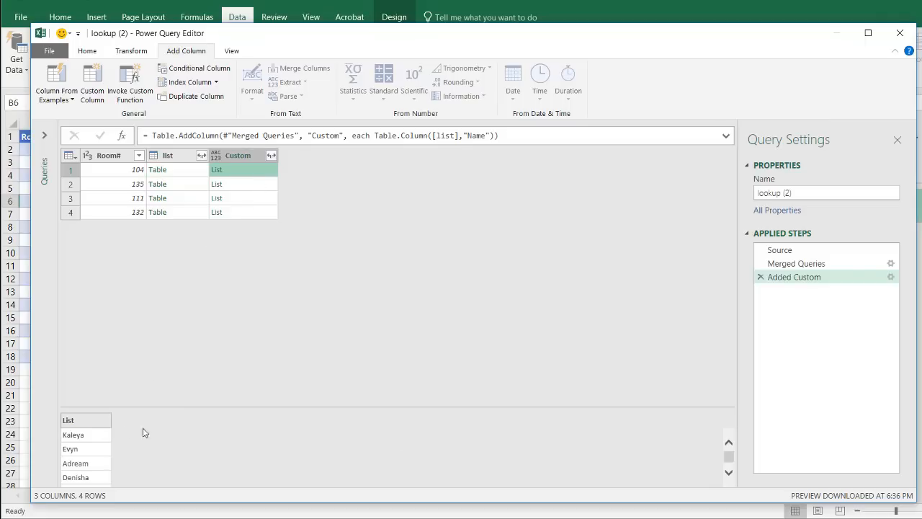
mouse_move(86, 475)
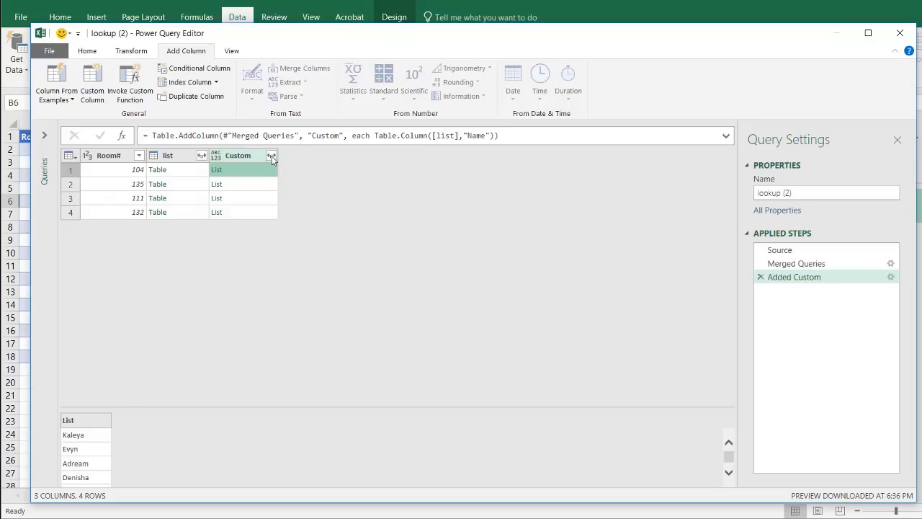
left_click(271, 155)
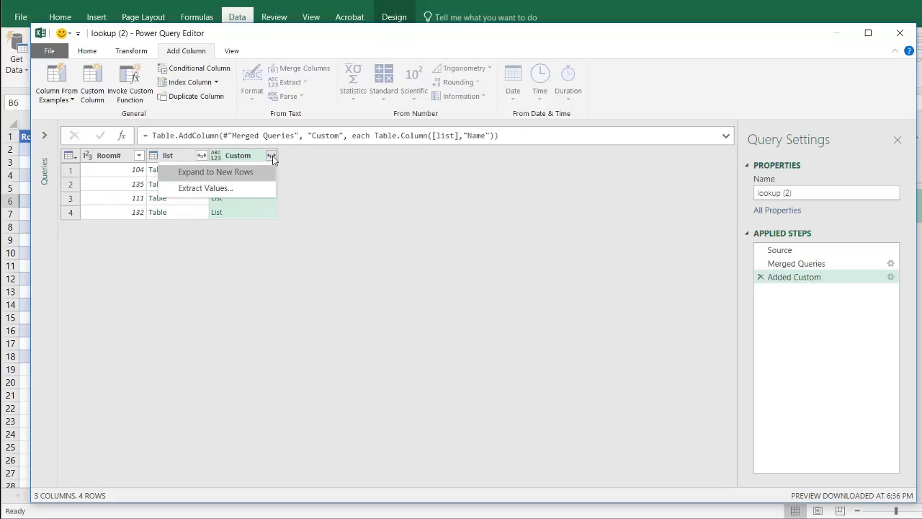
mouse_move(216, 187)
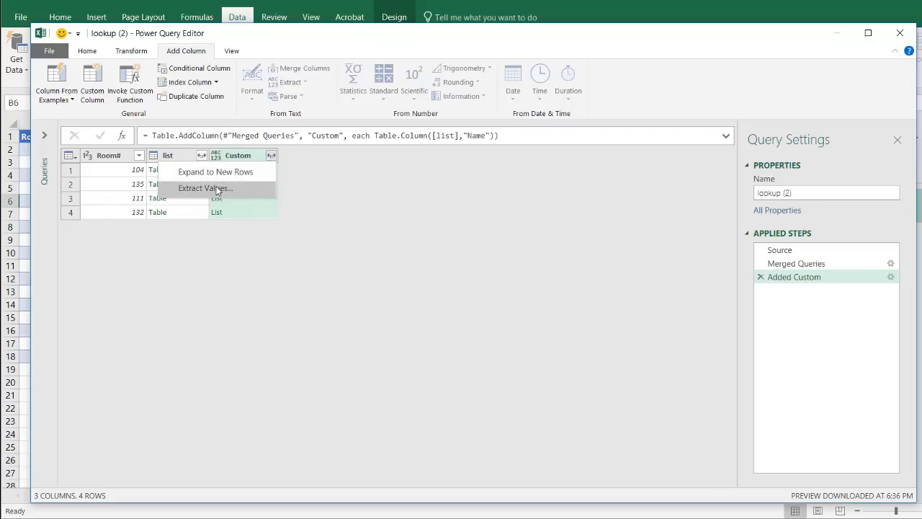
left_click(205, 187)
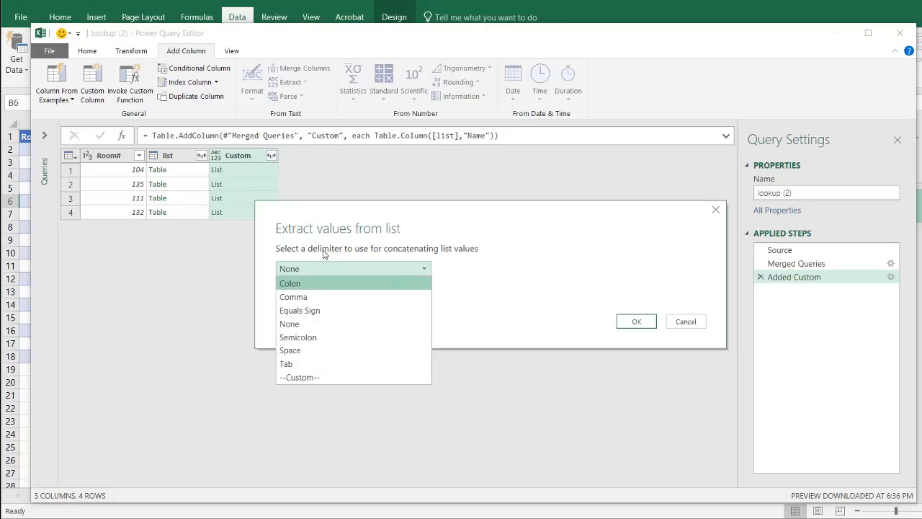
mouse_move(294, 297)
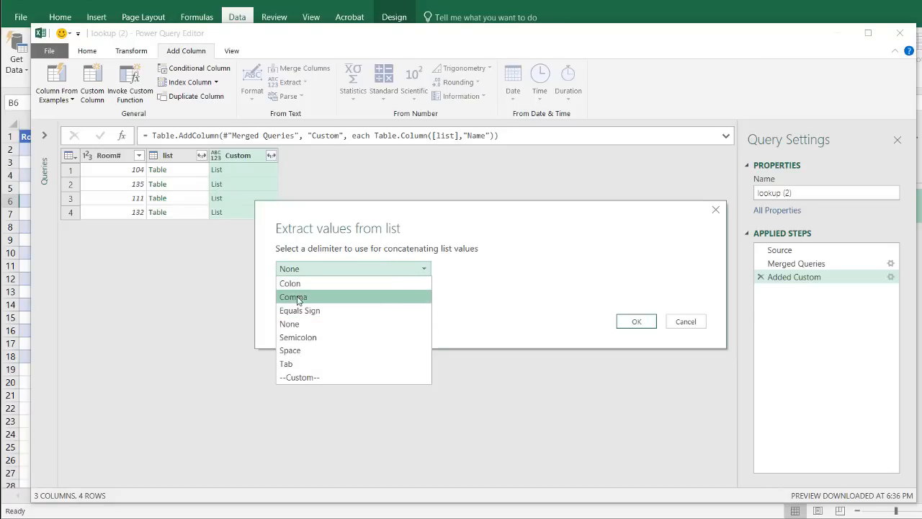
left_click(635, 321)
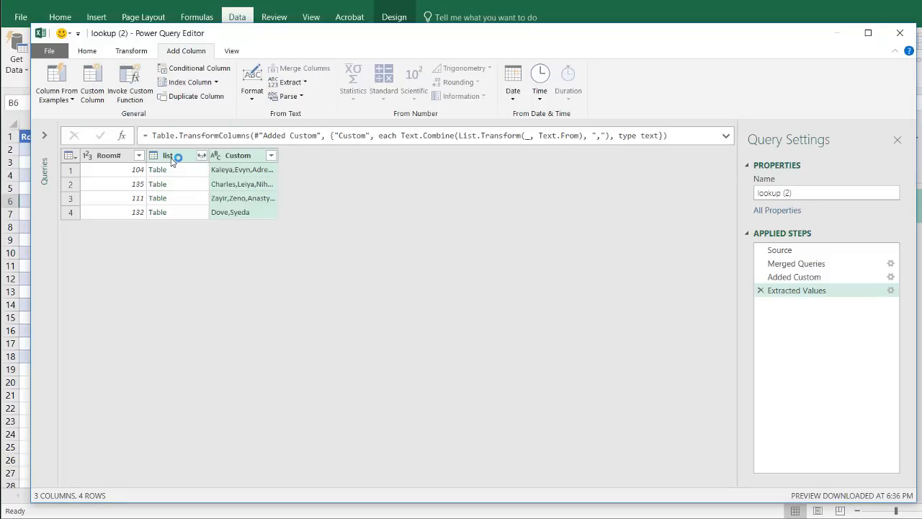
Step: Remove the list column so the query keeps only Room# and the comma-separated names
right_click(170, 155)
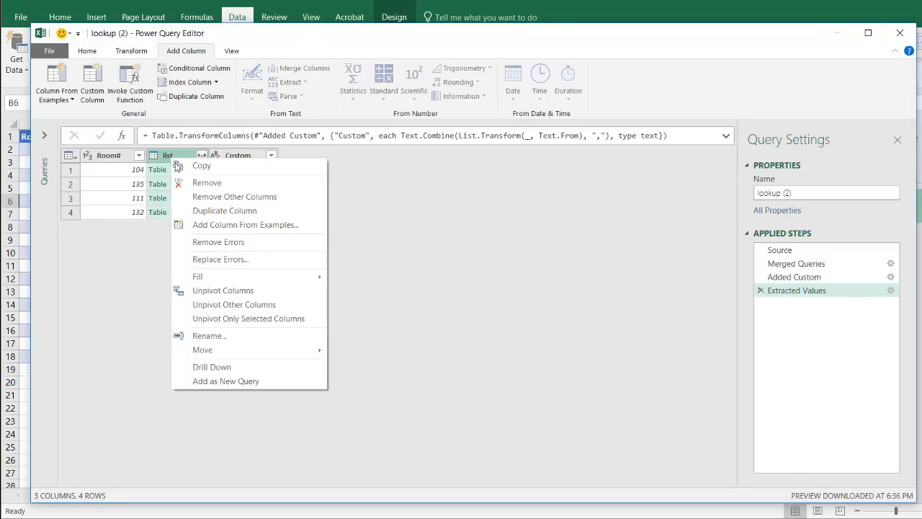
left_click(208, 182)
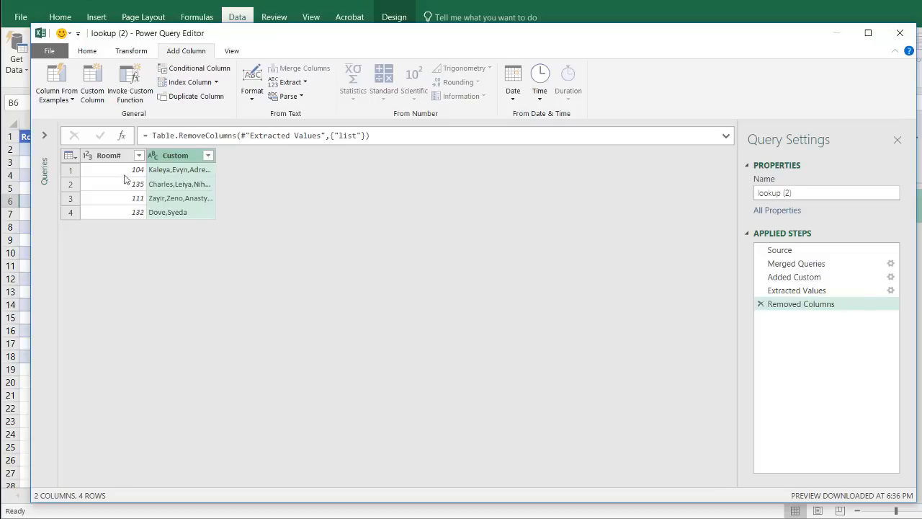
left_click(87, 51)
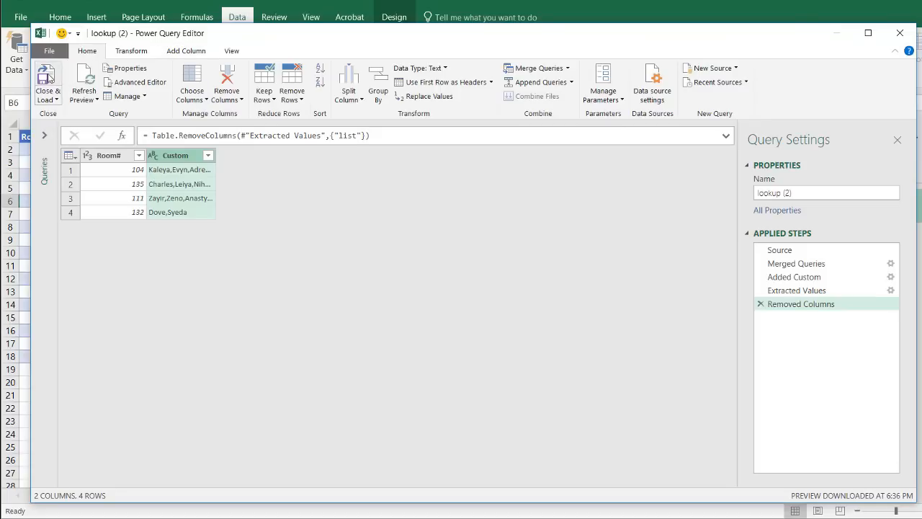
left_click(46, 80)
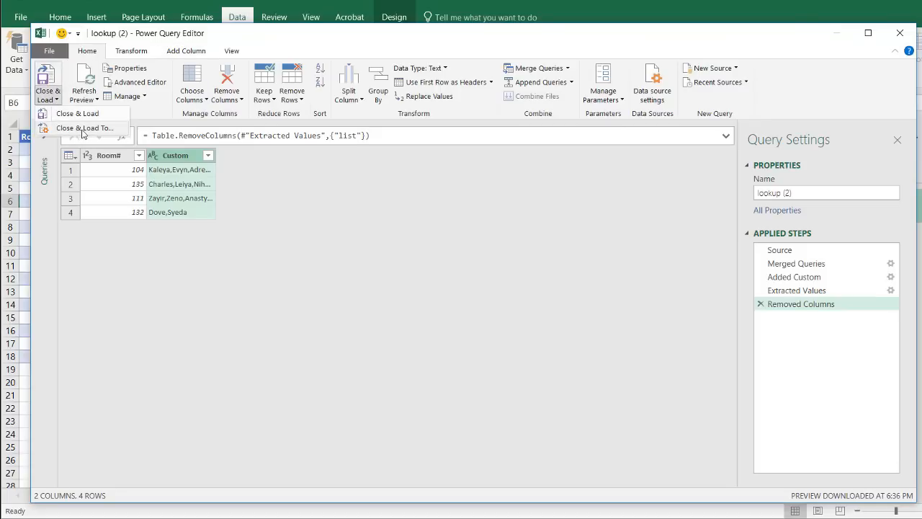
mouse_move(84, 126)
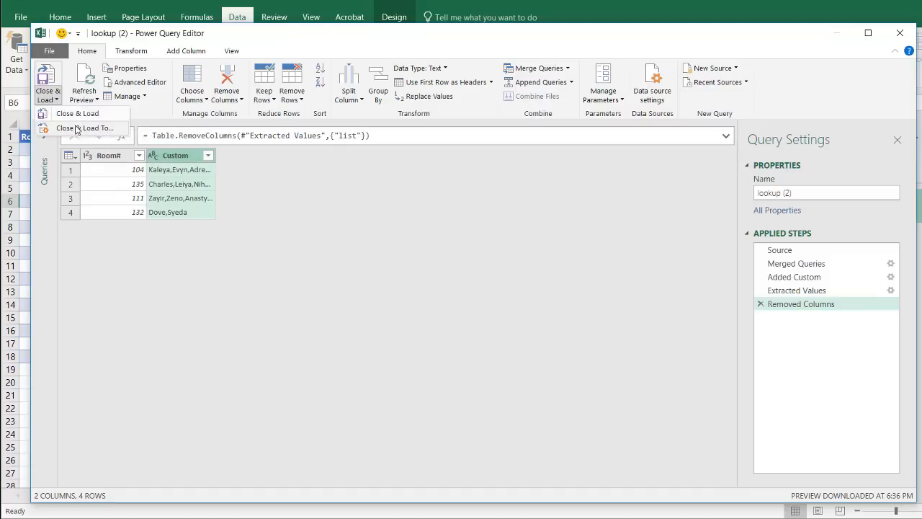
Step: Load lookup (2) via Close & Load To onto the existing worksheet at cell F1
left_click(77, 112)
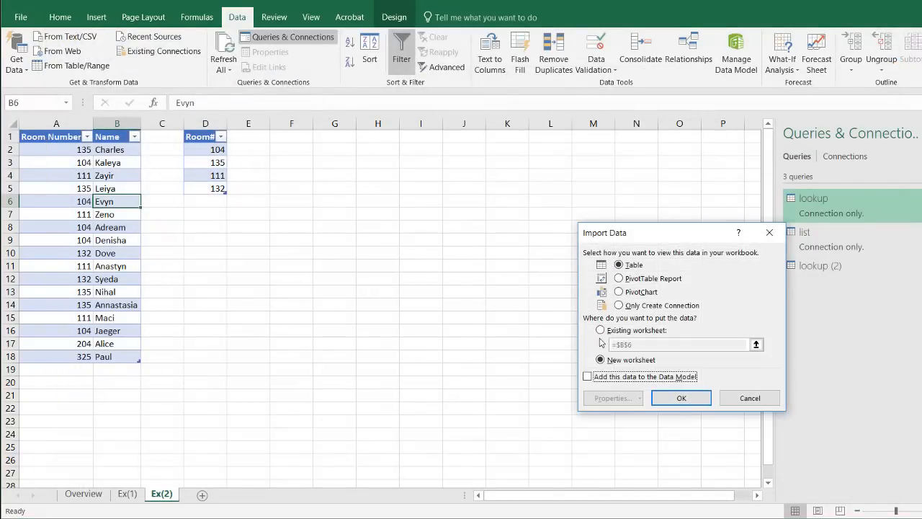
left_click(599, 330)
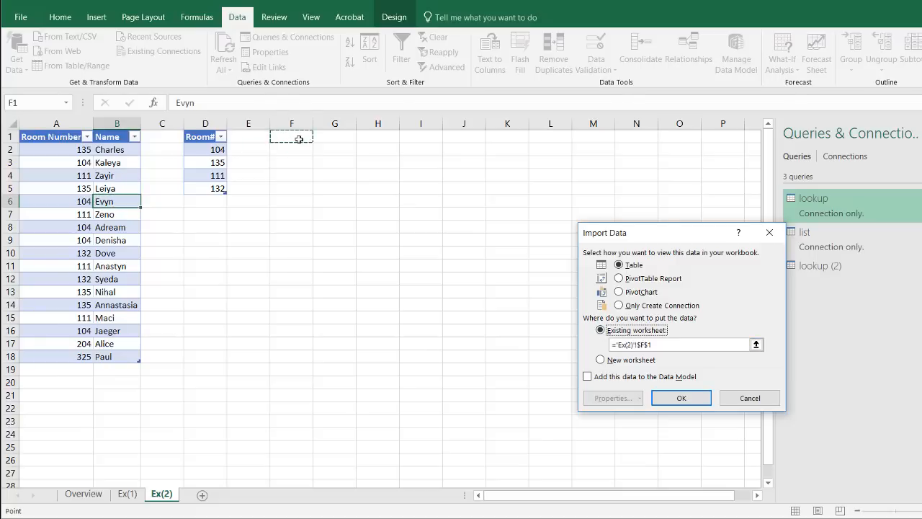
left_click(680, 397)
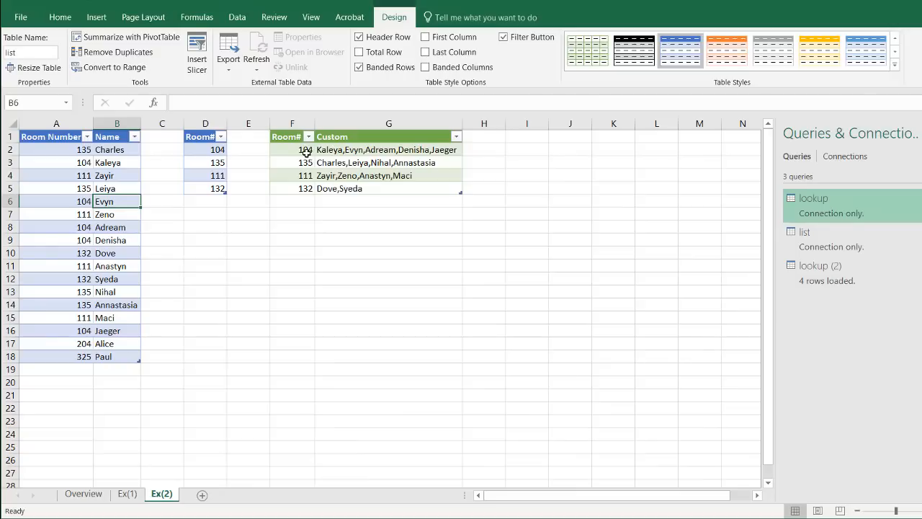
Step: Check the loaded output, then enter room 204 below the Room# list in column D
left_click(291, 162)
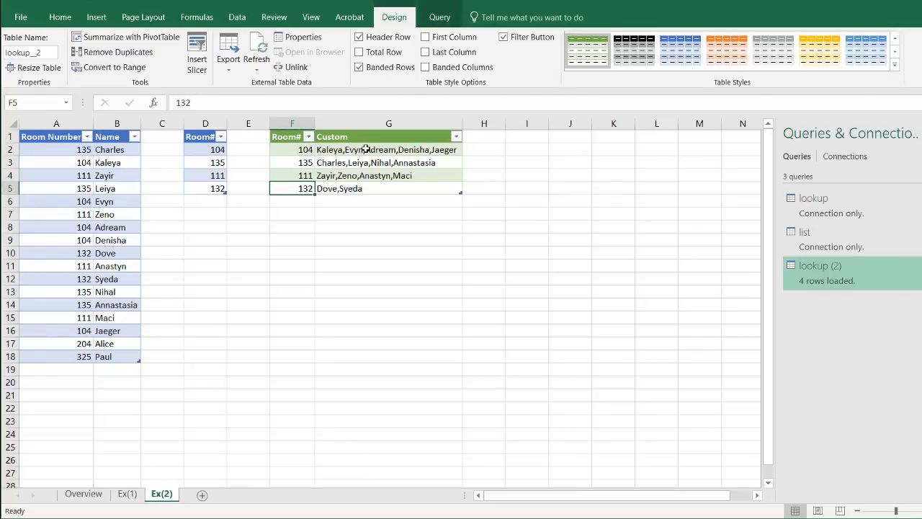
left_click(389, 176)
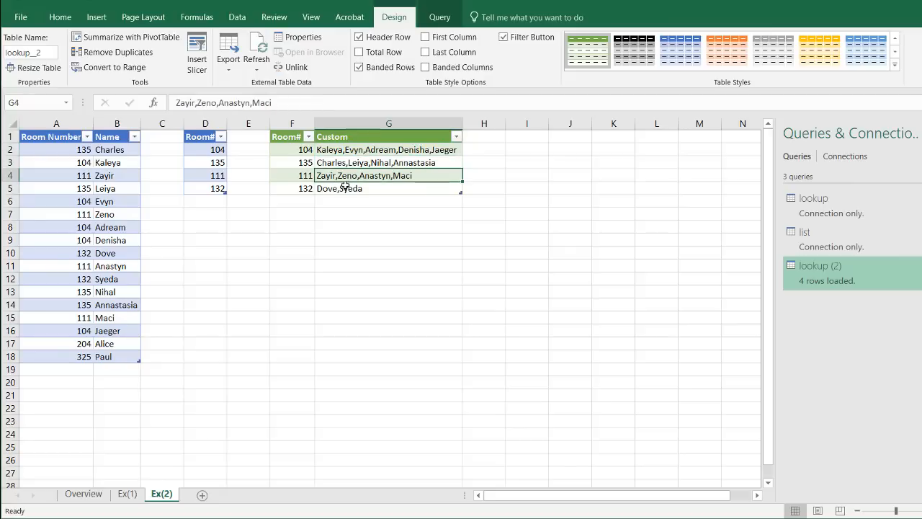
left_click(388, 187)
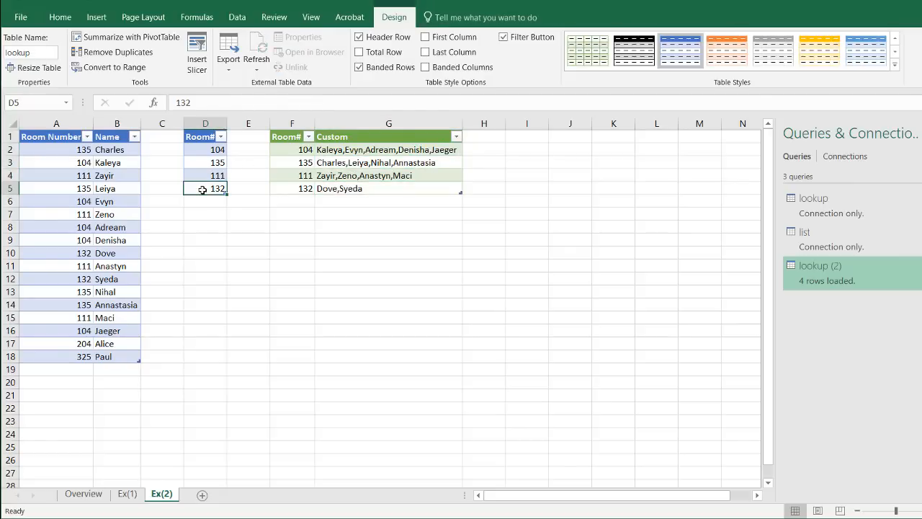
mouse_move(84, 342)
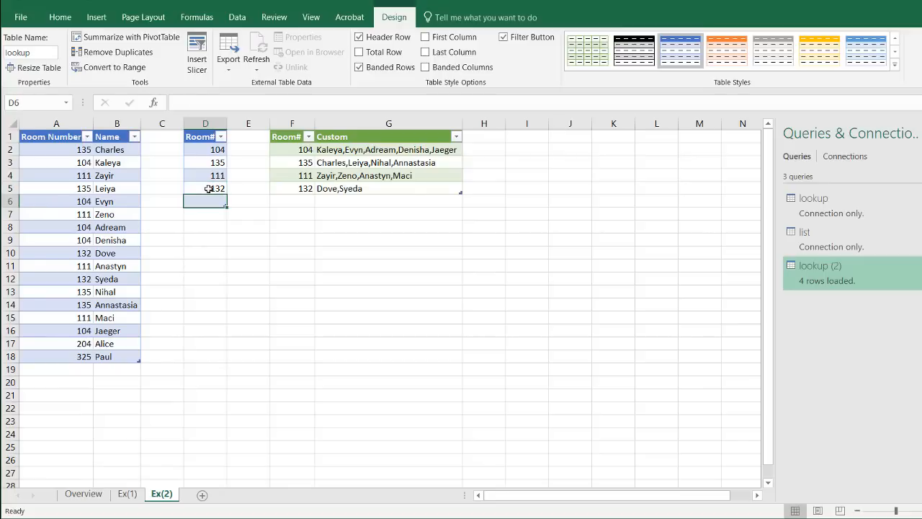
type("204")
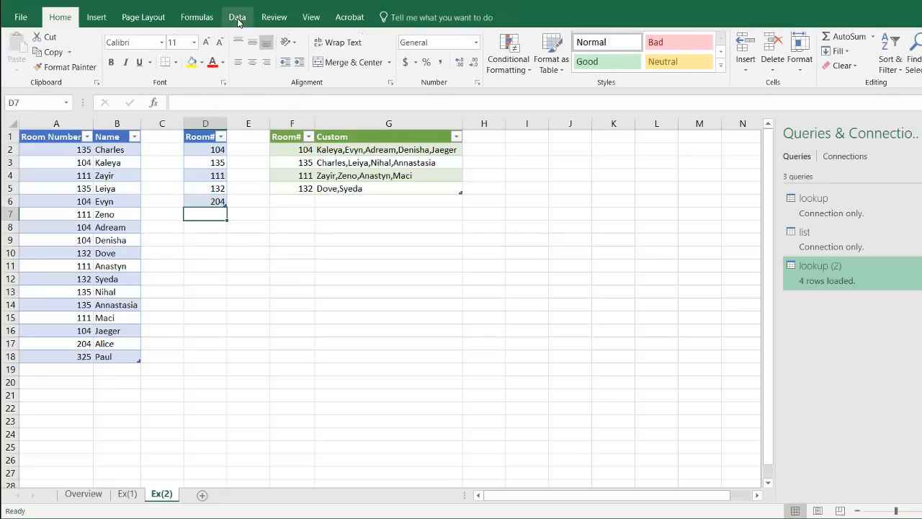
Step: Refresh All so the output returns to rooms 104, 135, 111, 132, then switch to sheet Ex(1)
left_click(237, 18)
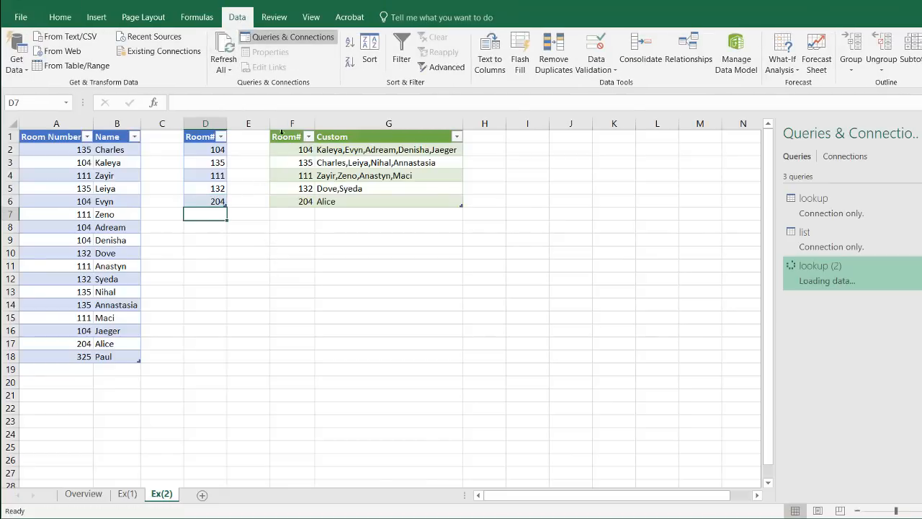
left_click(389, 202)
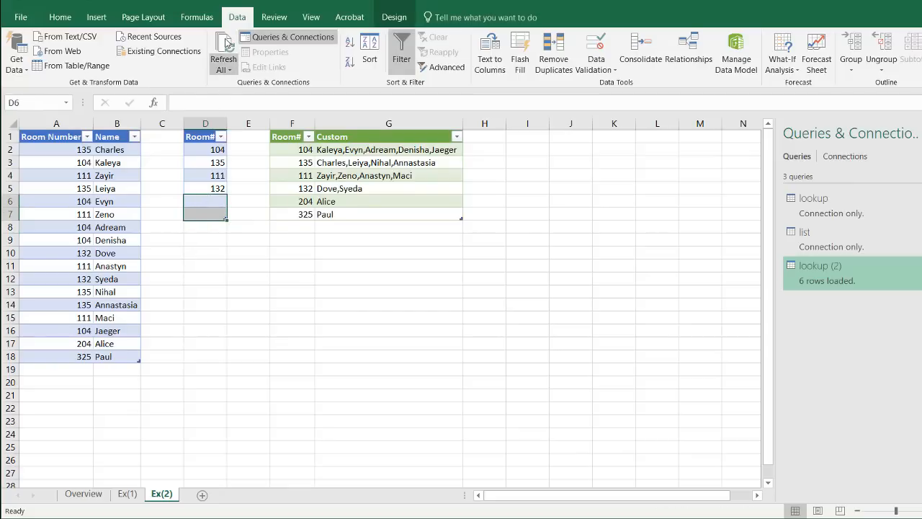
left_click(224, 54)
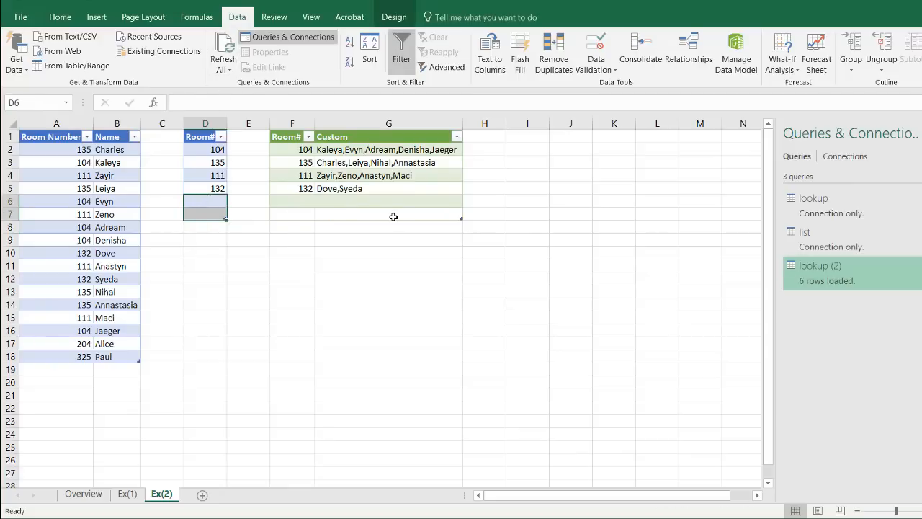
left_click(247, 252)
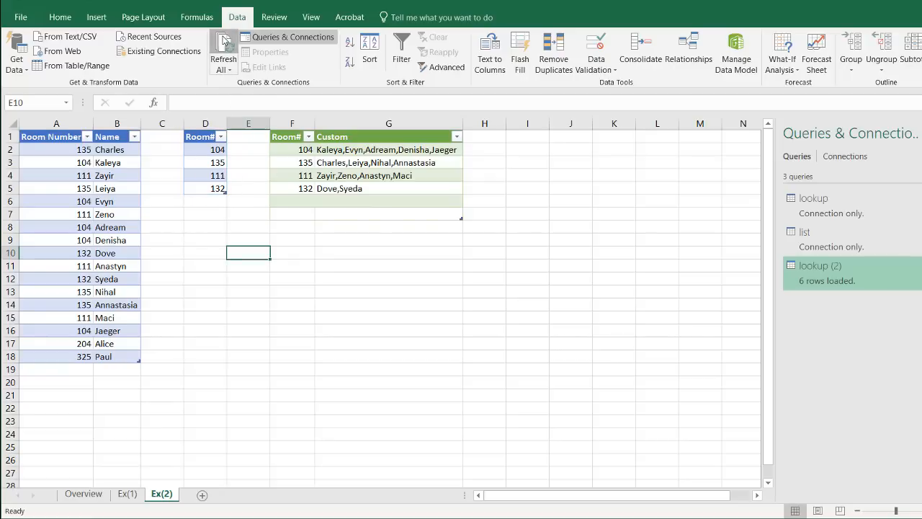
left_click(223, 50)
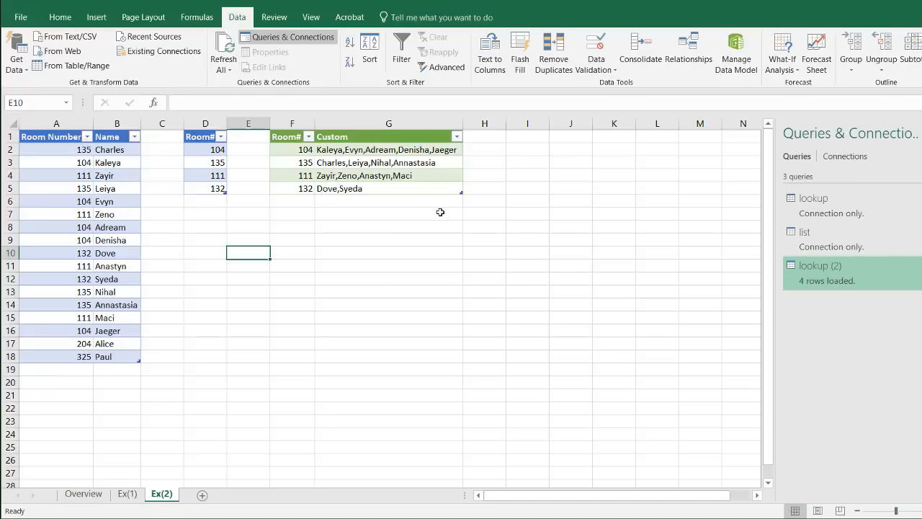
mouse_move(269, 320)
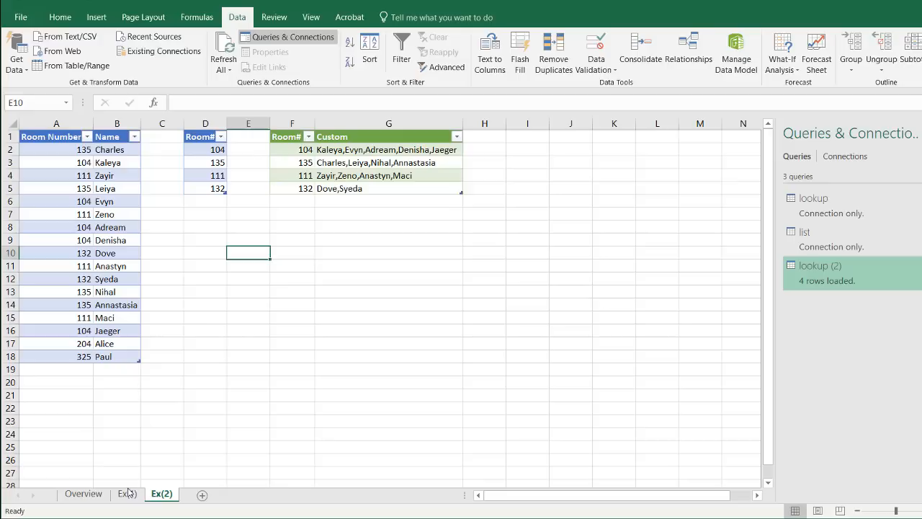
left_click(127, 493)
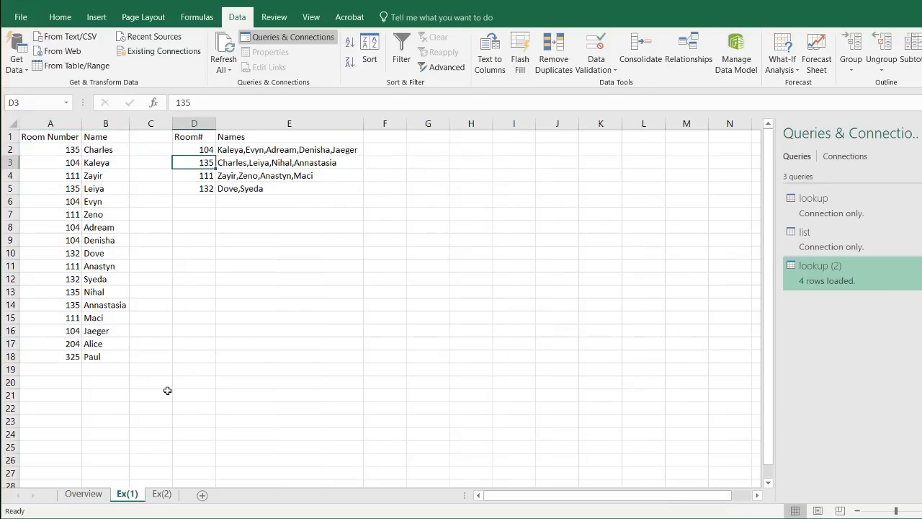
mouse_move(161, 363)
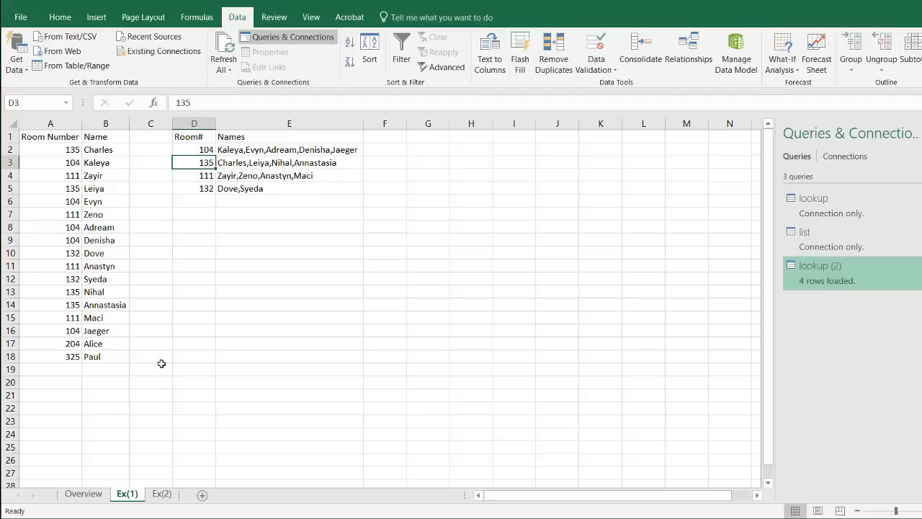